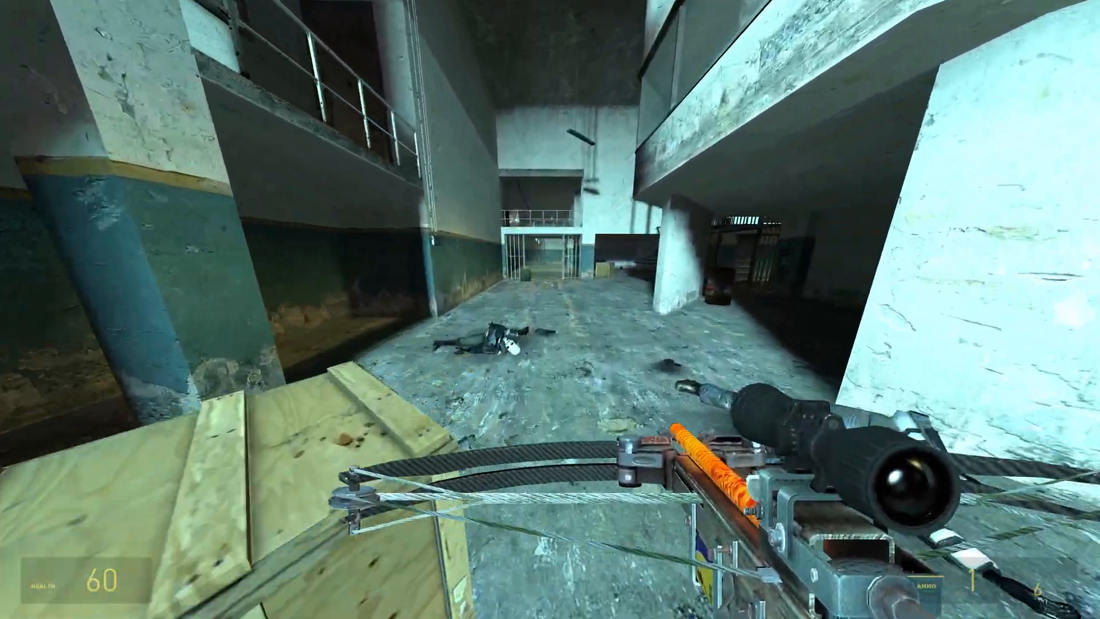
mouse_move(550, 309)
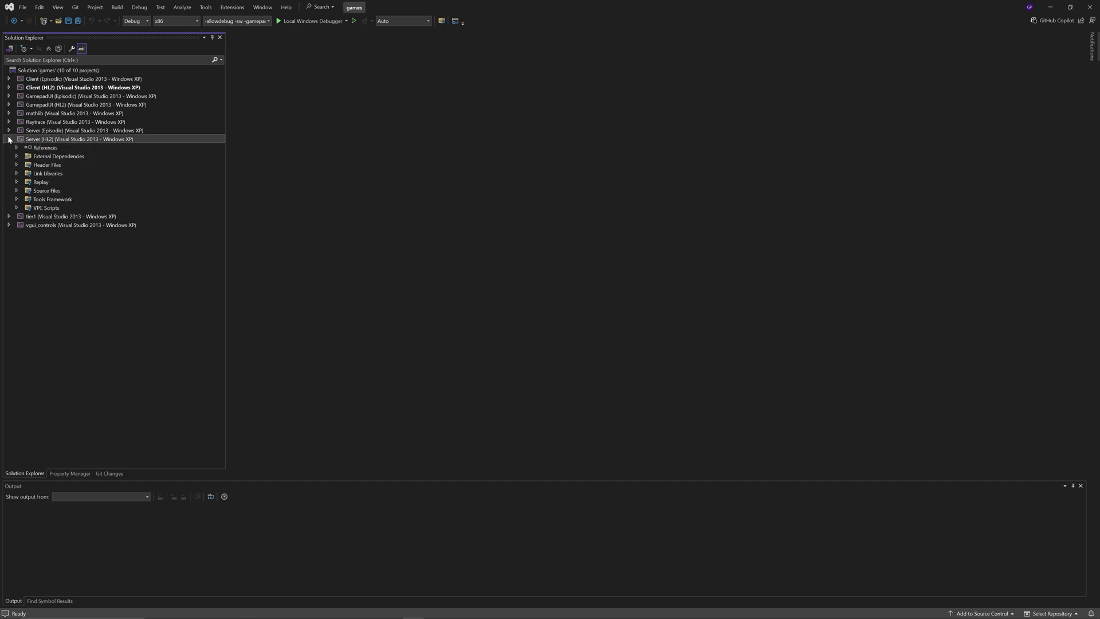
Step: Open npc_metropolice.cpp from Server (HL2) Source Files in Solution Explorer
left_click(17, 191)
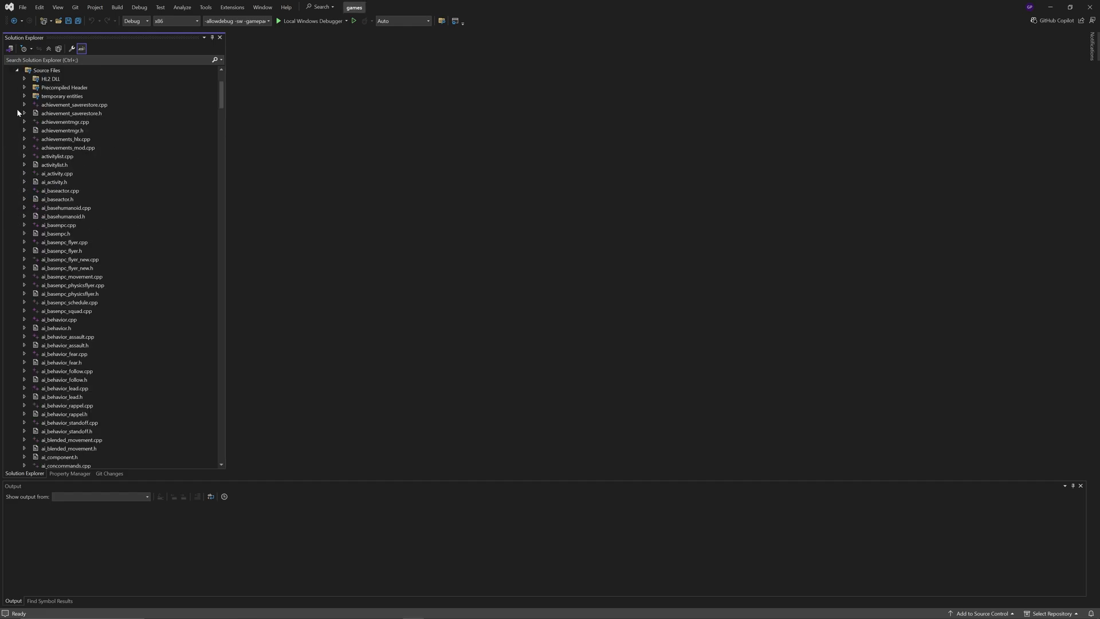
scroll("down", 3)
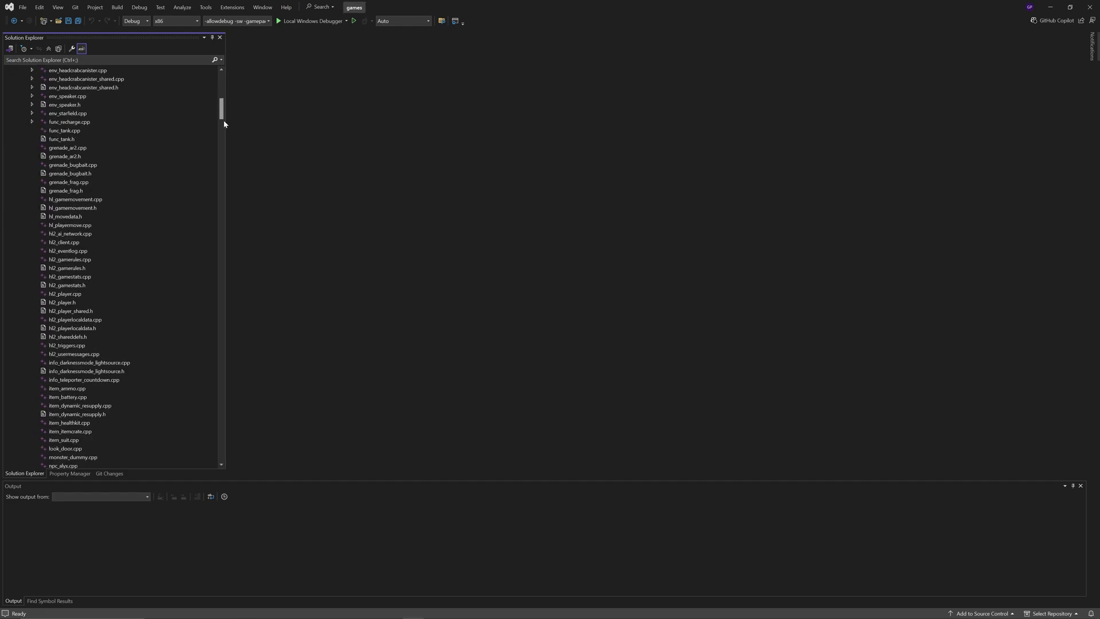
scroll("down", 3)
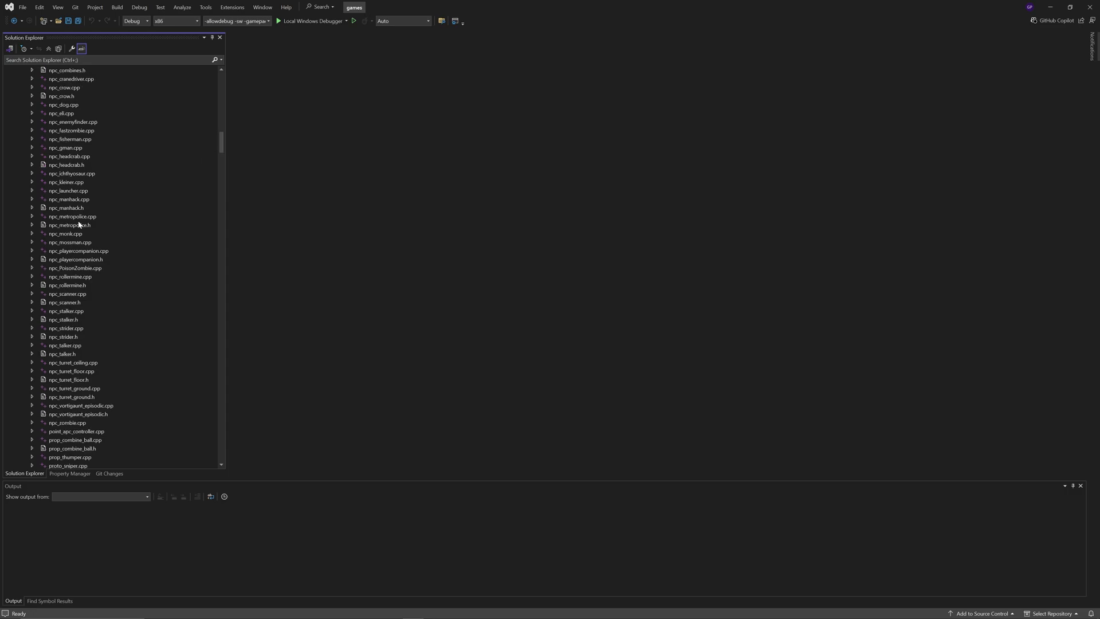
double_click(73, 216)
type("Spawn")
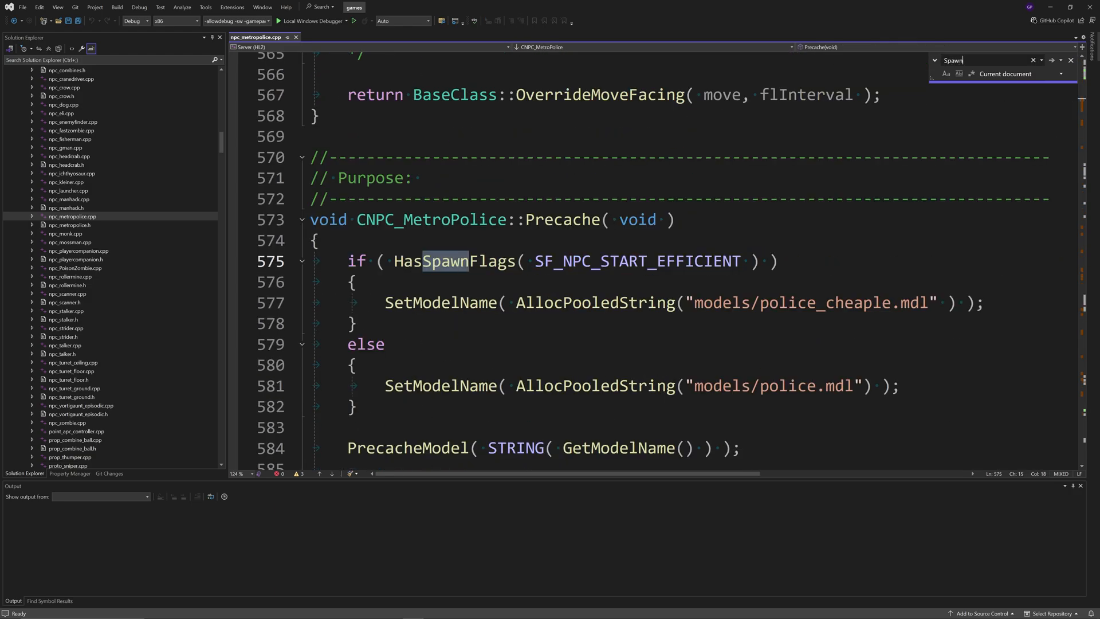
double_click(454, 260)
type("::")
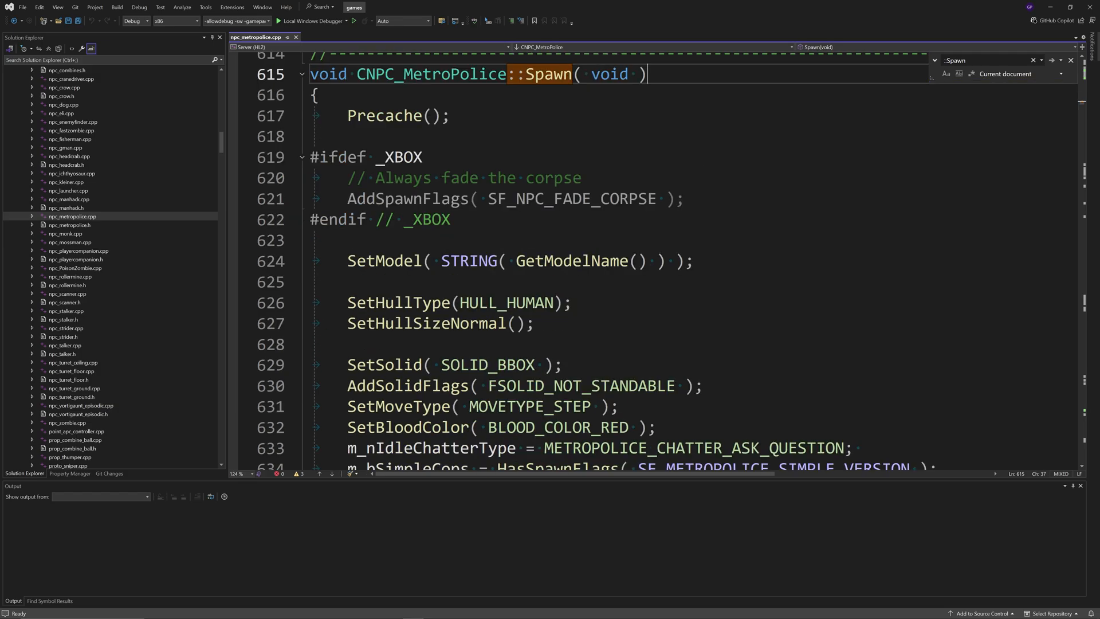
scroll("down", 3)
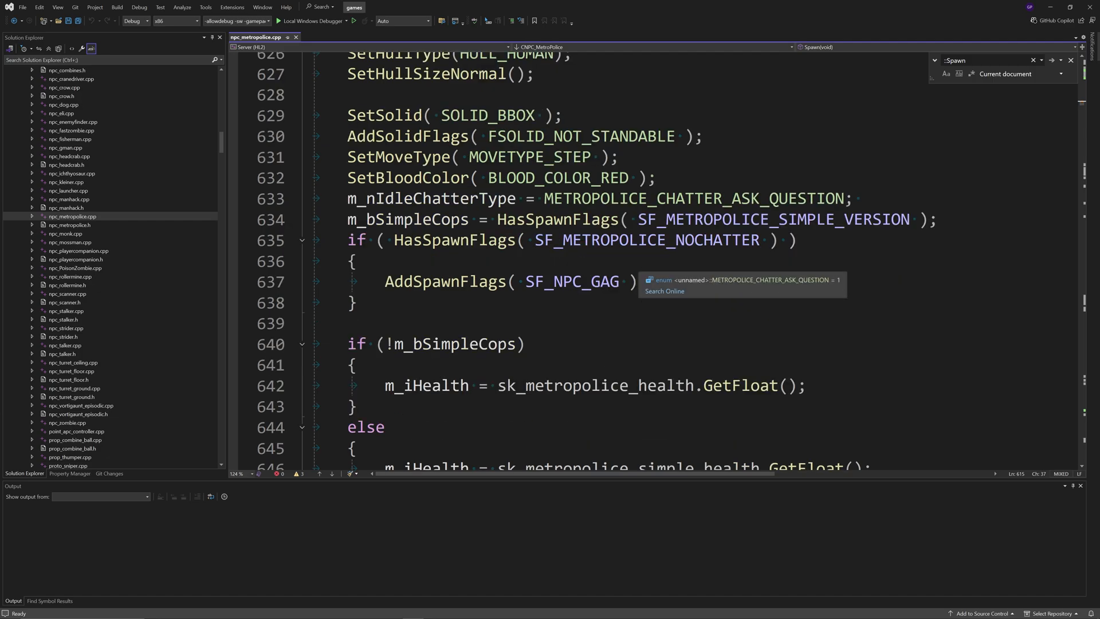
scroll("down", 3)
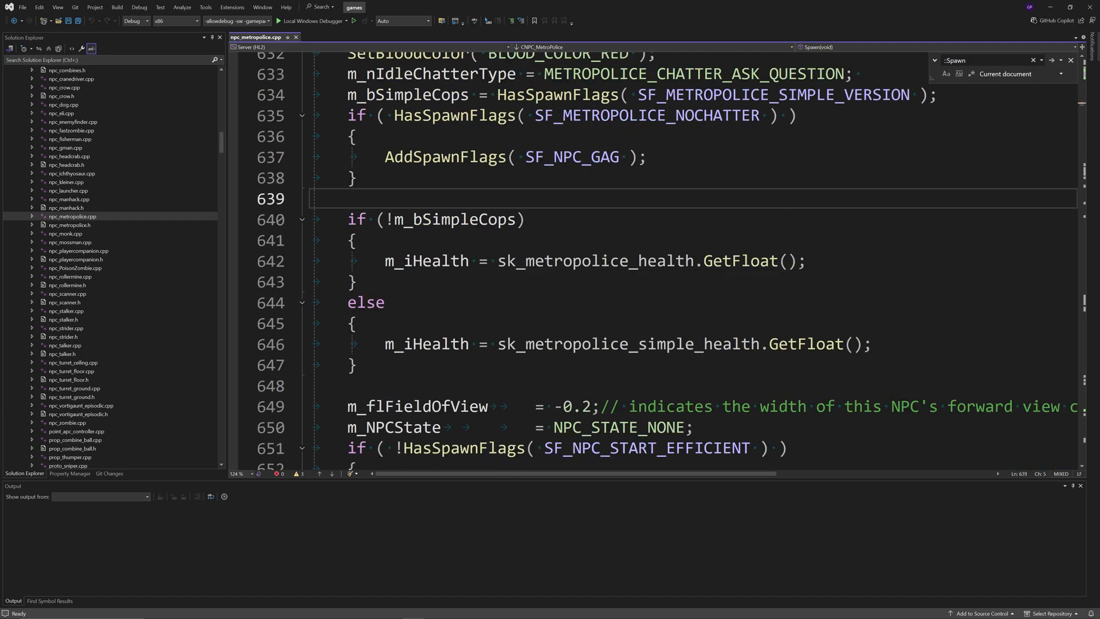
double_click(426, 260)
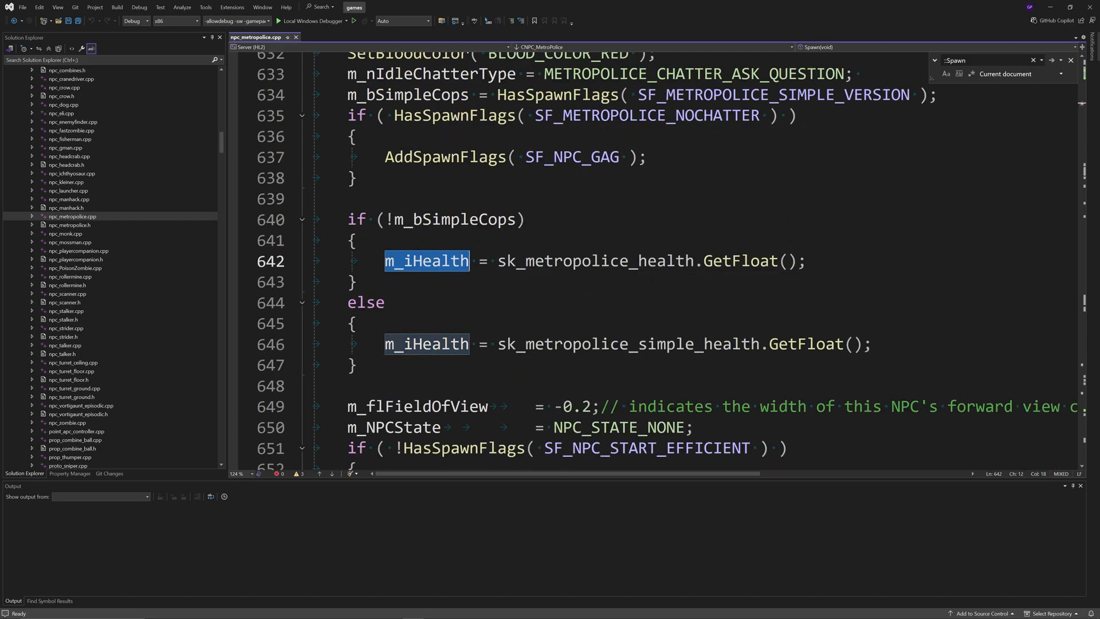
double_click(595, 260)
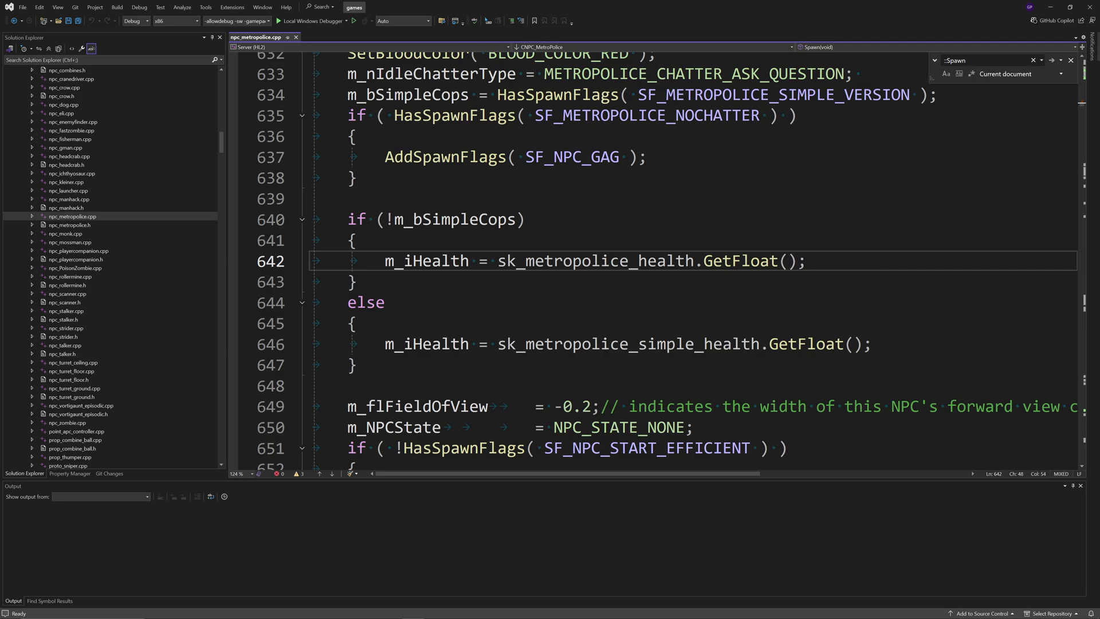
scroll("down", 3)
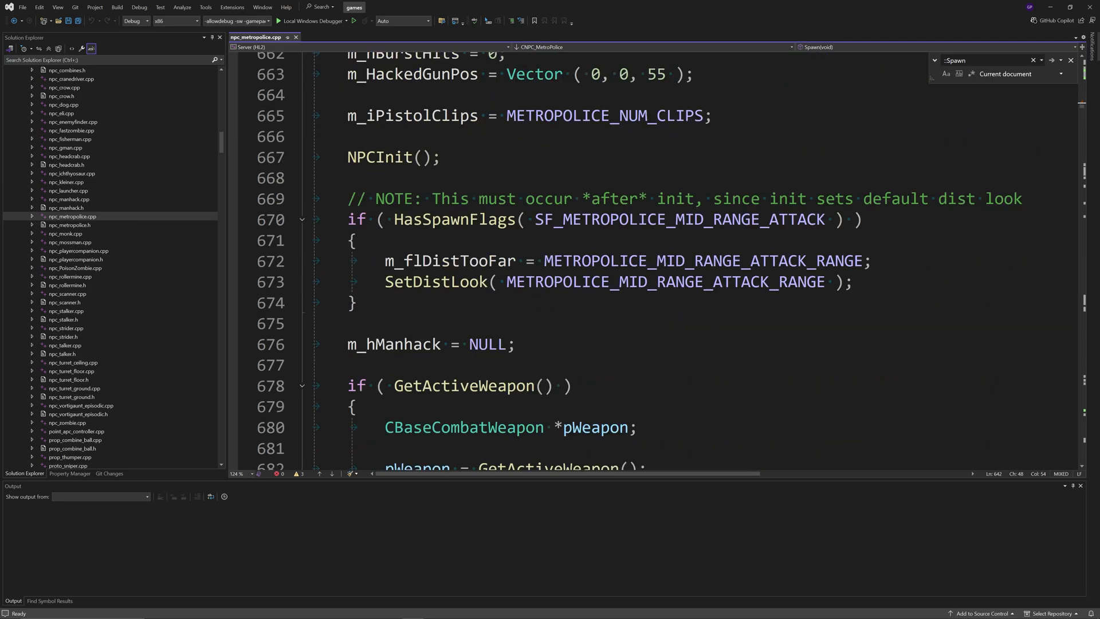
scroll("down", 3)
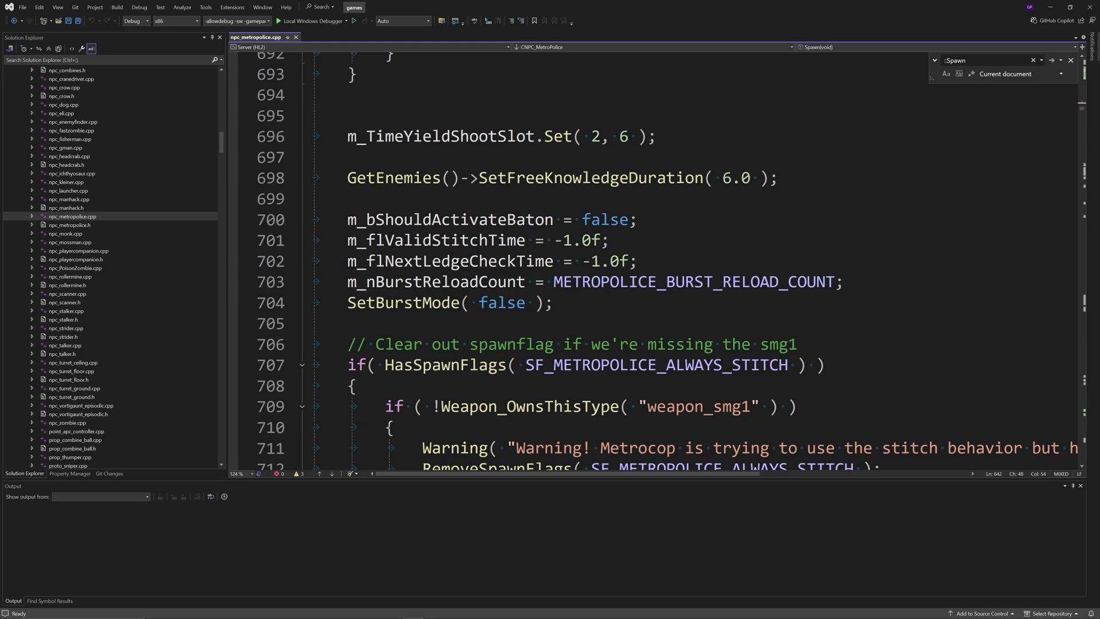
scroll("down", 3)
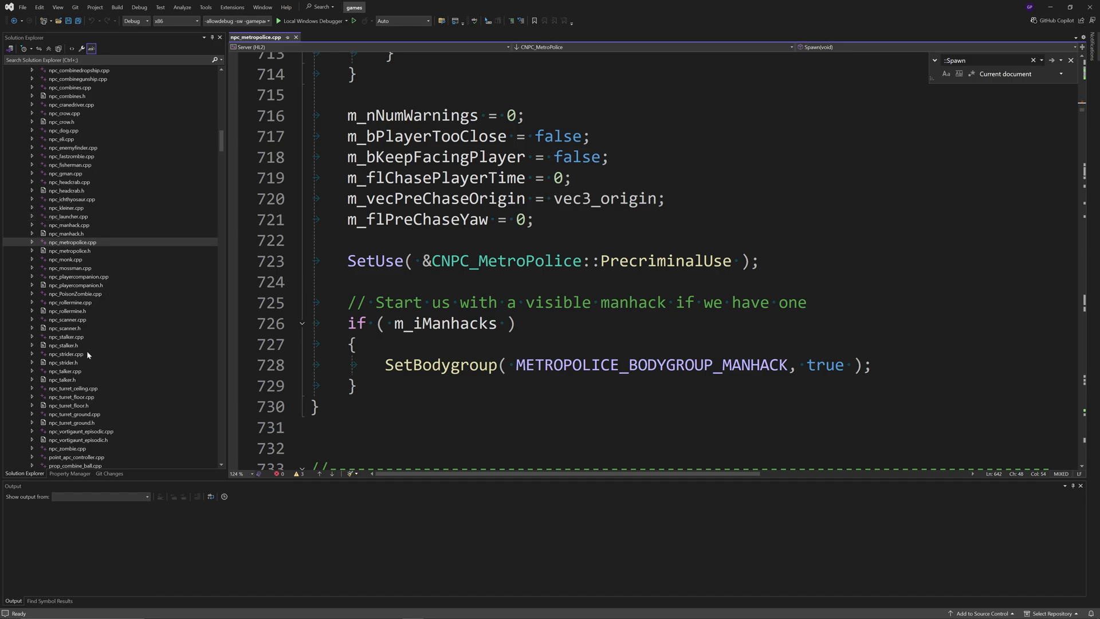
scroll("up", 3)
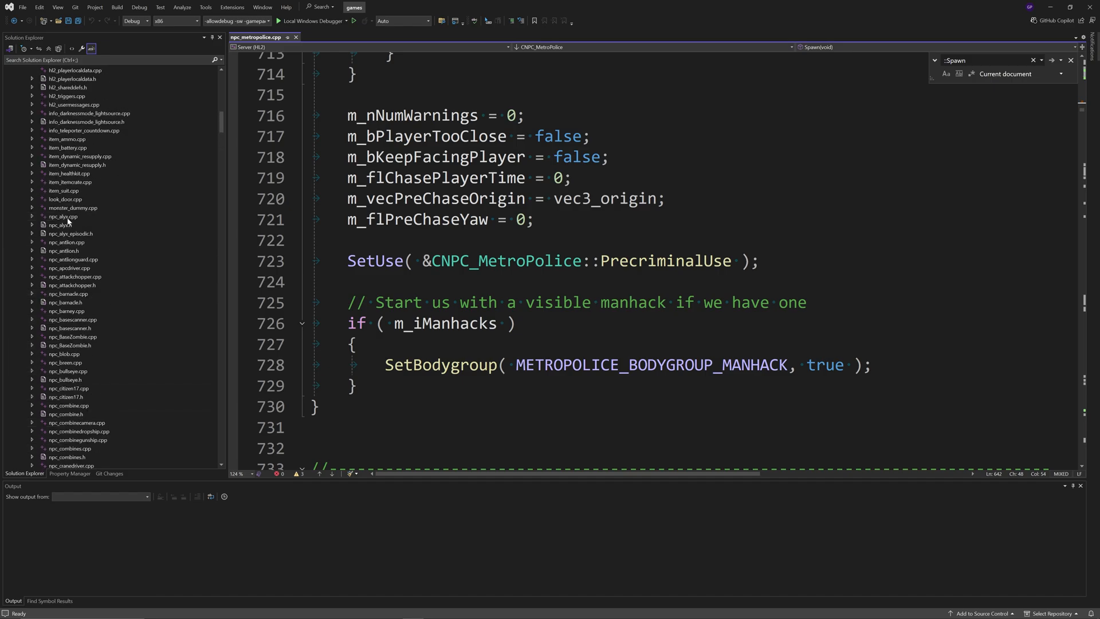
Step: Open npc_antlion.cpp and search it for the ::Spawn function
double_click(65, 242)
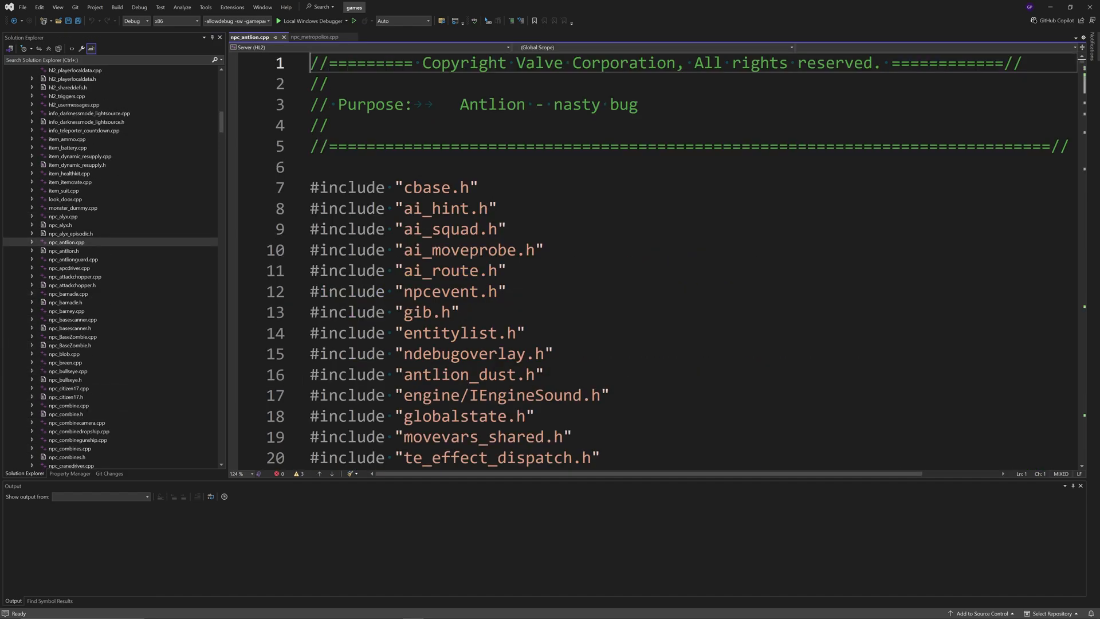
key("ctrl+f")
type("::Spawn")
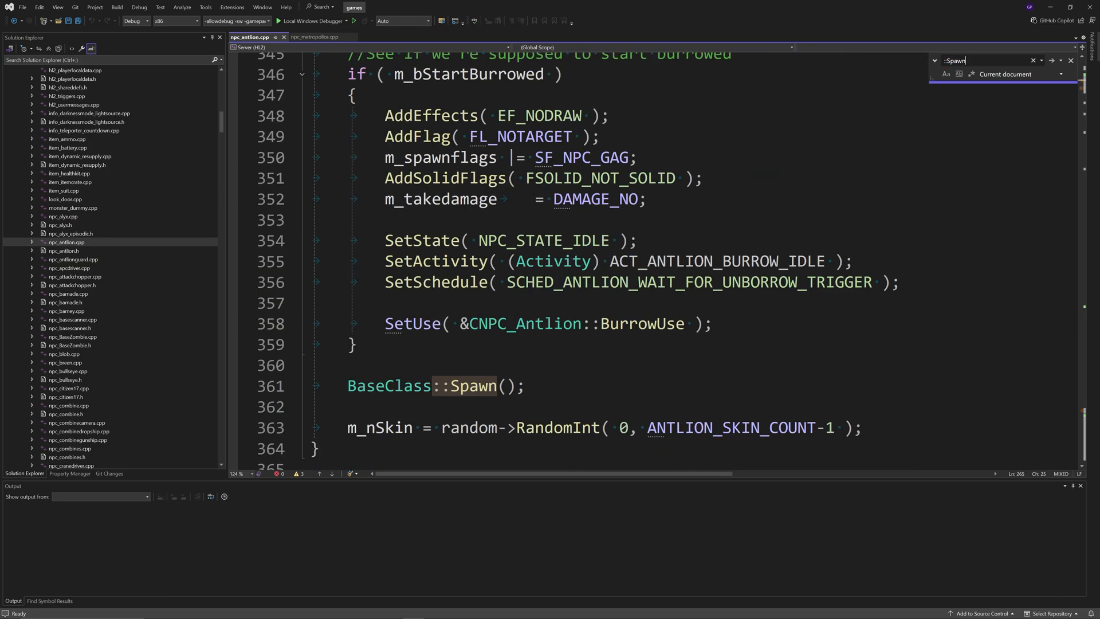
scroll("down", 3)
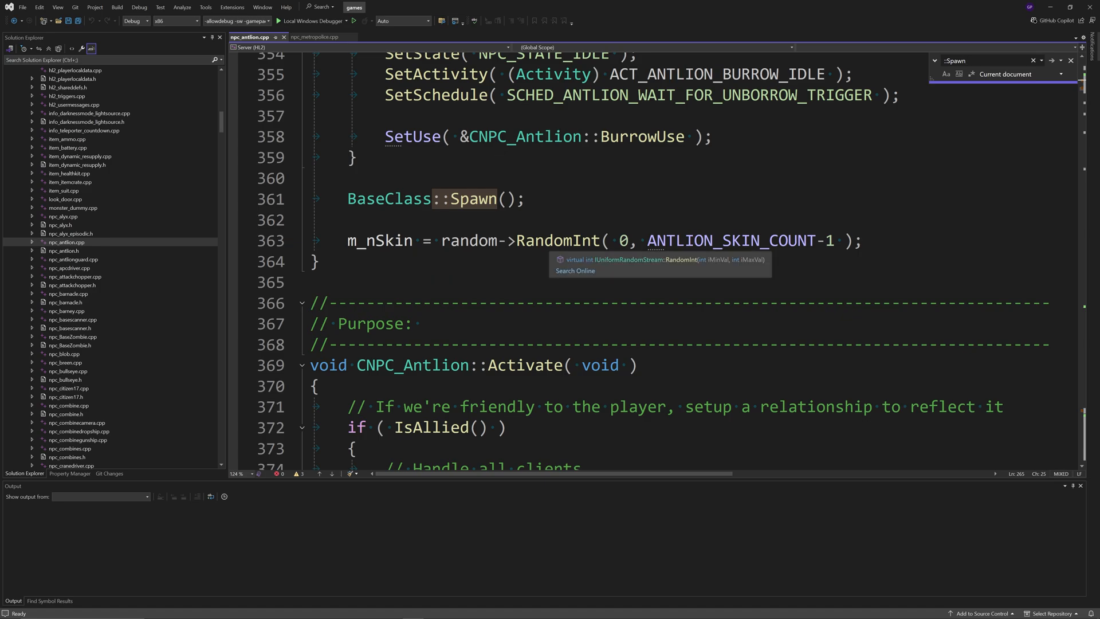
mouse_move(384, 240)
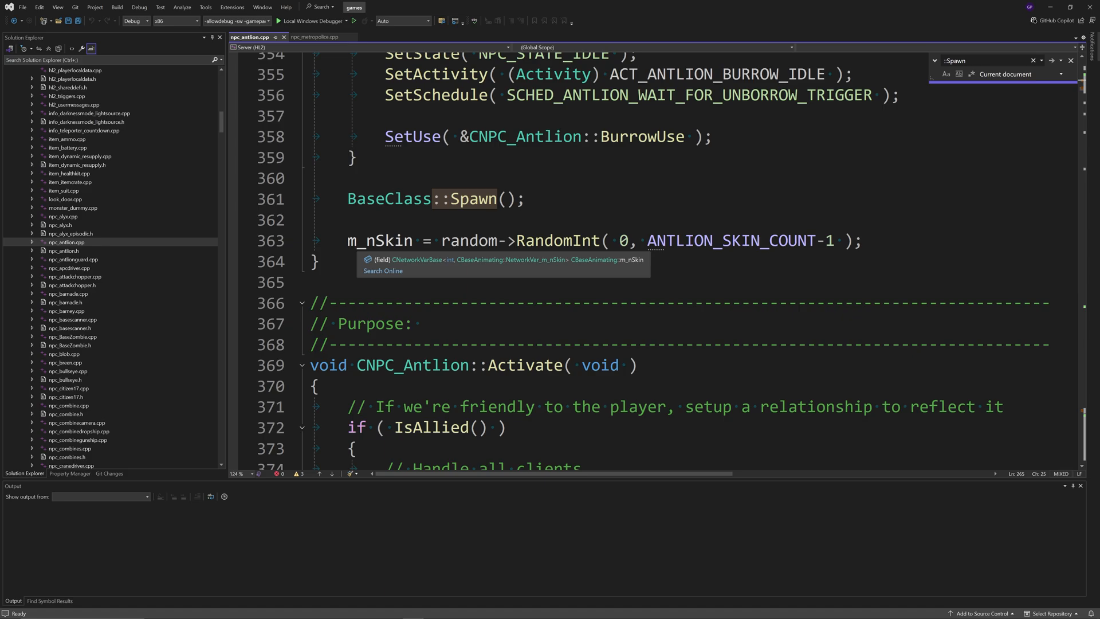
Step: Inspect the m_nSkin RandomInt line that assigns the antlion's random skin
left_click(350, 240)
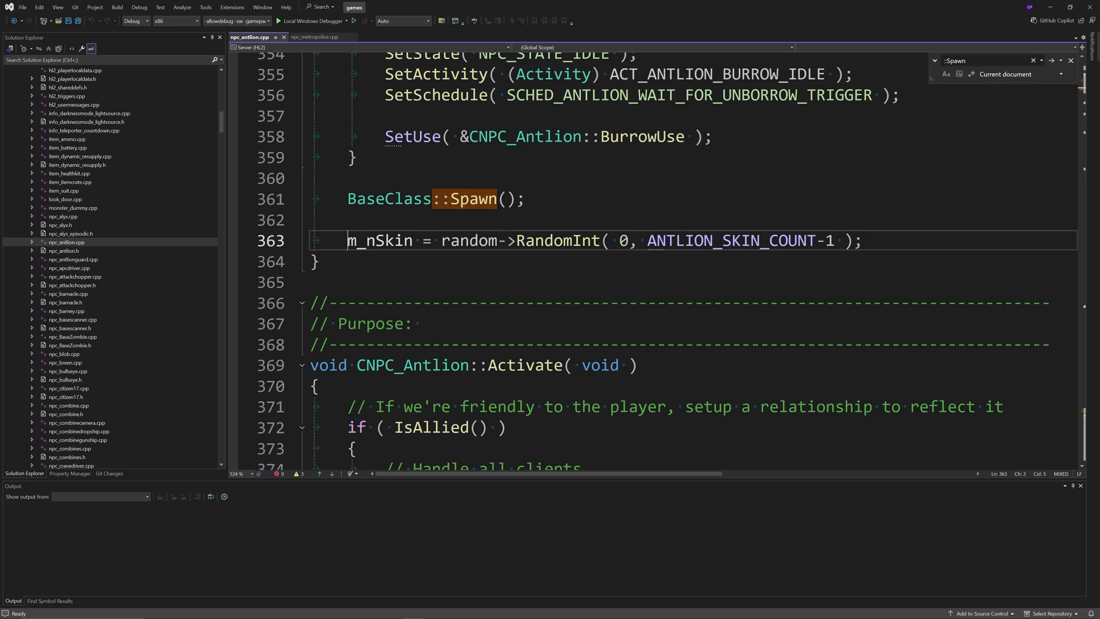
double_click(379, 240)
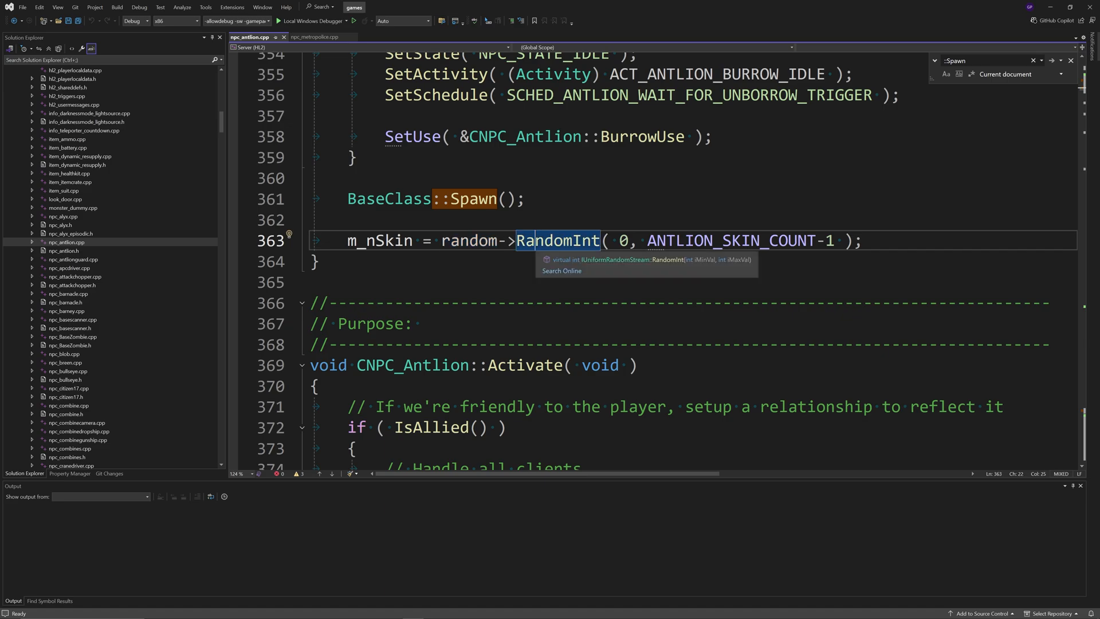
left_click(622, 240)
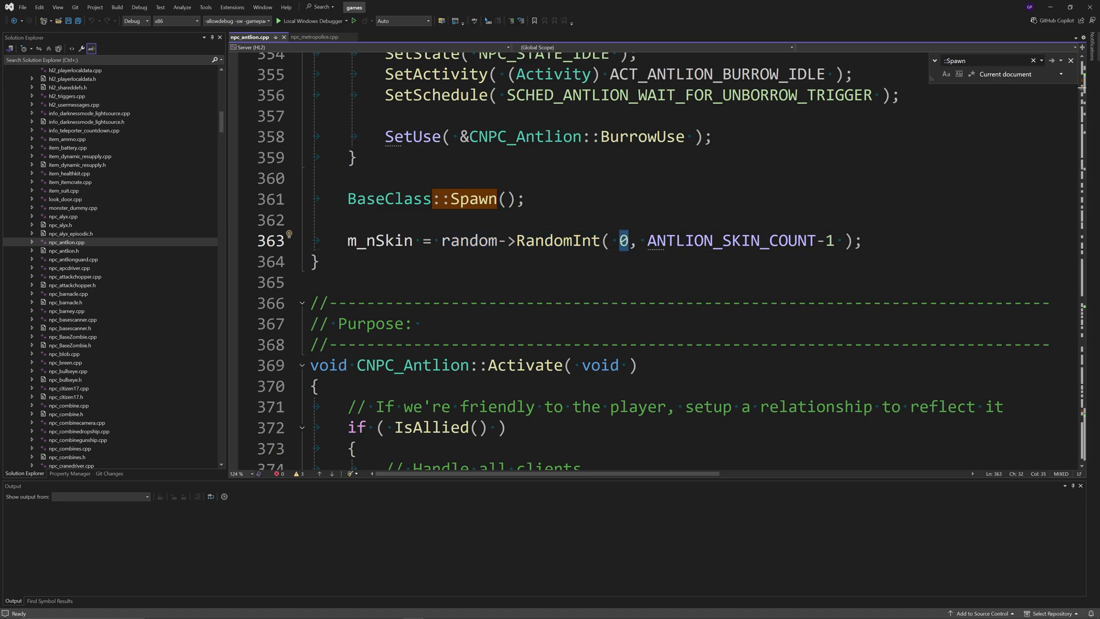
double_click(731, 240)
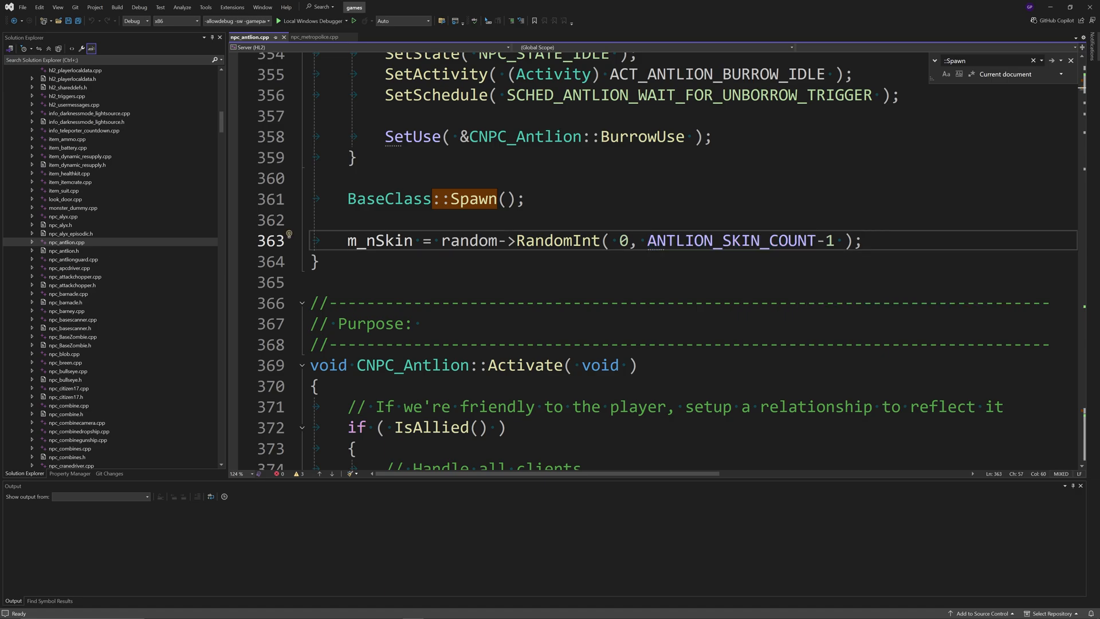
mouse_move(709, 240)
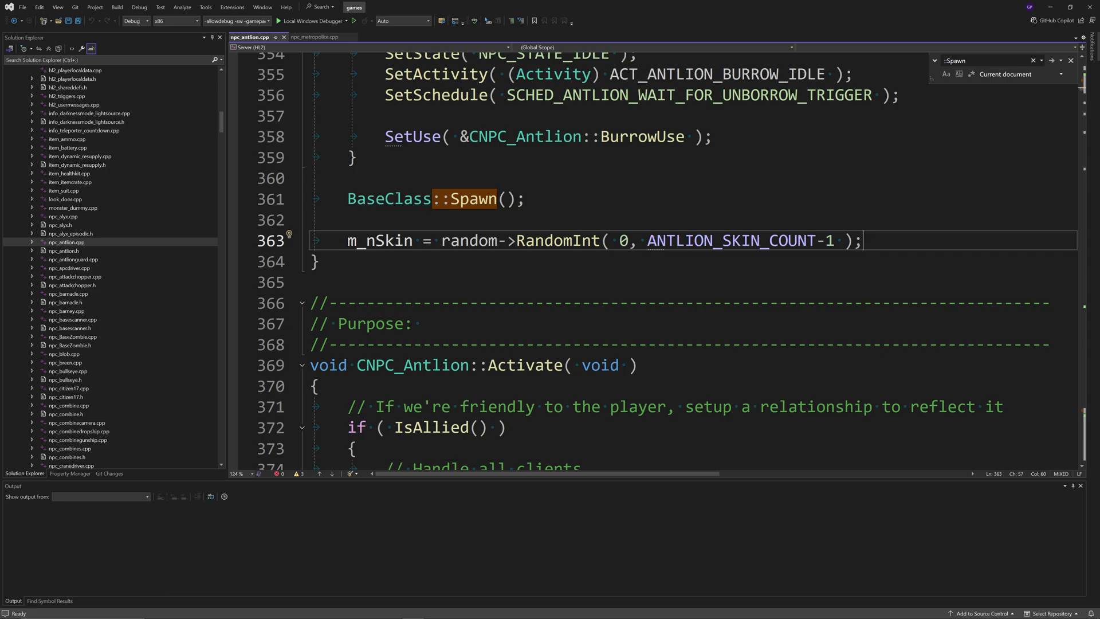
mouse_move(315, 37)
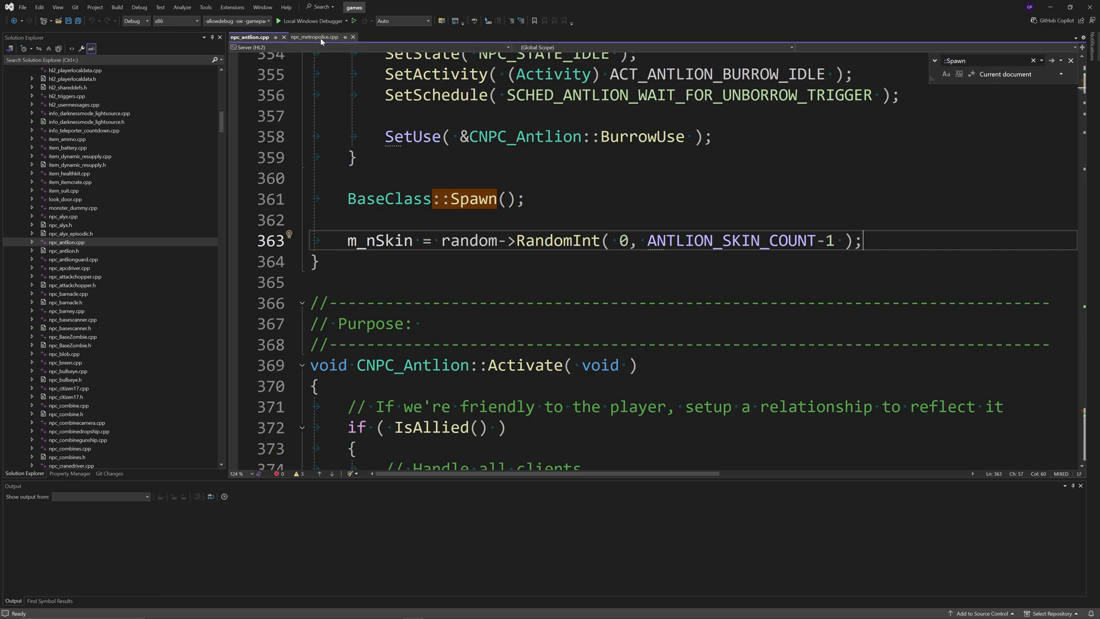
mouse_move(314, 36)
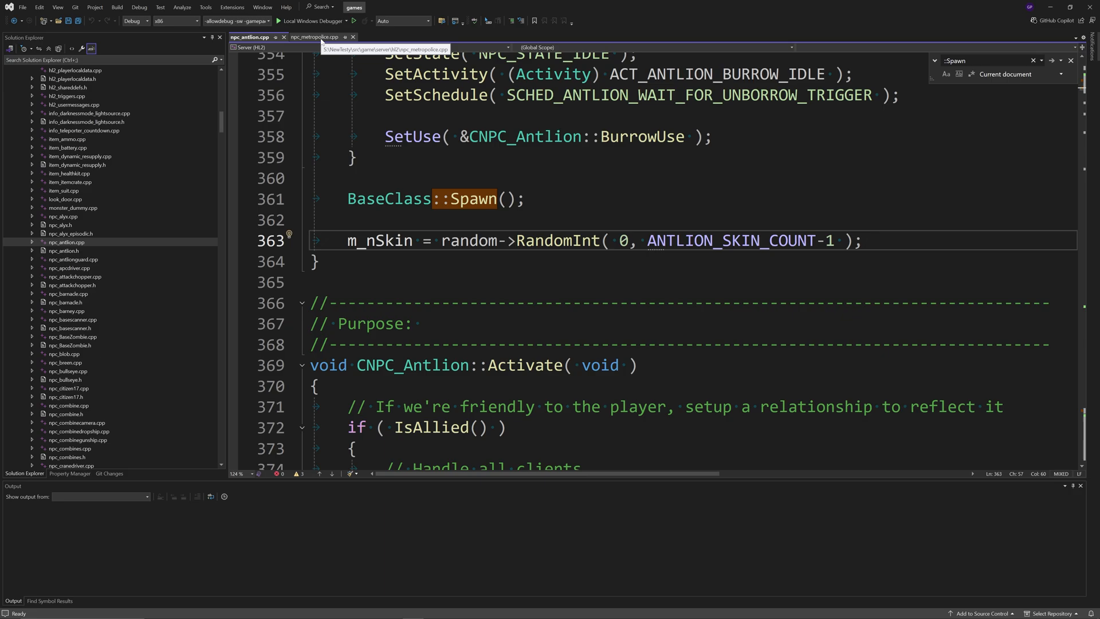
Step: Revisit the metrocop Spawn function's end, then return to the antlion random skin line
left_click(314, 37)
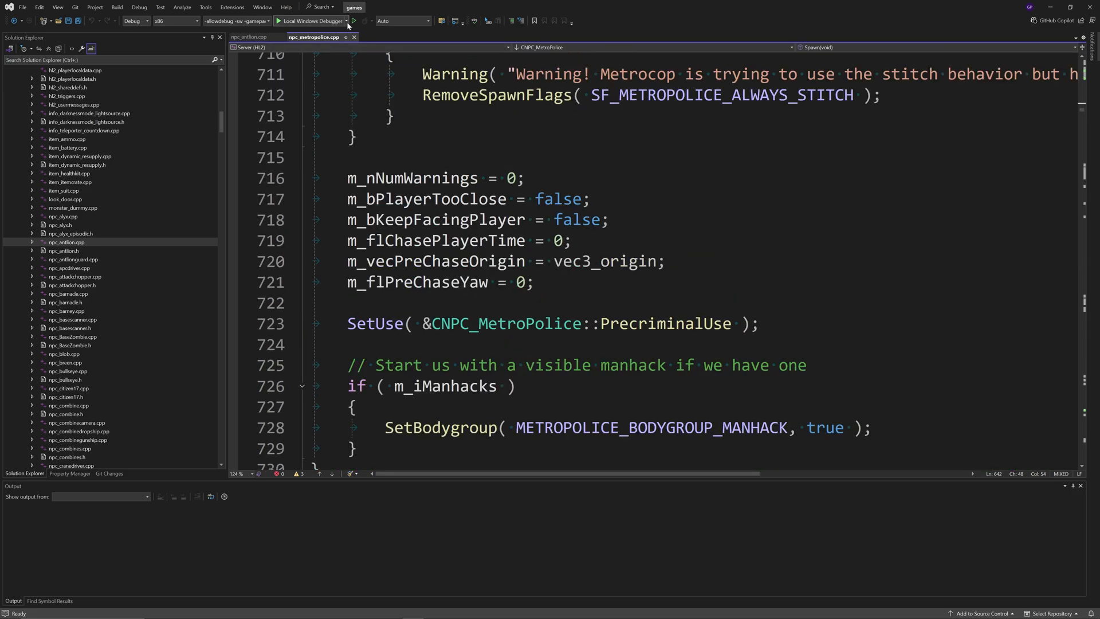
scroll("up", 3)
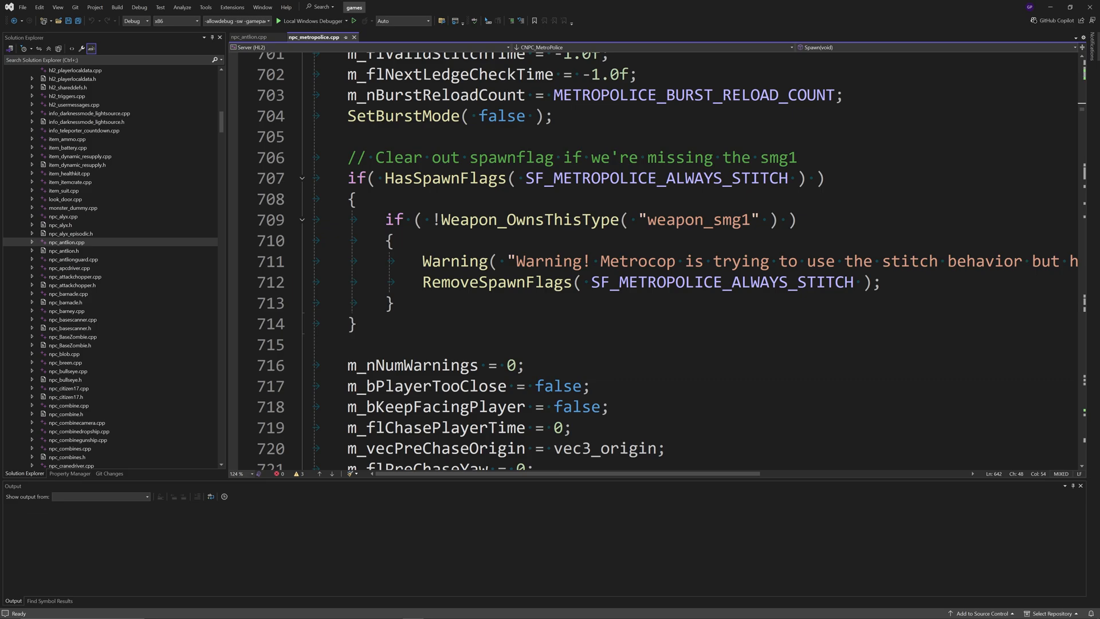
scroll("down", 3)
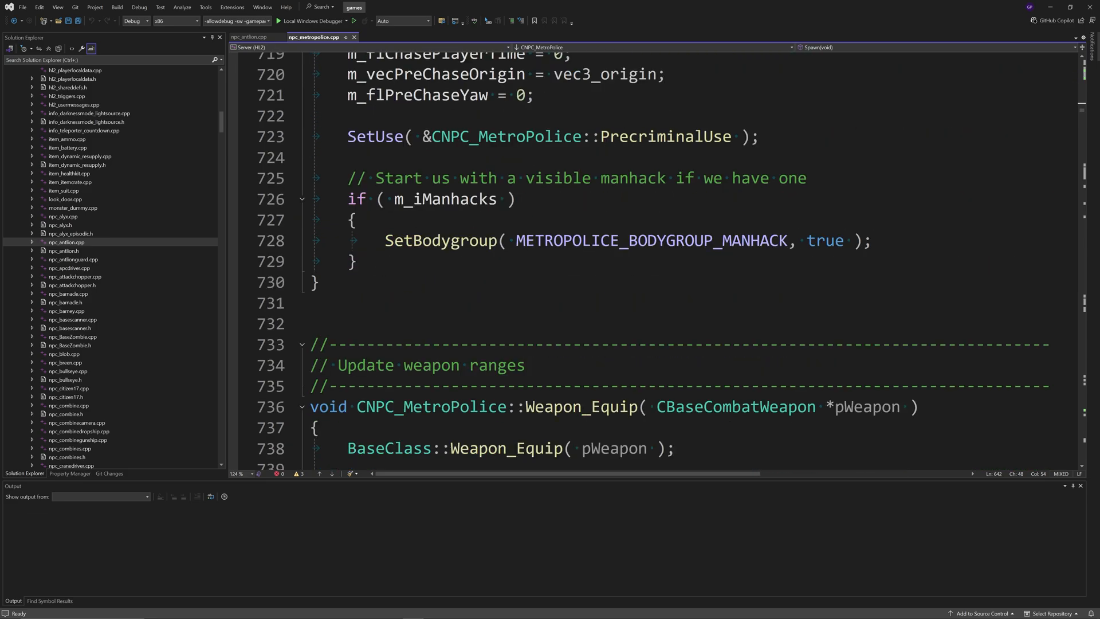
left_click(250, 37)
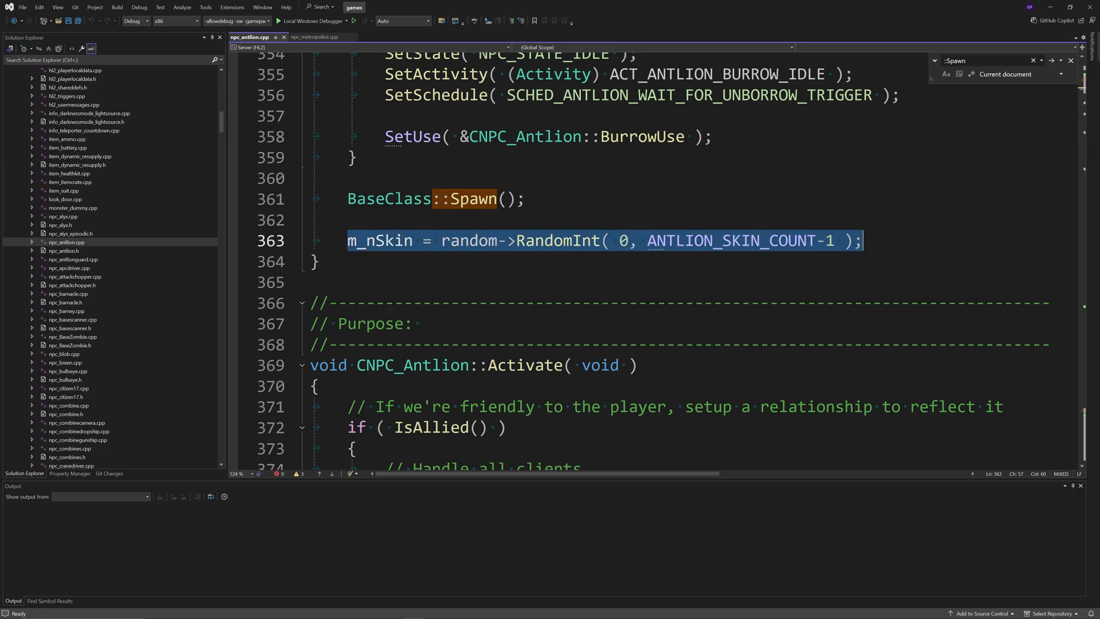
left_click(603, 240)
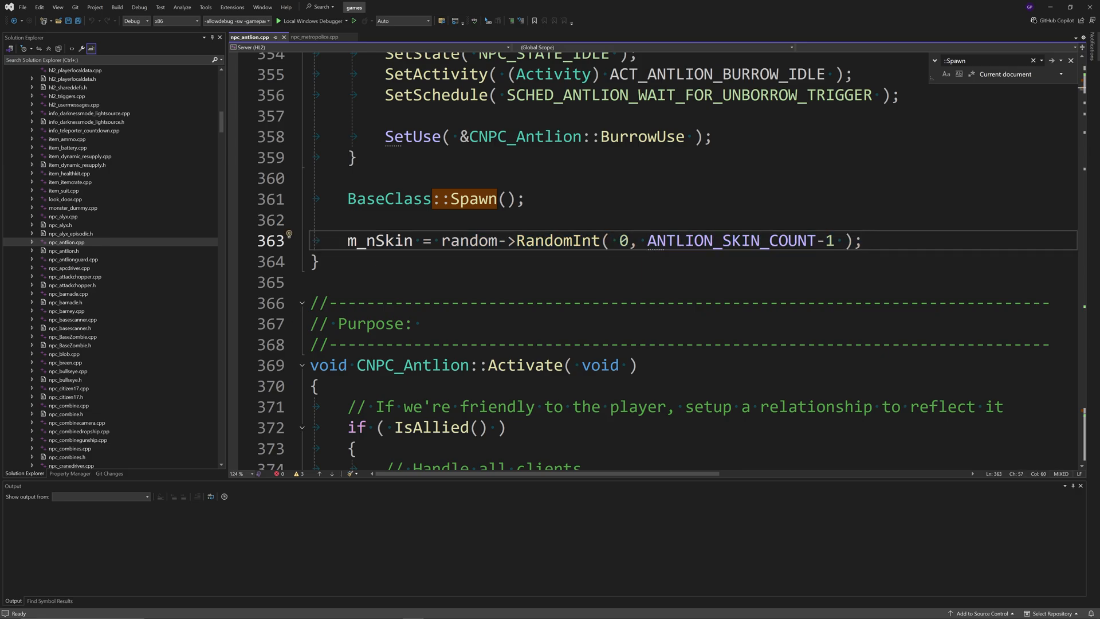
mouse_move(176, 124)
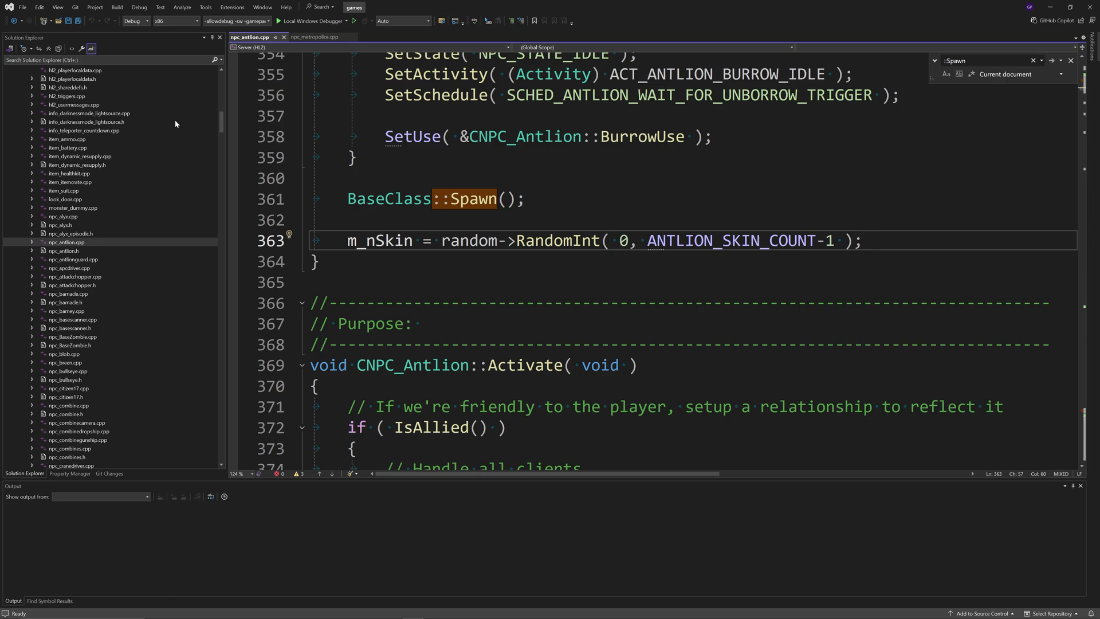
Step: Scroll Solution Explorer to Server (HL2) > Source Files > HL2 DLL > Unused
scroll("up", 3)
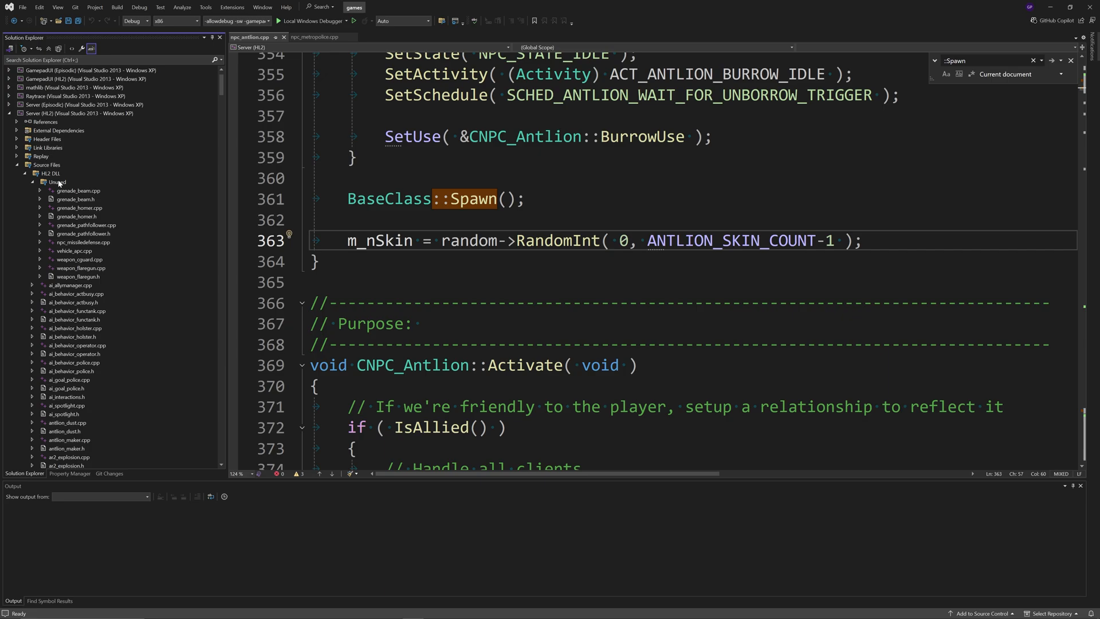
mouse_move(63, 199)
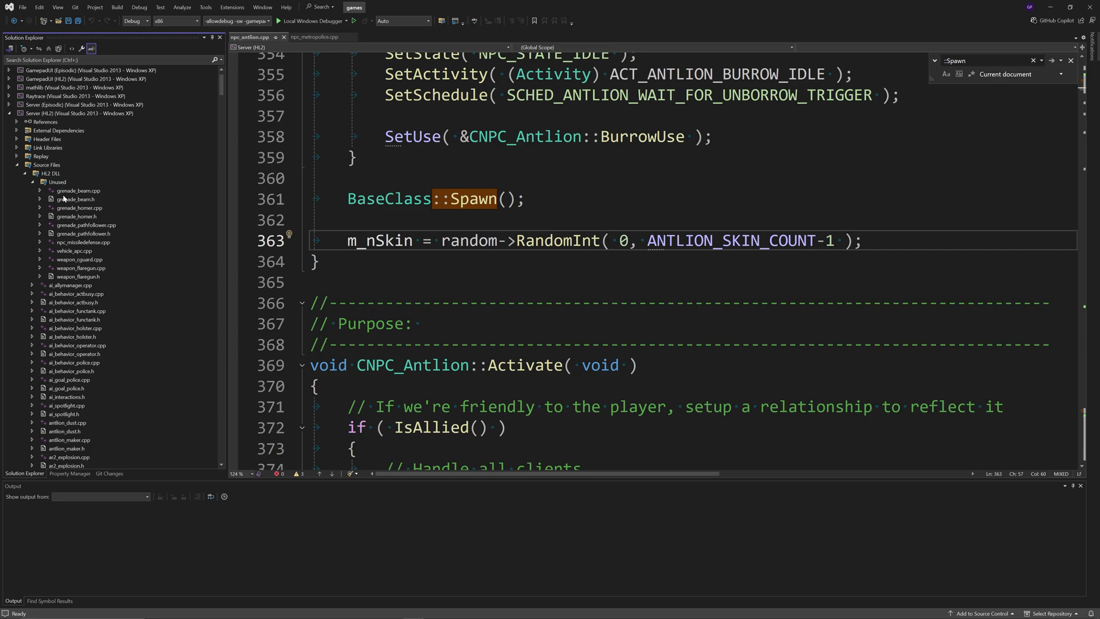
scroll("down", 3)
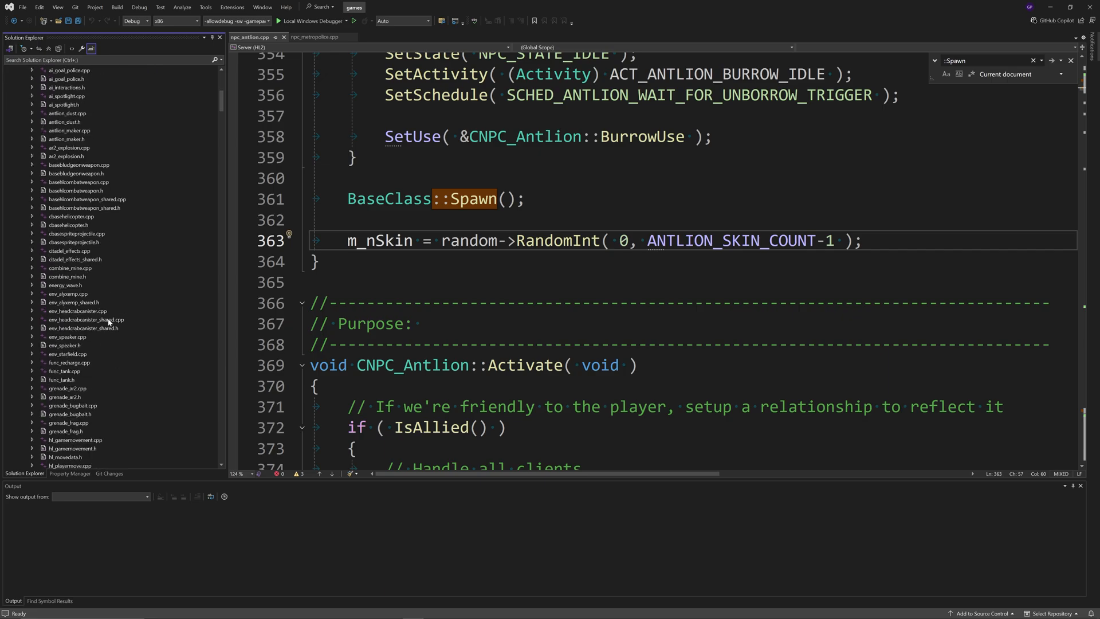
scroll("down", 3)
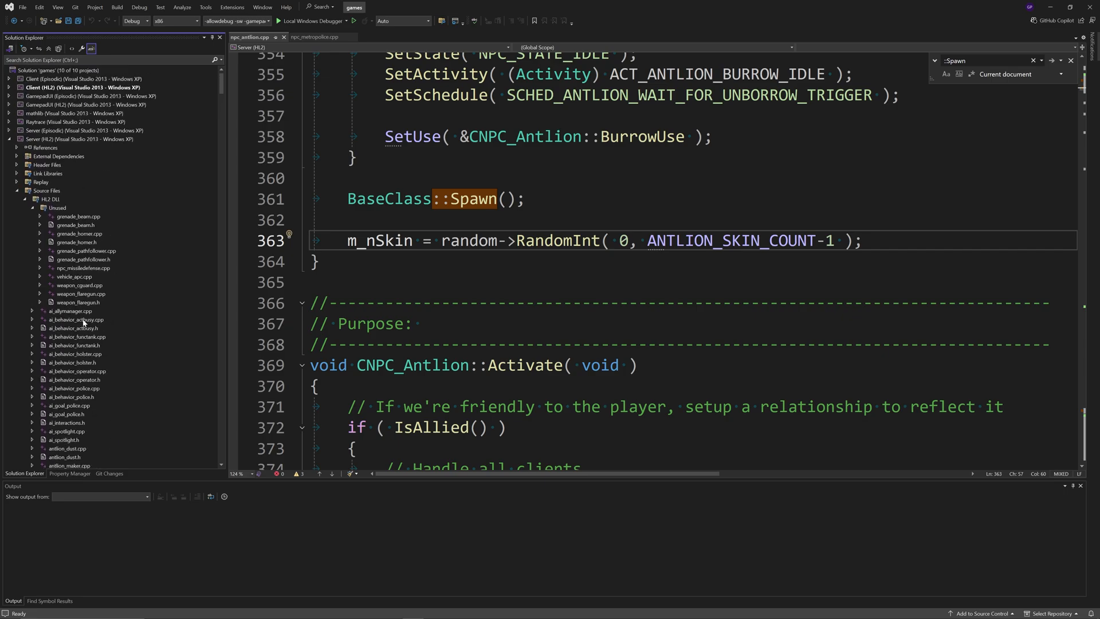
mouse_move(119, 314)
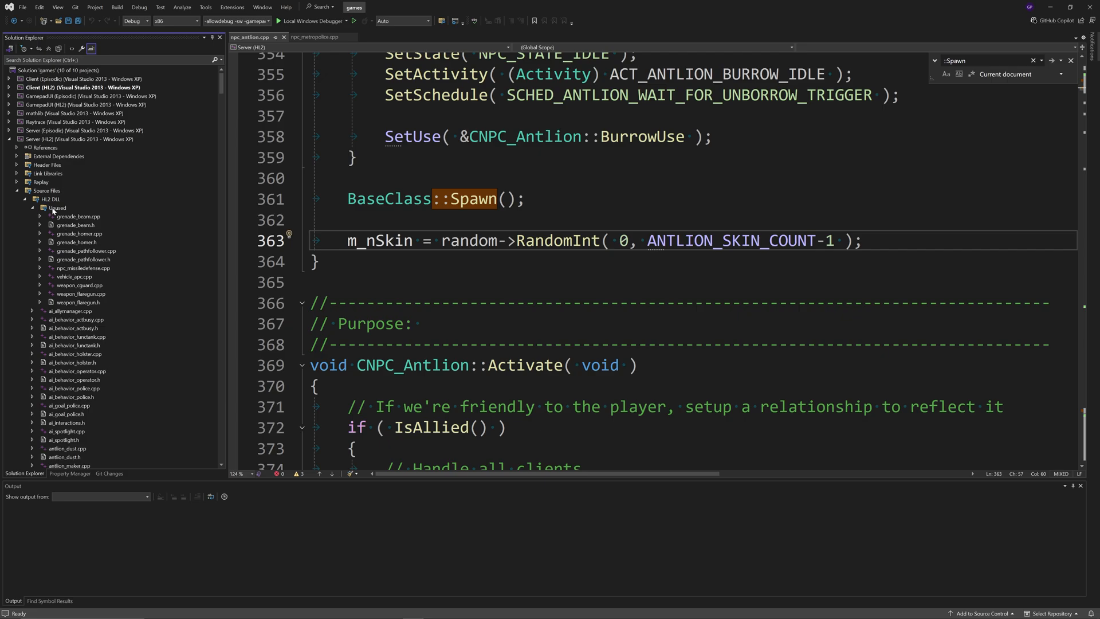
Step: Right-click the Unused filter to show its add-item options
right_click(56, 208)
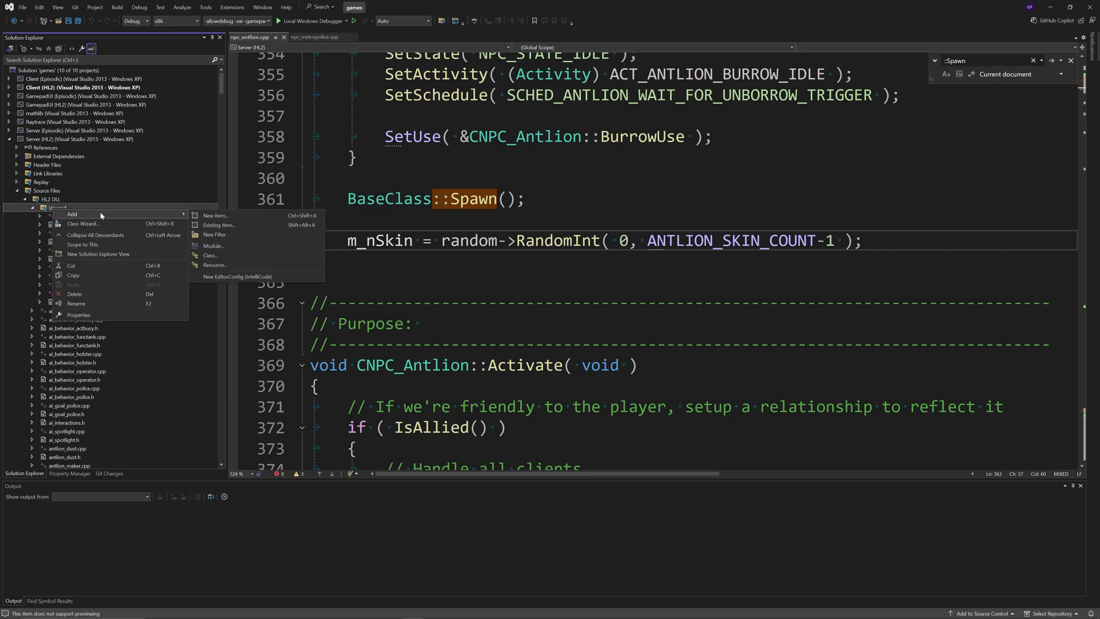
mouse_move(225, 215)
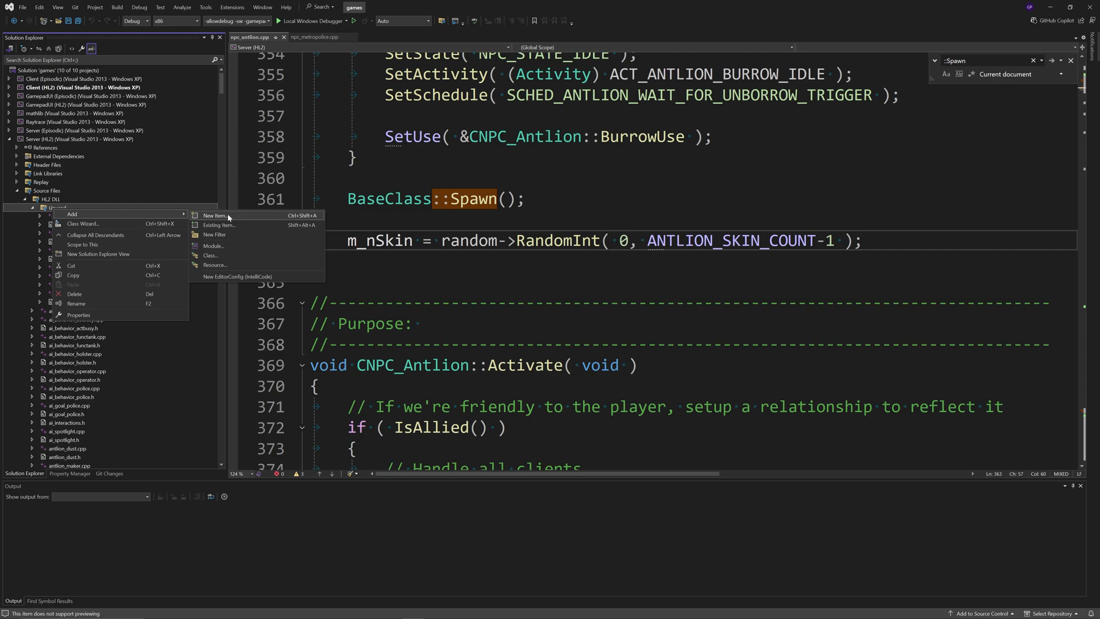
mouse_move(214, 216)
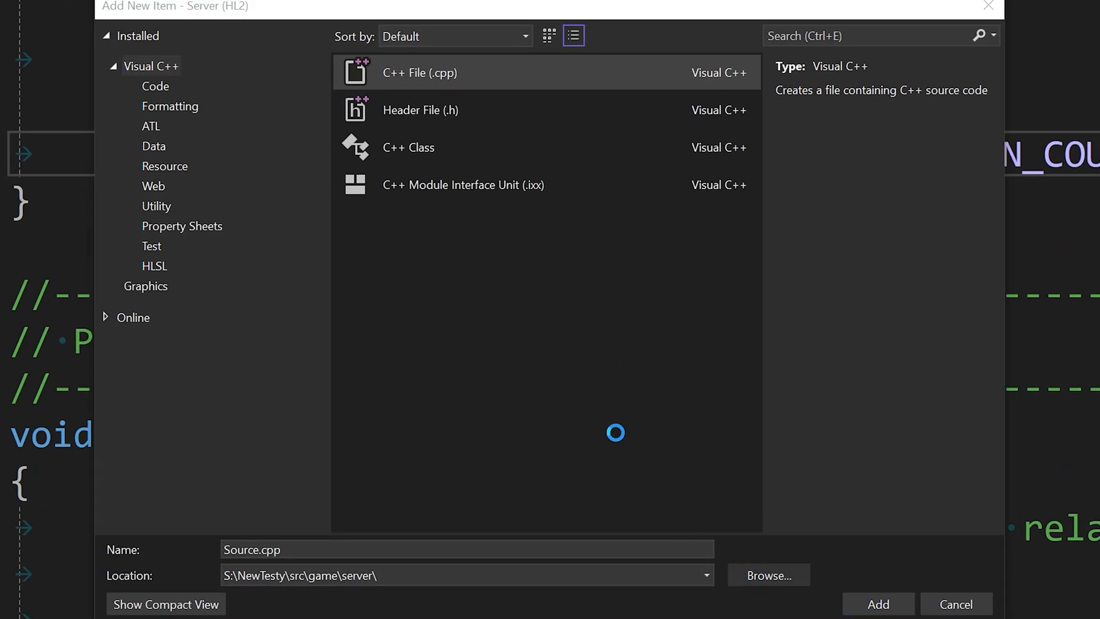
Step: Add a new file named npc_metropolice_elite.cpp in the hl2 folder
left_click(767, 574)
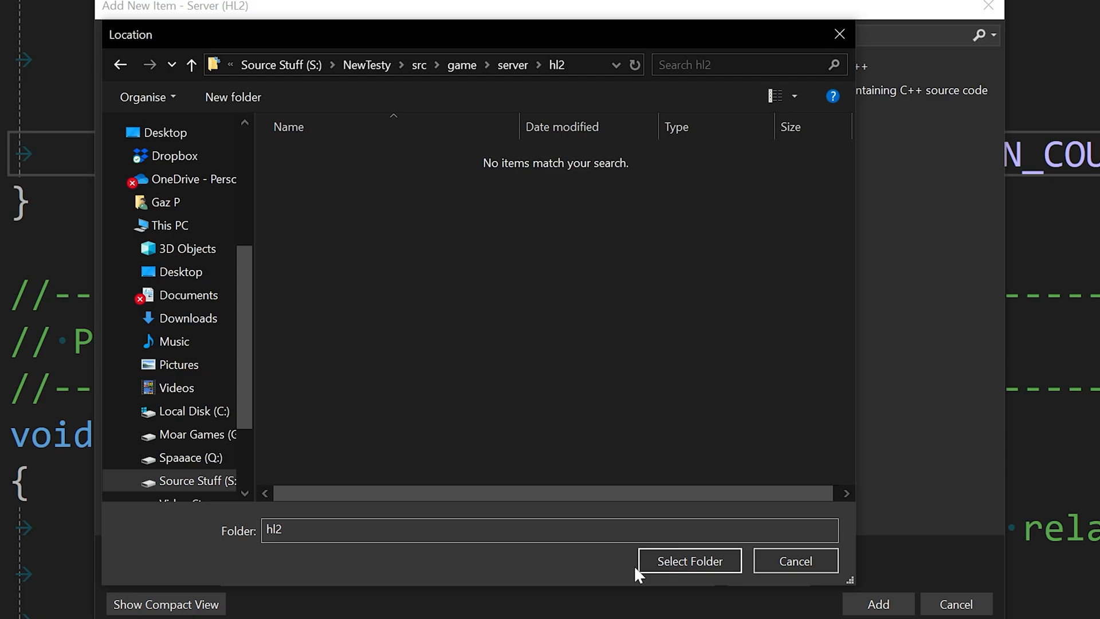
left_click(688, 561)
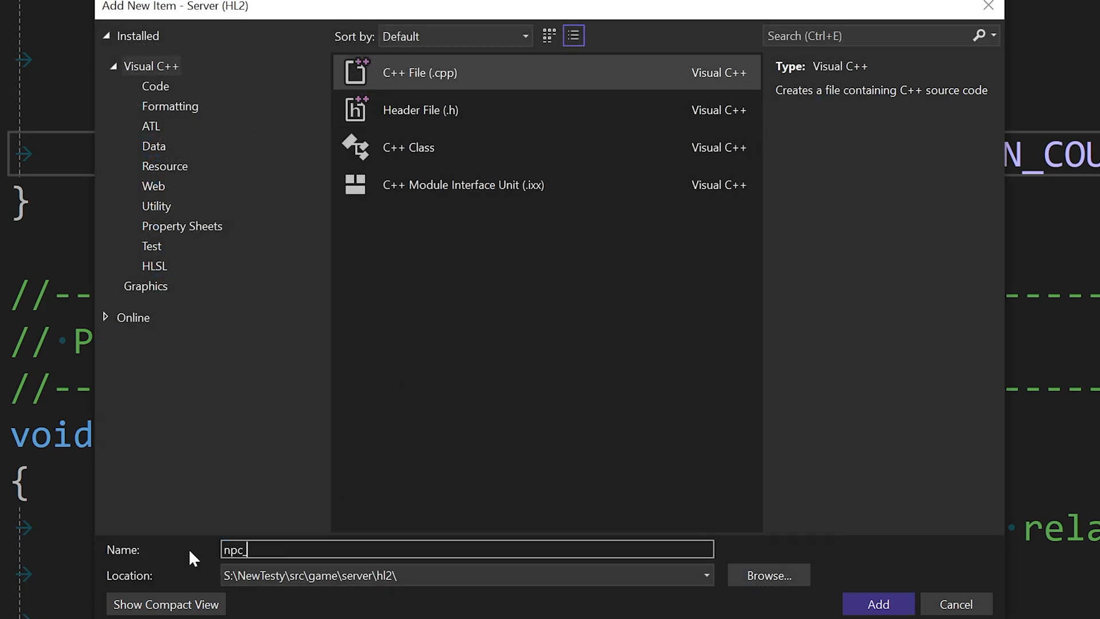
type("metropolice")
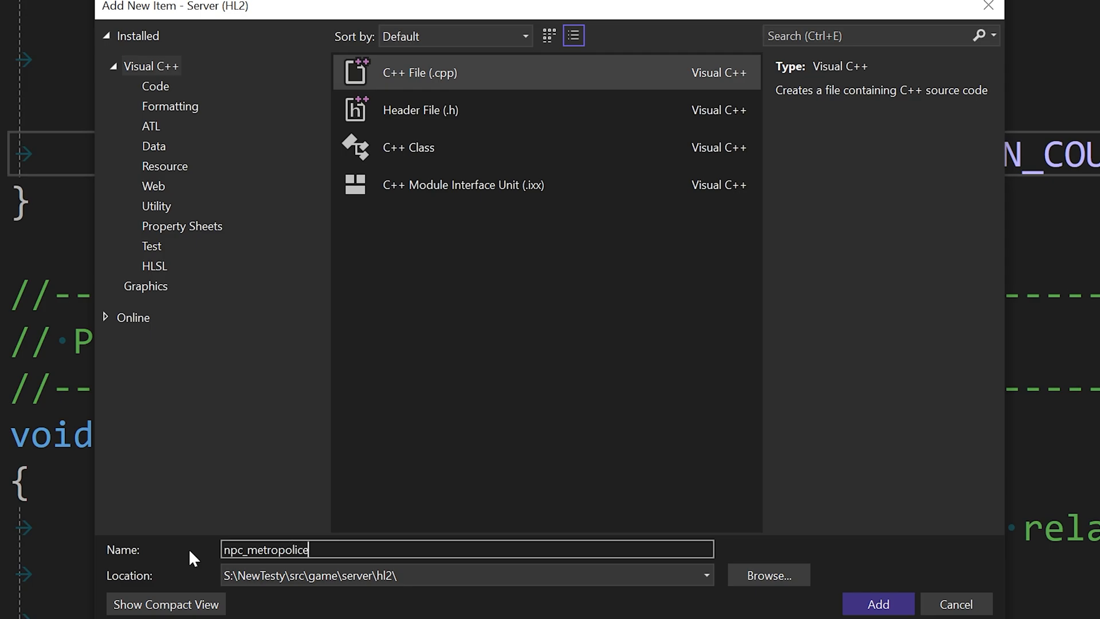
type("_elite.")
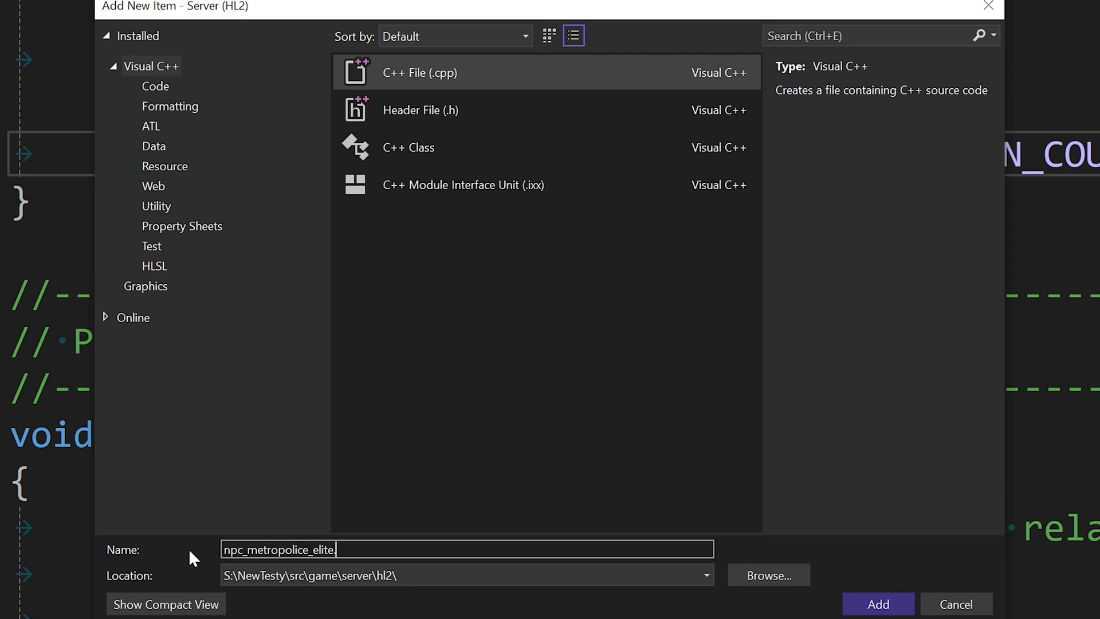
left_click(877, 604)
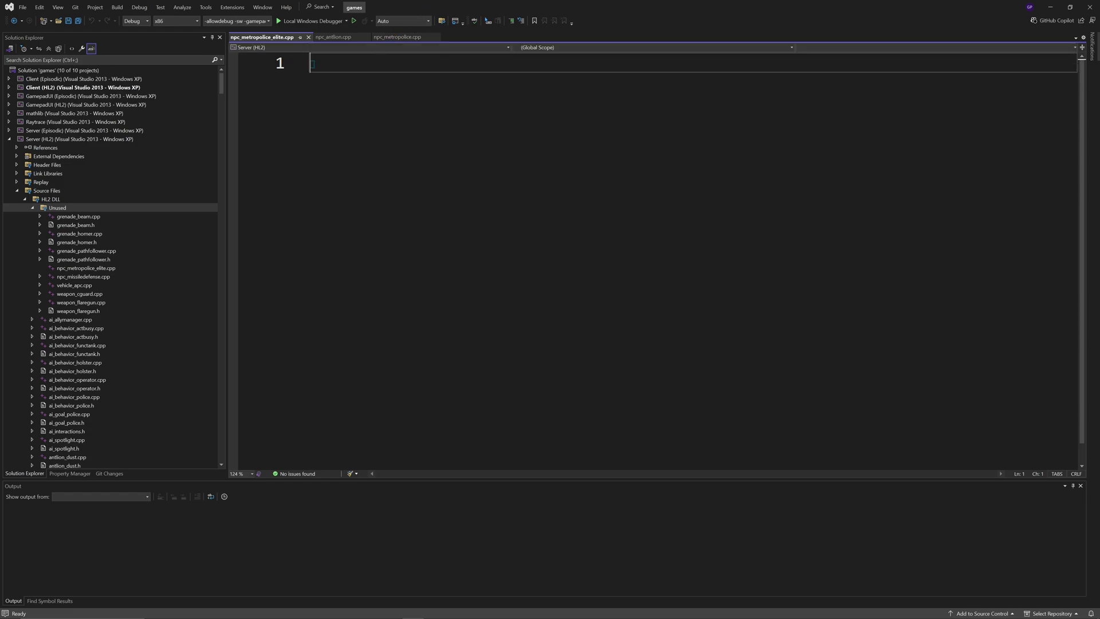
Step: Type #include lines for cbase.h, tier0/memdbgon.h and npc_metropolice.h, followed by blank lines
type("#in")
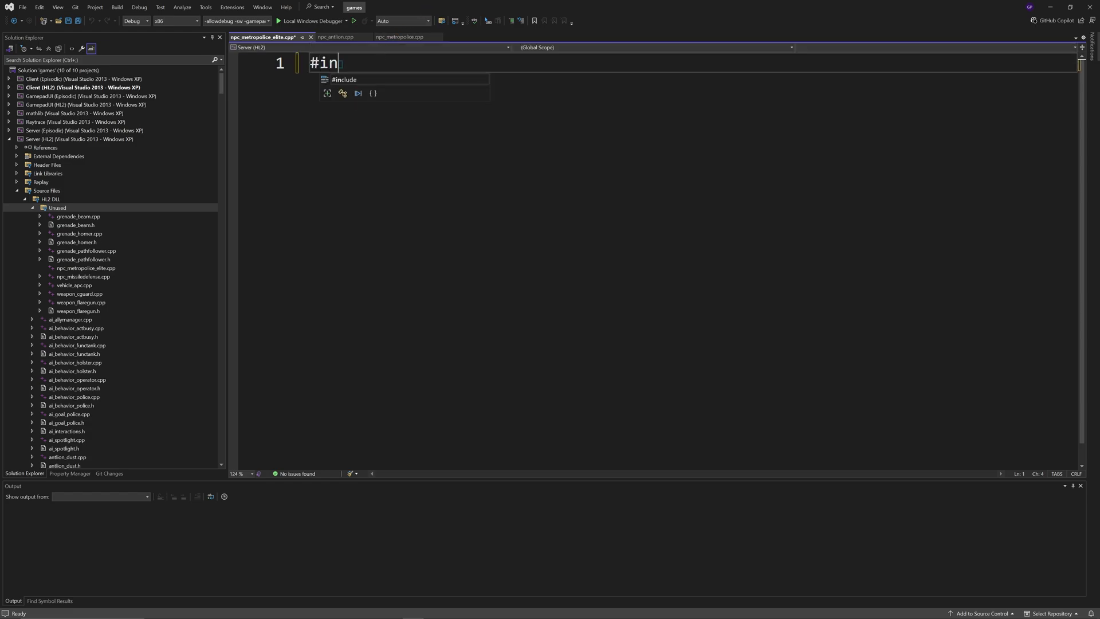
type("clude \"\"")
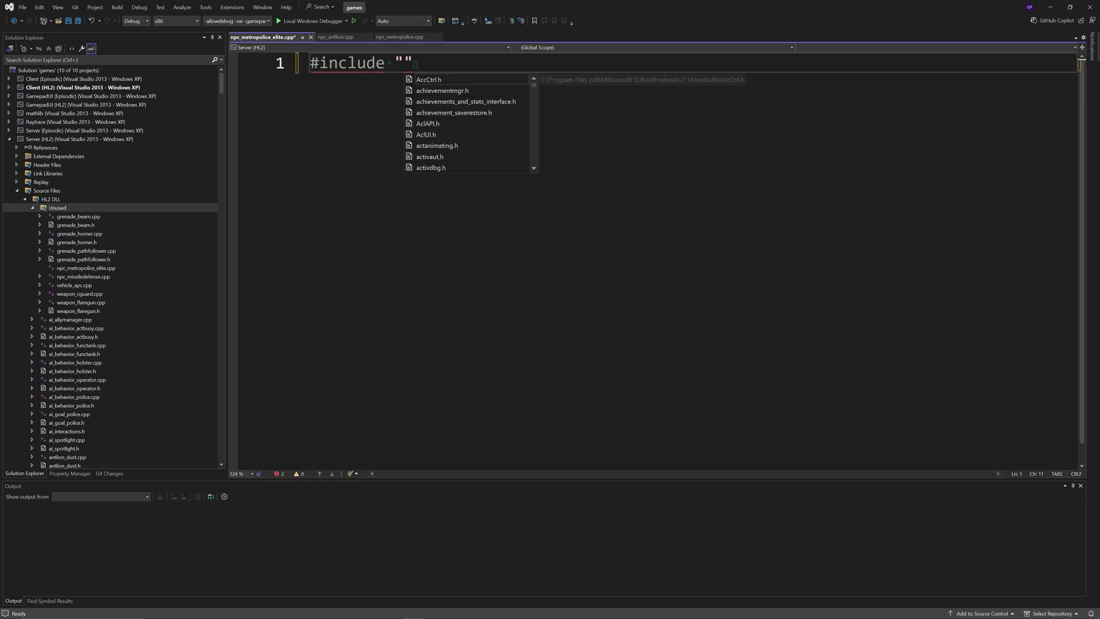
type("cbase.h")
type("#include \"tier0/")
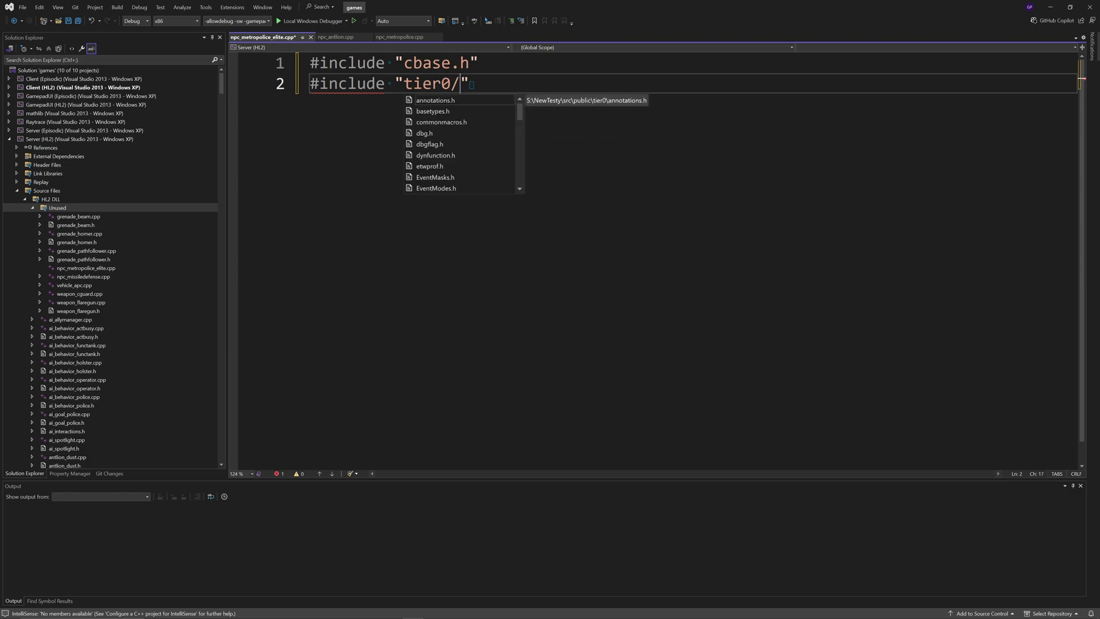
type("memdbgon.h\"")
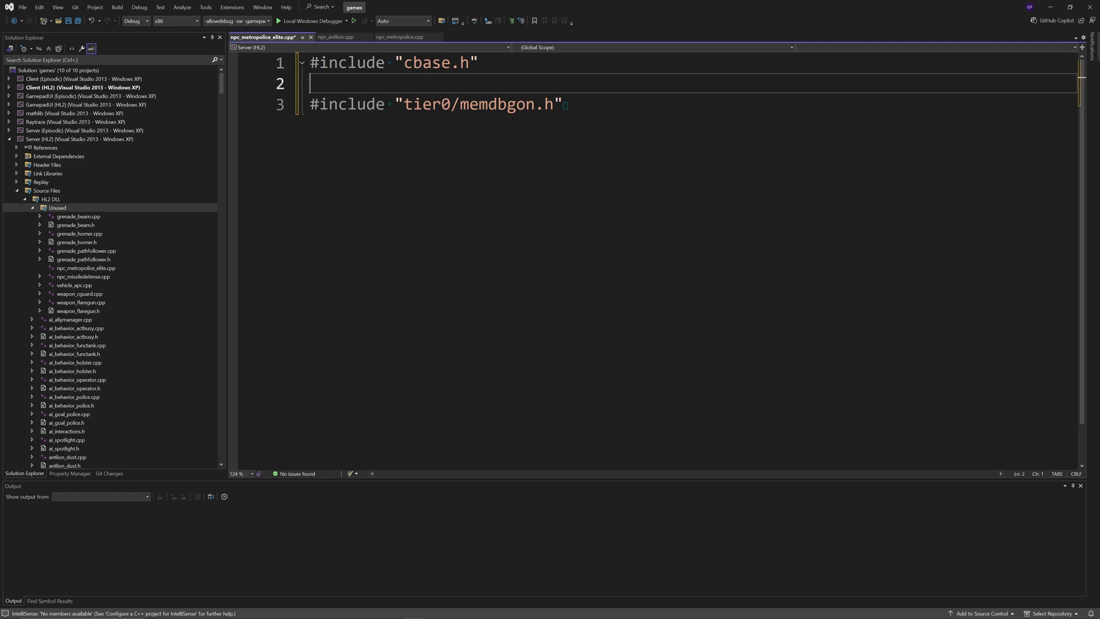
type("#include \"\"")
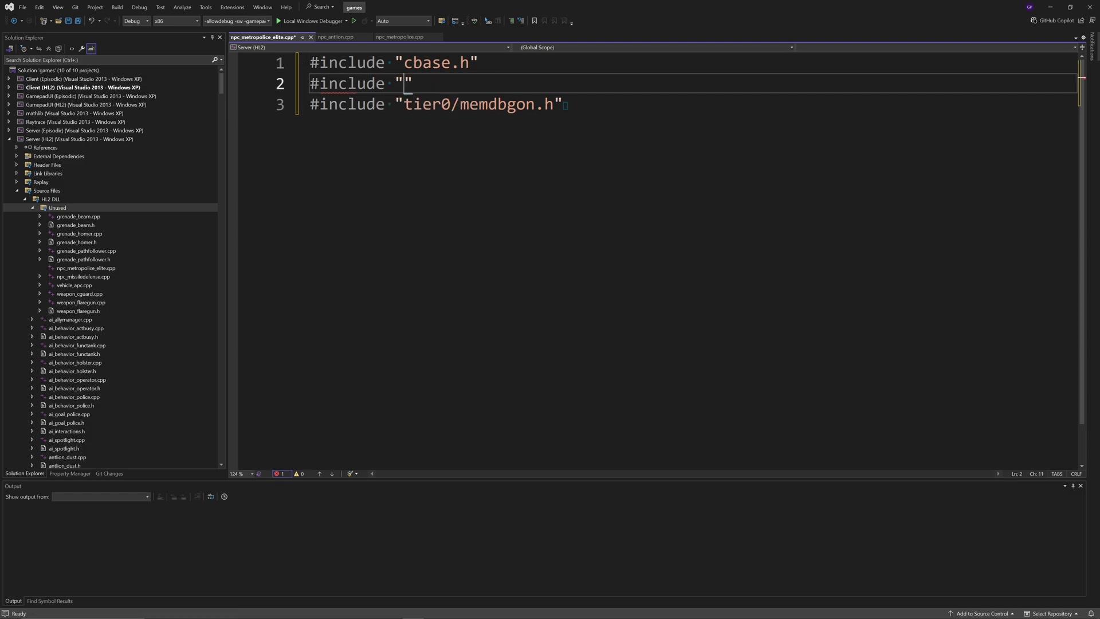
type("npc_metropolice.h")
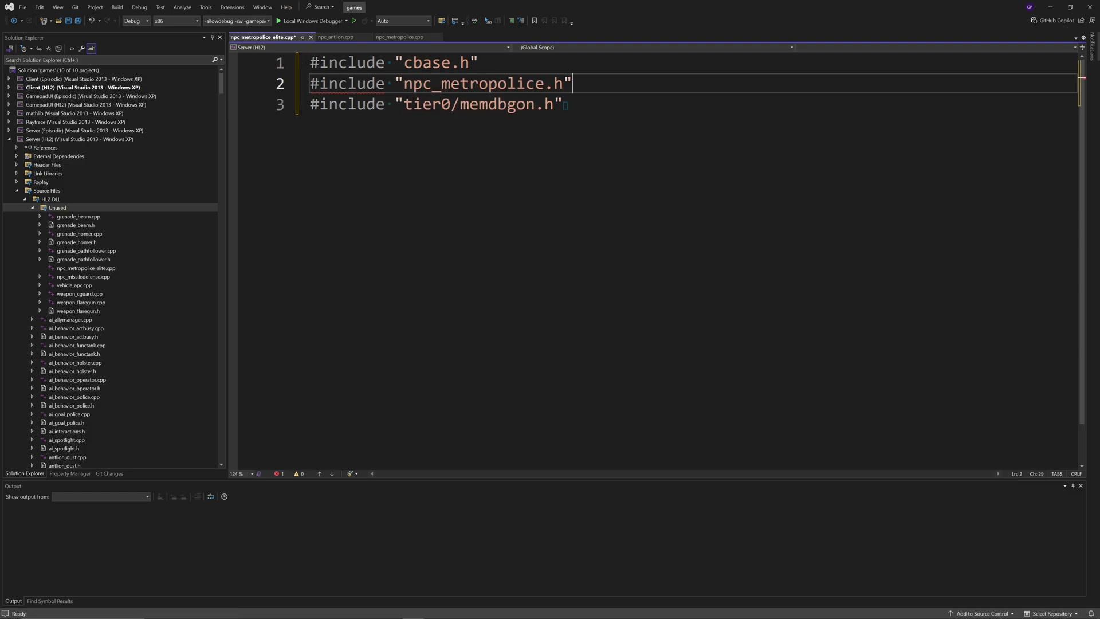
key("enter")
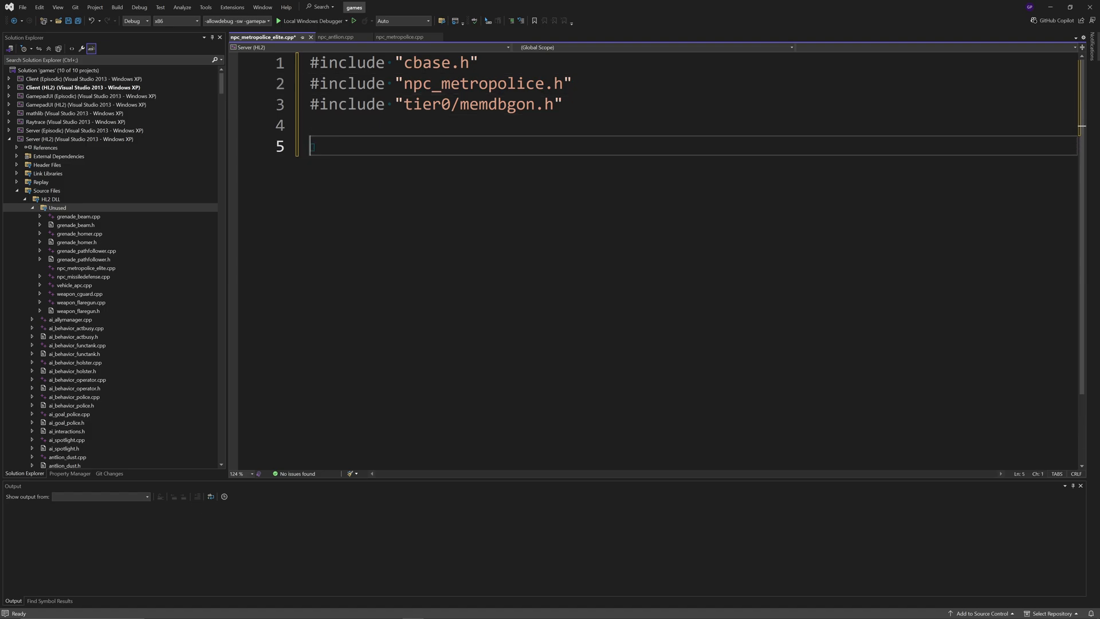
Step: Declare class CNPC_MetroPolice_Elite : public CNPC_MetroPolice with an empty body
type("class")
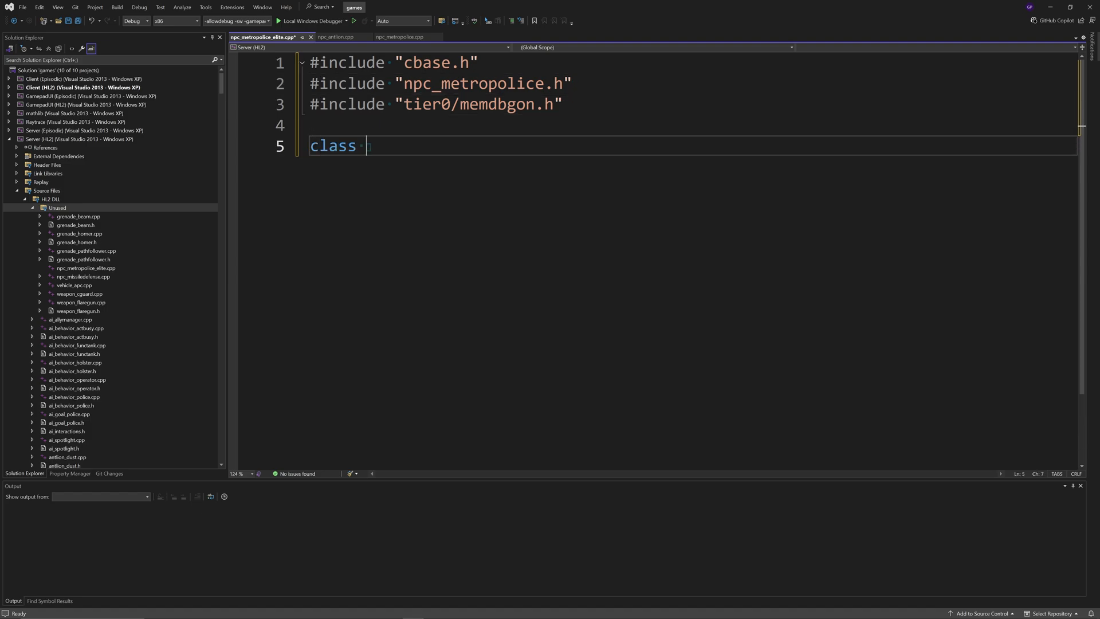
type("CNPC_M")
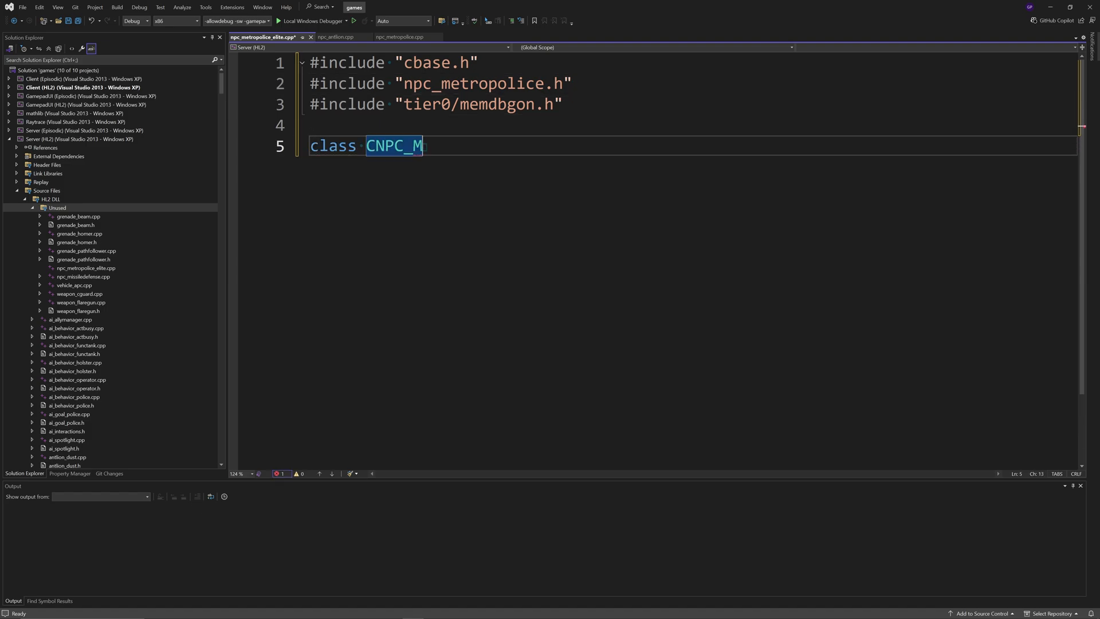
type("etroPolice_Elite :")
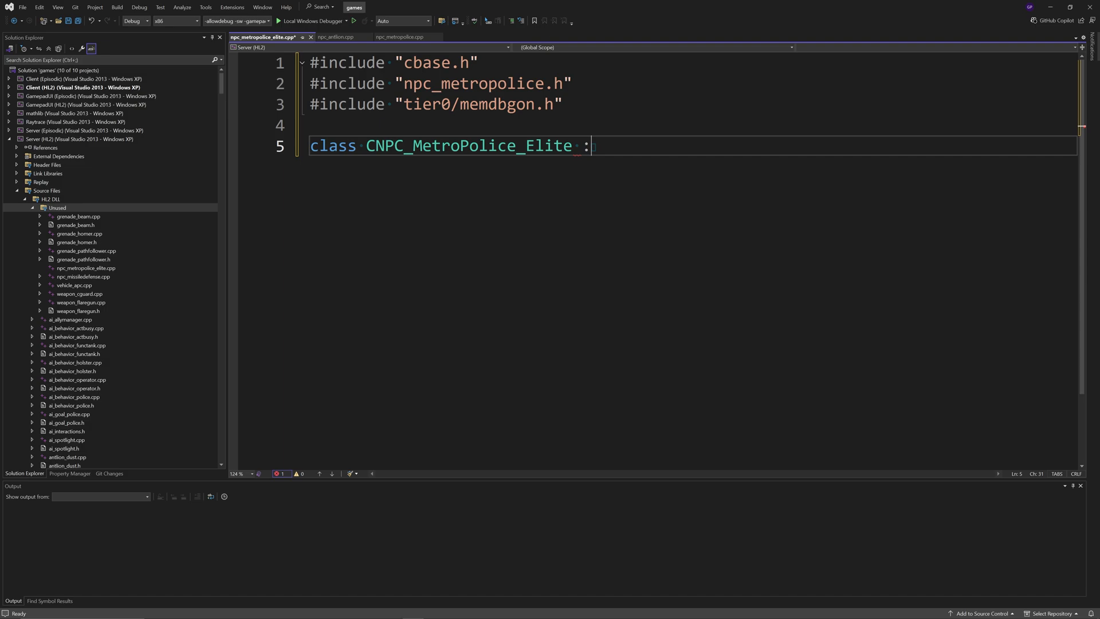
type("public")
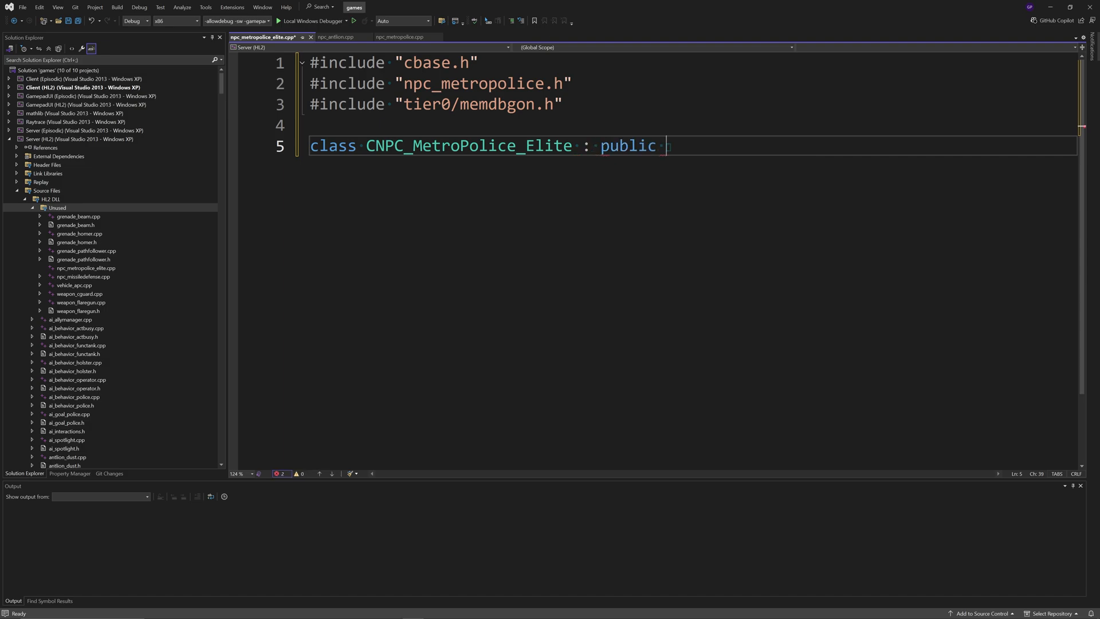
type("CNPC_MetroPolice")
type("{")
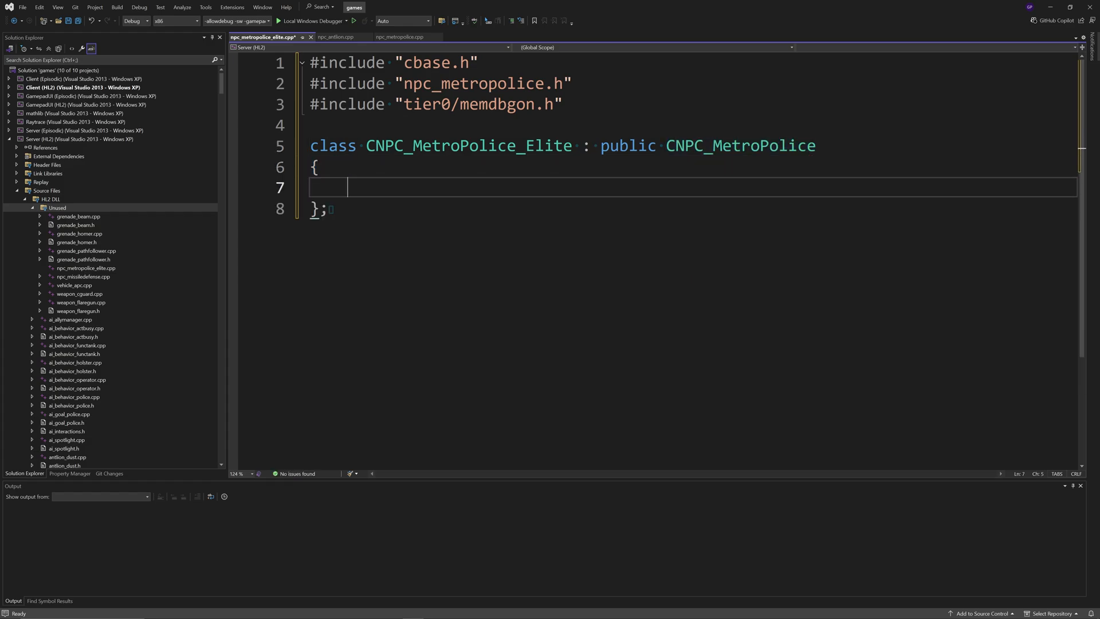
double_click(466, 145)
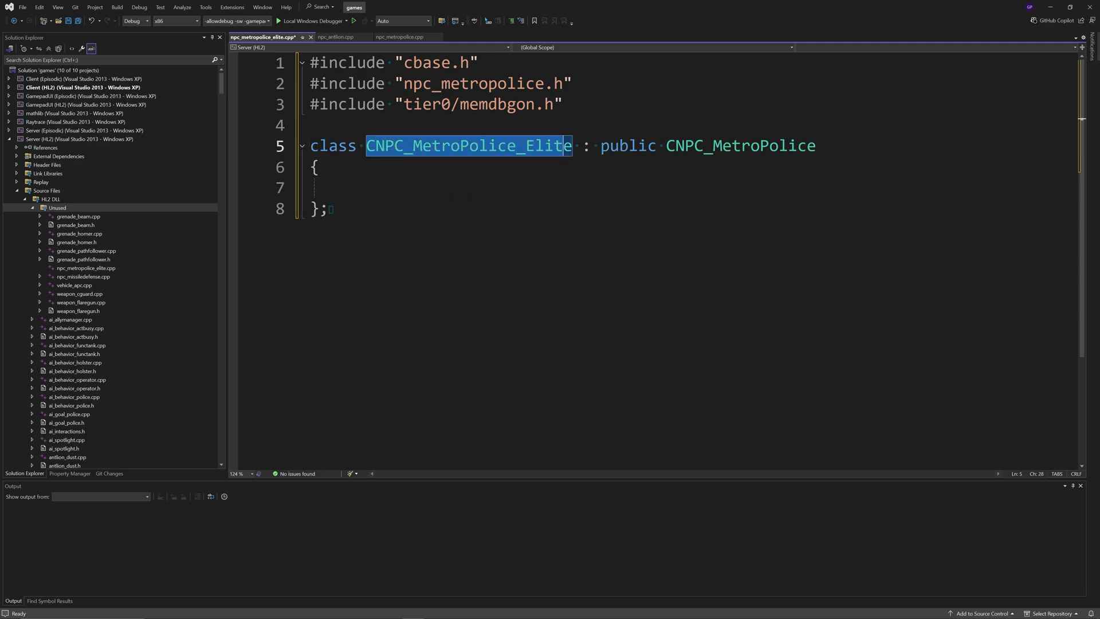
double_click(741, 145)
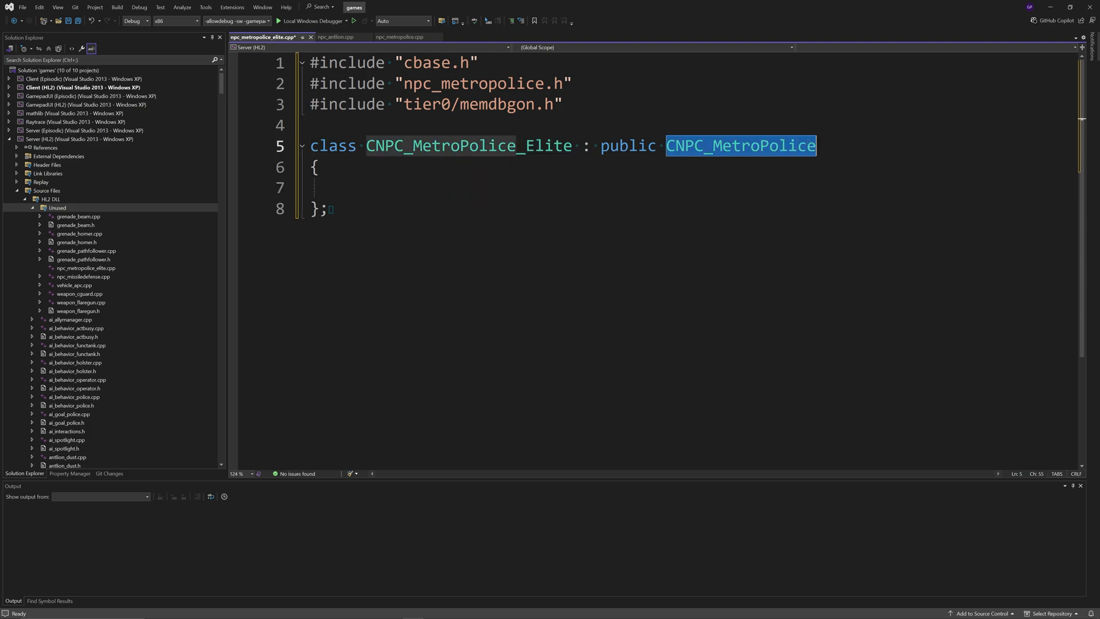
left_click(345, 187)
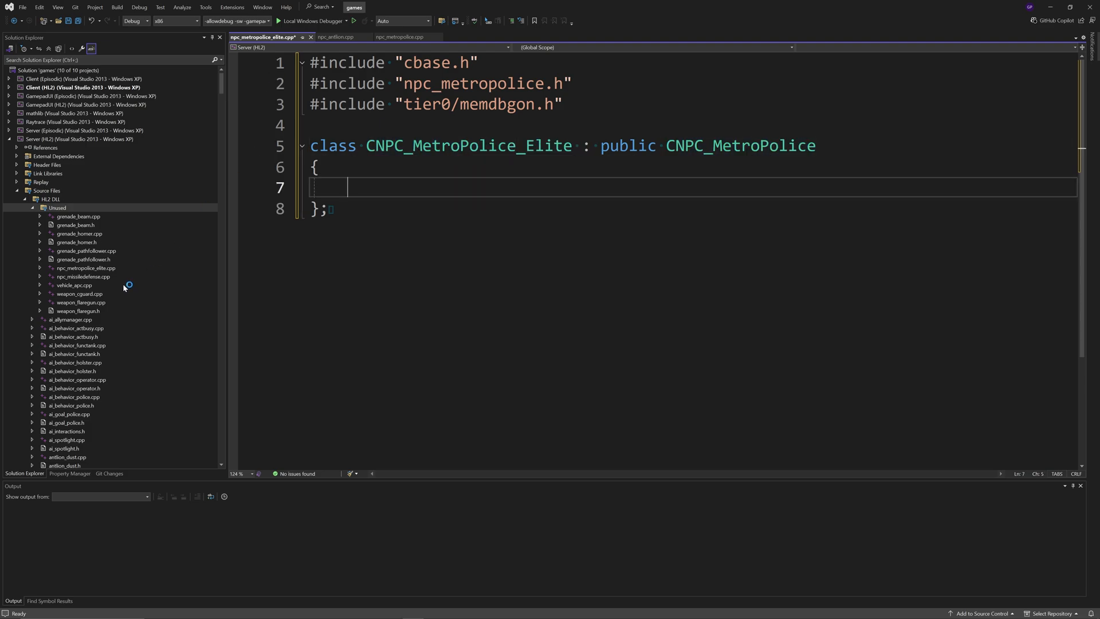
Step: Open the npc_metropolice.h header from Solution Explorer
scroll("down", 3)
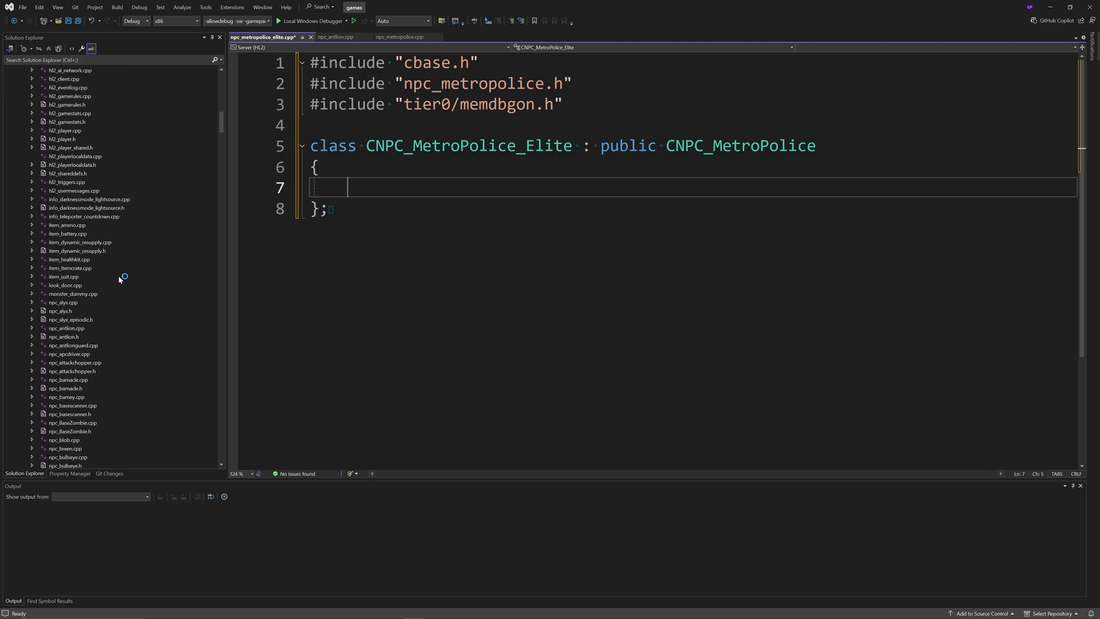
scroll("down", 3)
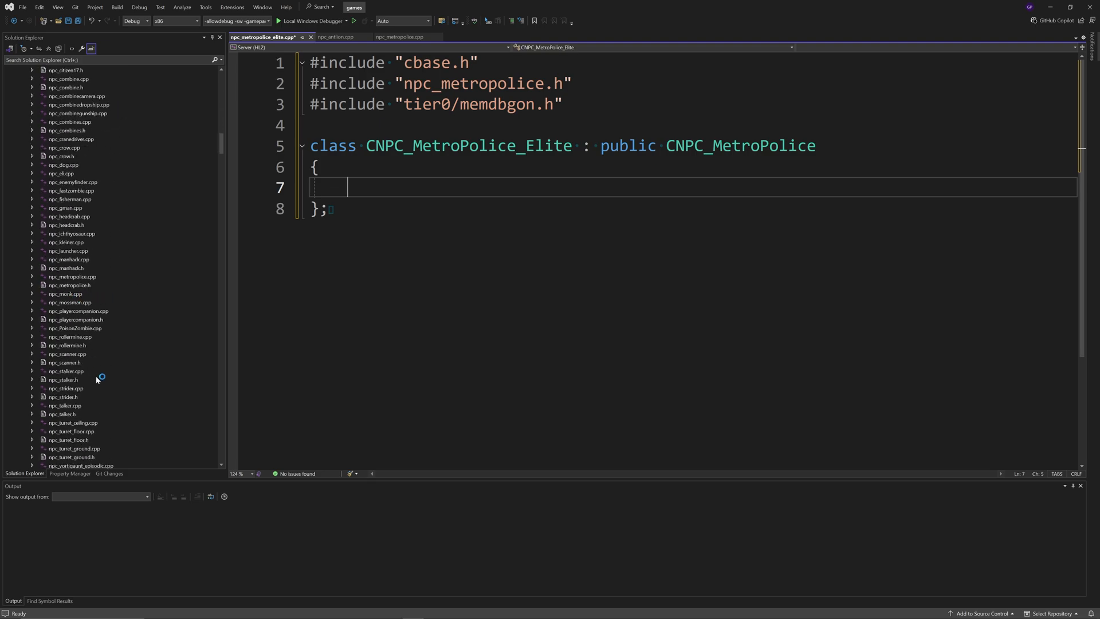
left_click(66, 285)
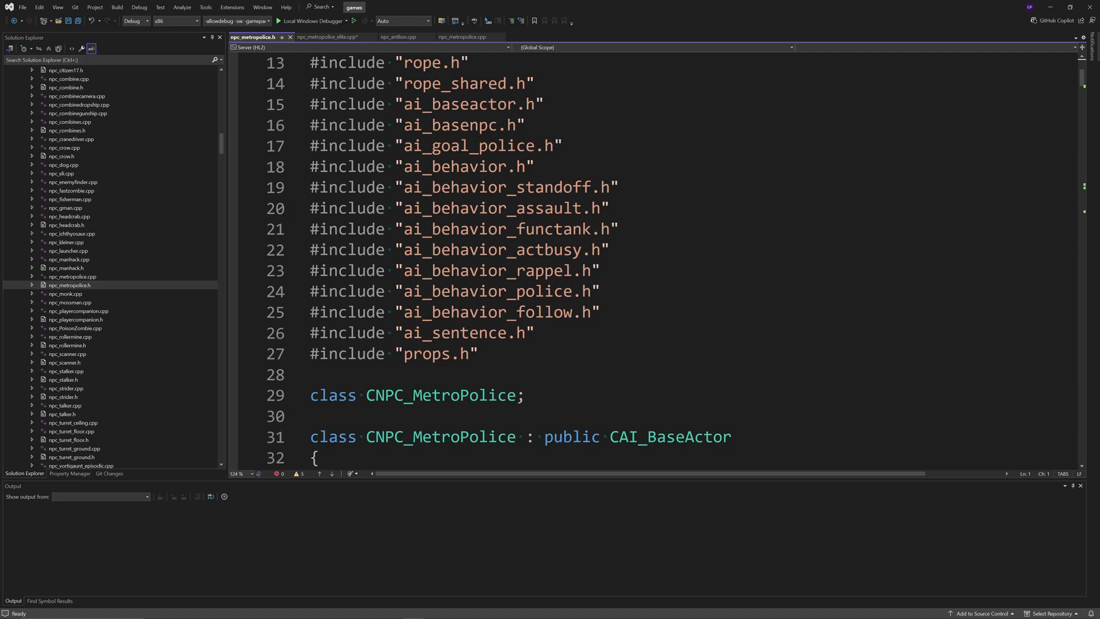
Step: Read through the CNPC_MetroPolice members in npc_metropolice.h, then return to the elite file
scroll("down", 3)
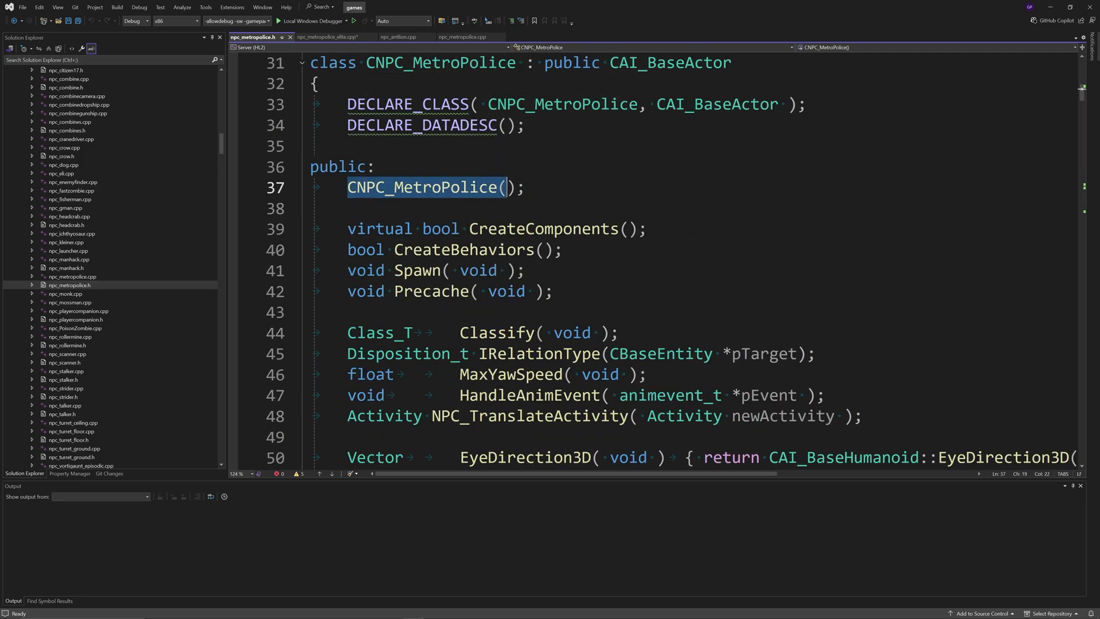
scroll("down", 3)
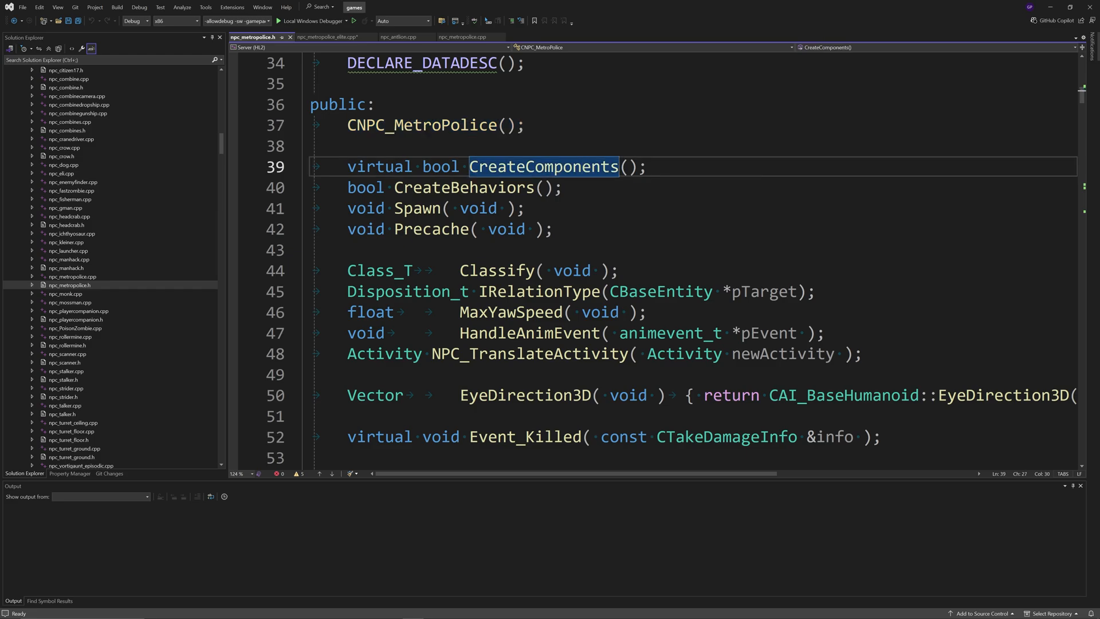
scroll("down", 3)
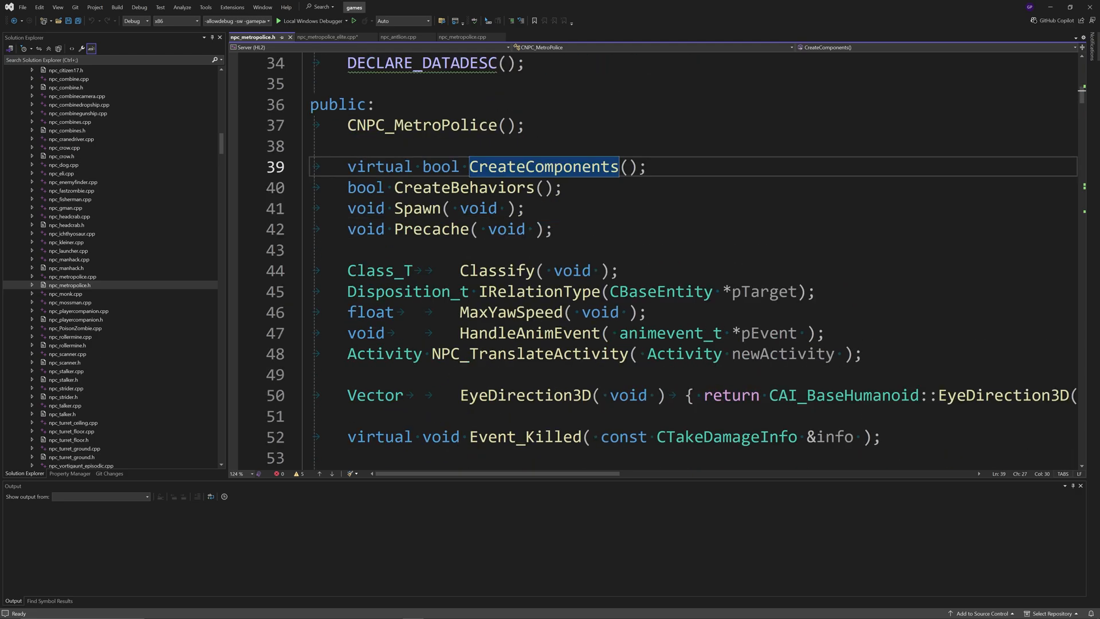
scroll("down", 3)
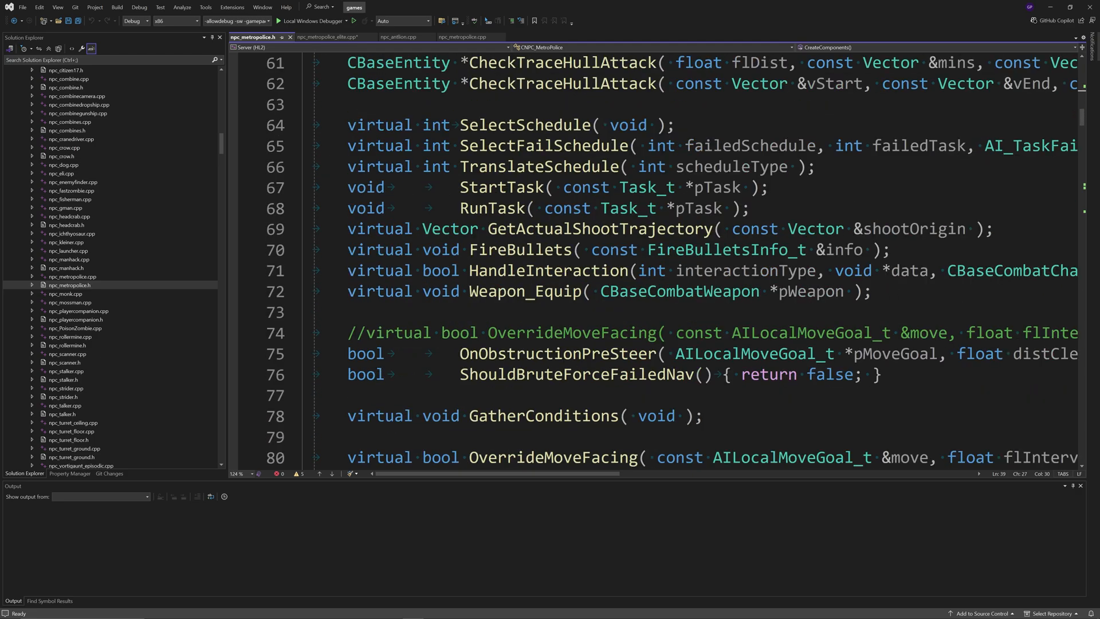
scroll("down", 3)
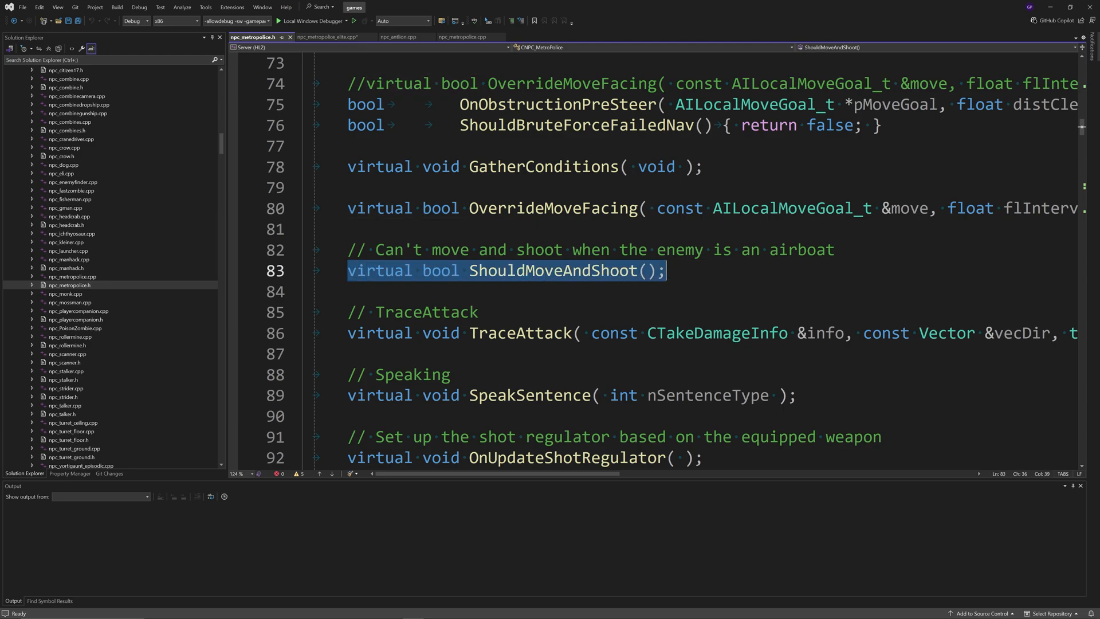
scroll("down", 3)
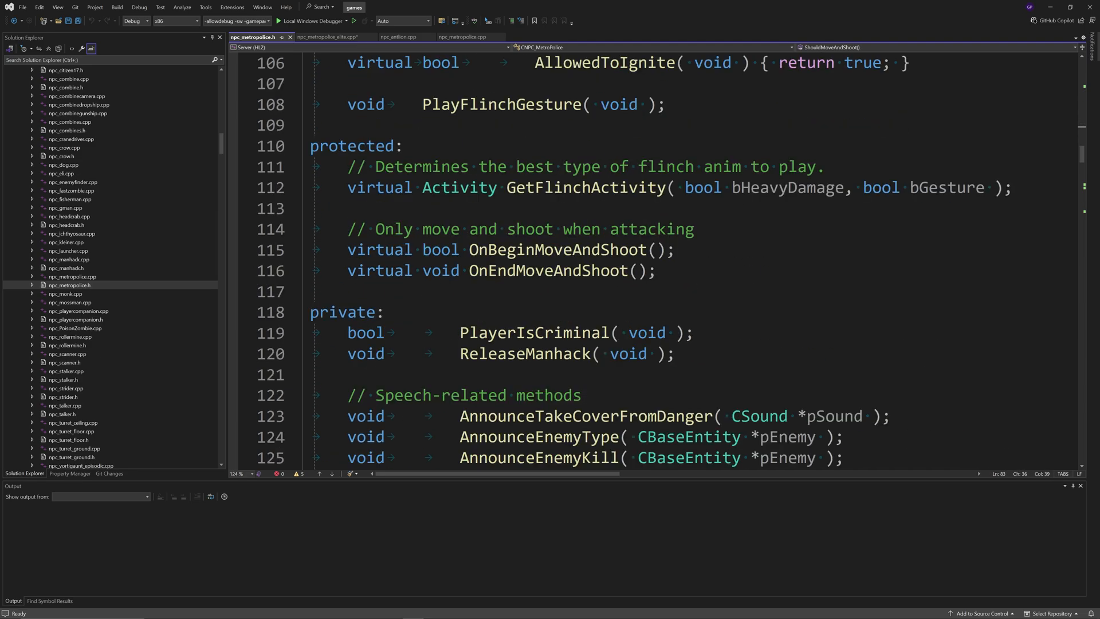
scroll("down", 3)
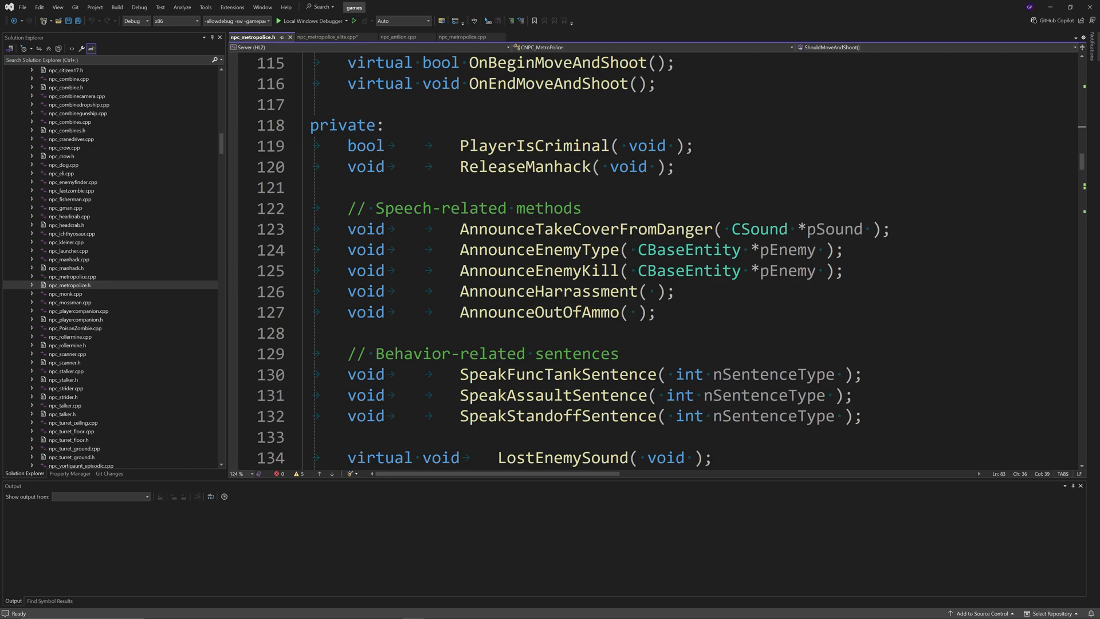
scroll("down", 3)
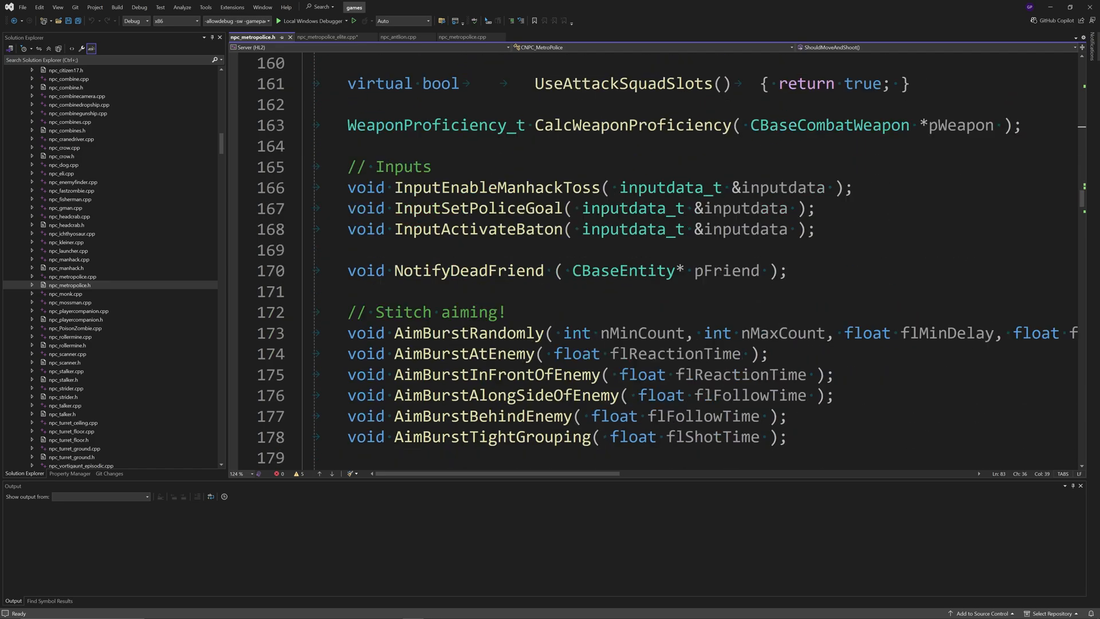
scroll("down", 3)
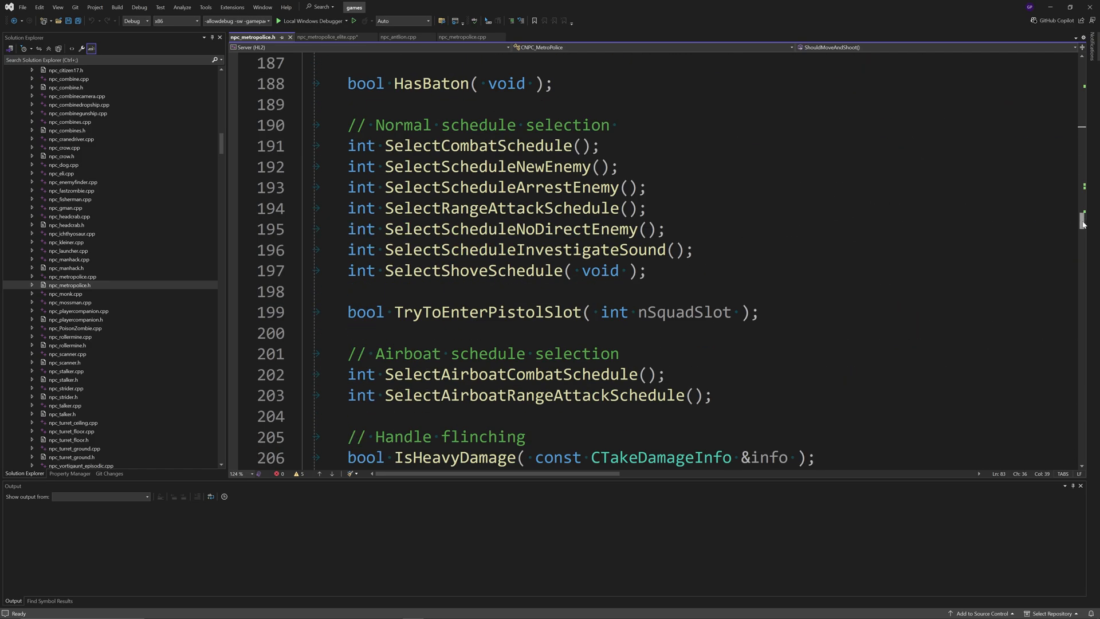
scroll("up", 3)
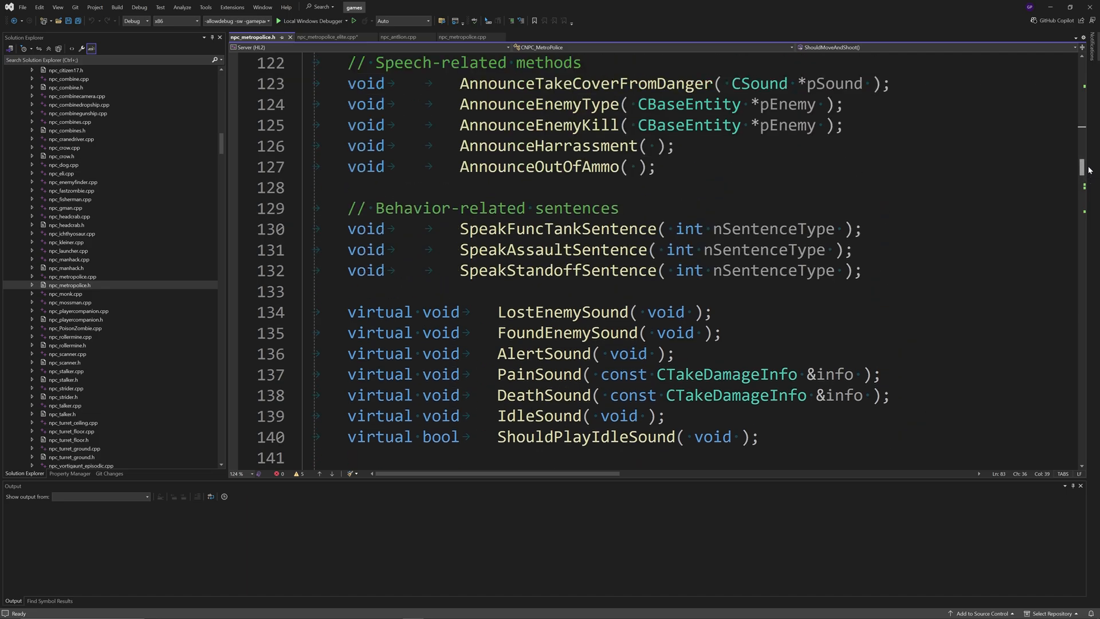
scroll("up", 3)
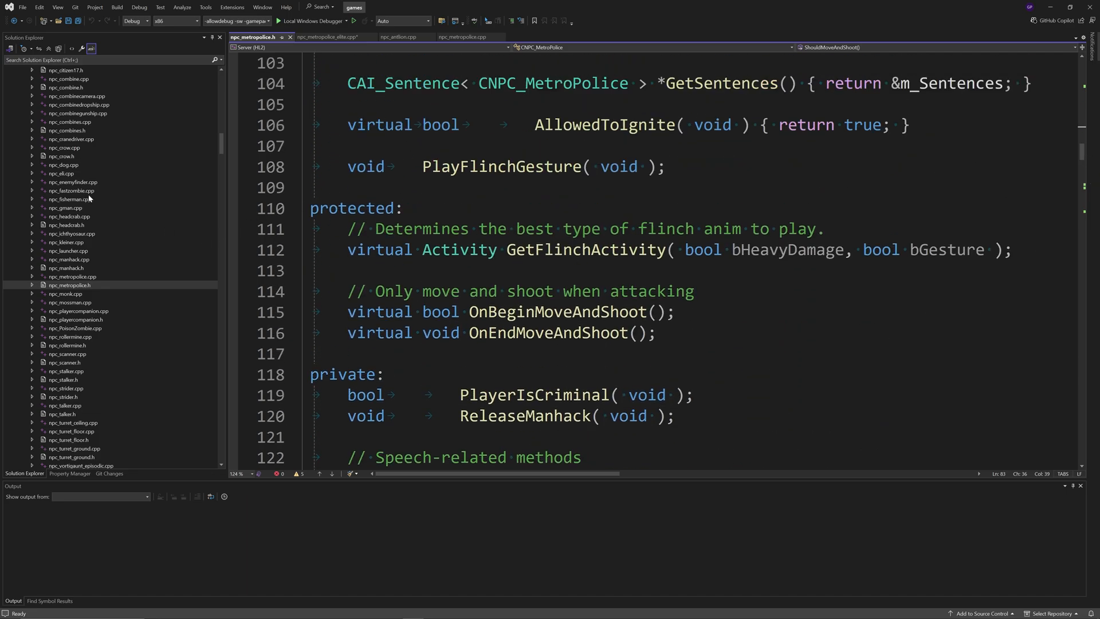
scroll("up", 3)
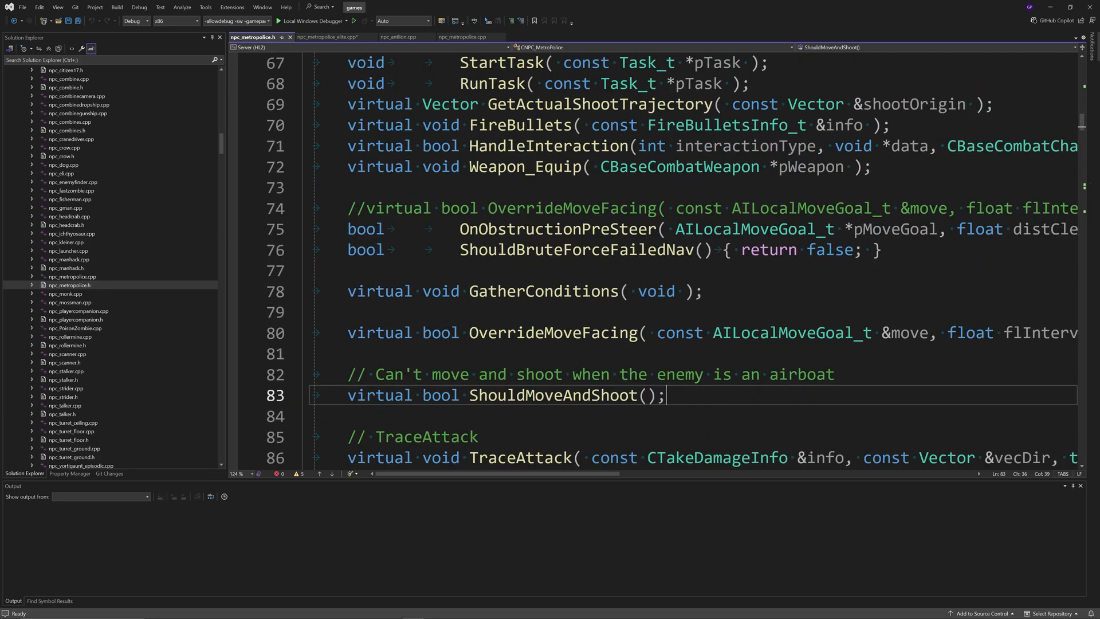
scroll("up", 3)
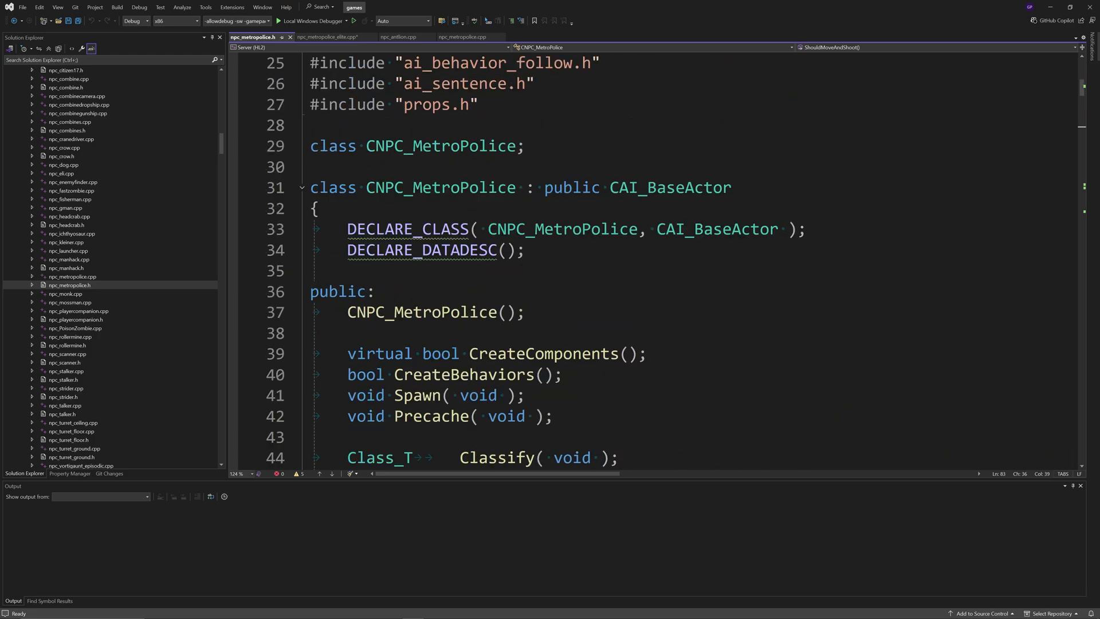
double_click(435, 312)
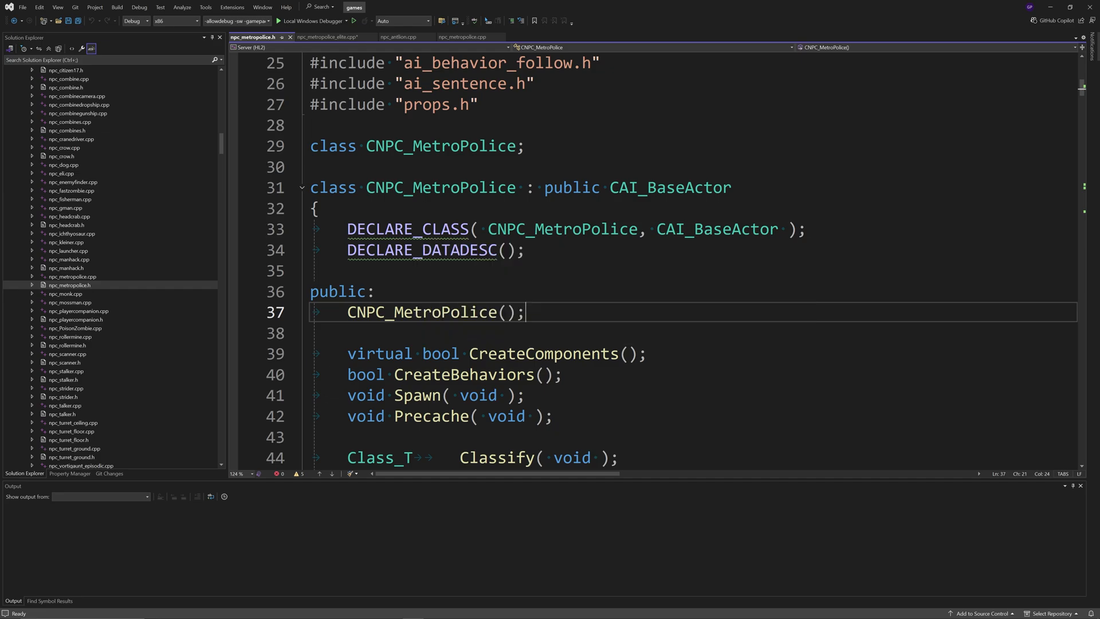
left_click(326, 37)
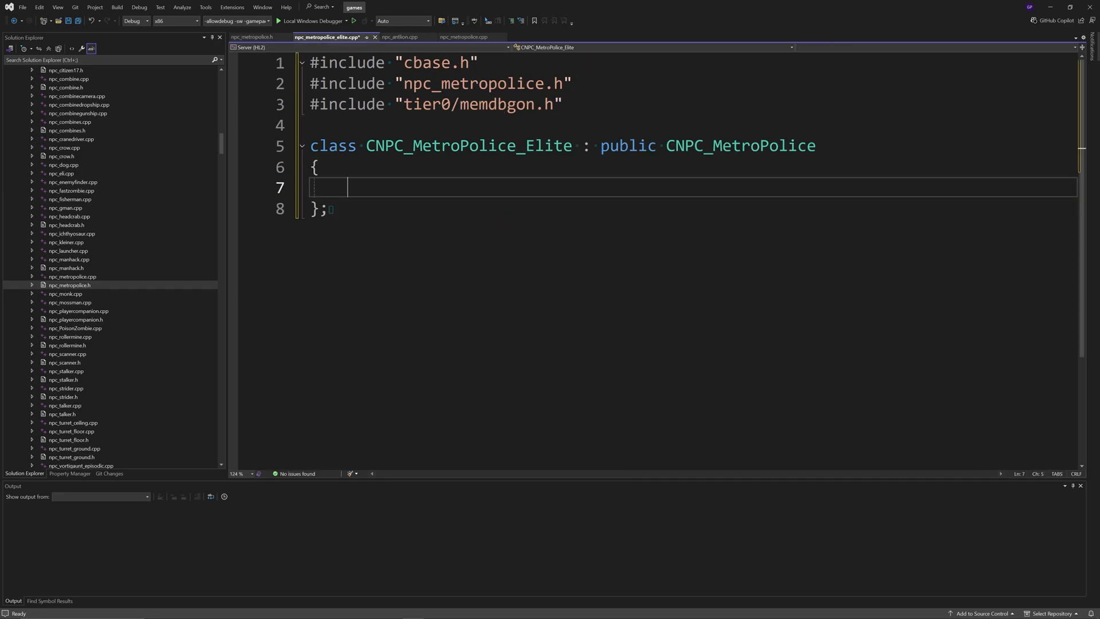
Step: Add public: DECLARE_CLASS(CNPC_MetroPolice_Elite, CNPC_MetroPolice), Precache() and Spawn(), then begin LINK_ENTITY_TO_CLASS
type("public:")
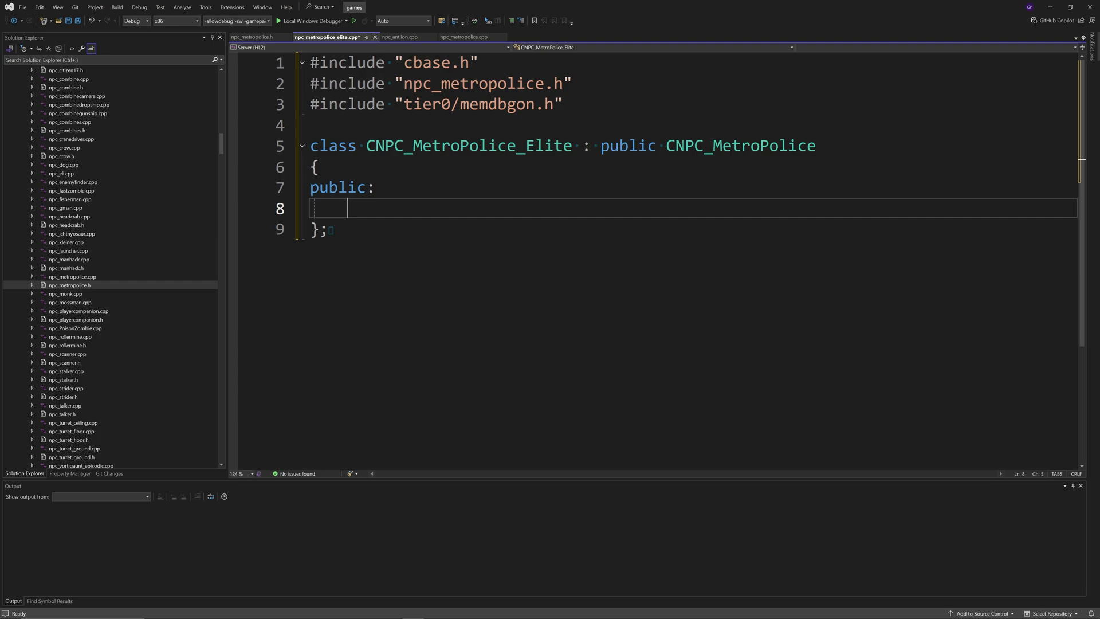
type("DECLARE_CLASS")
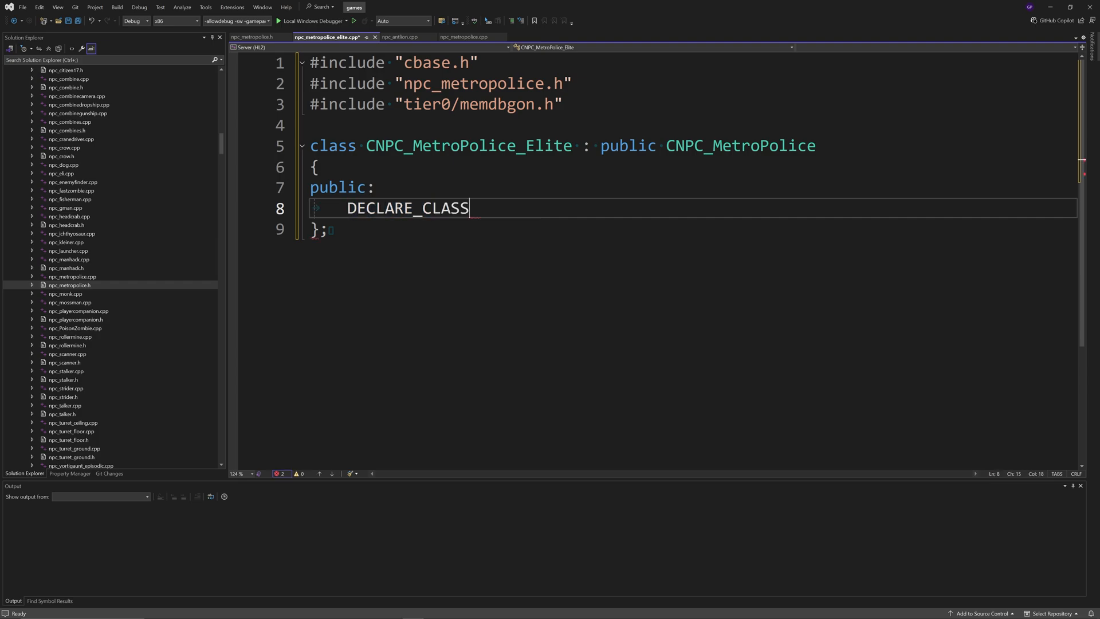
type("(CNP_")
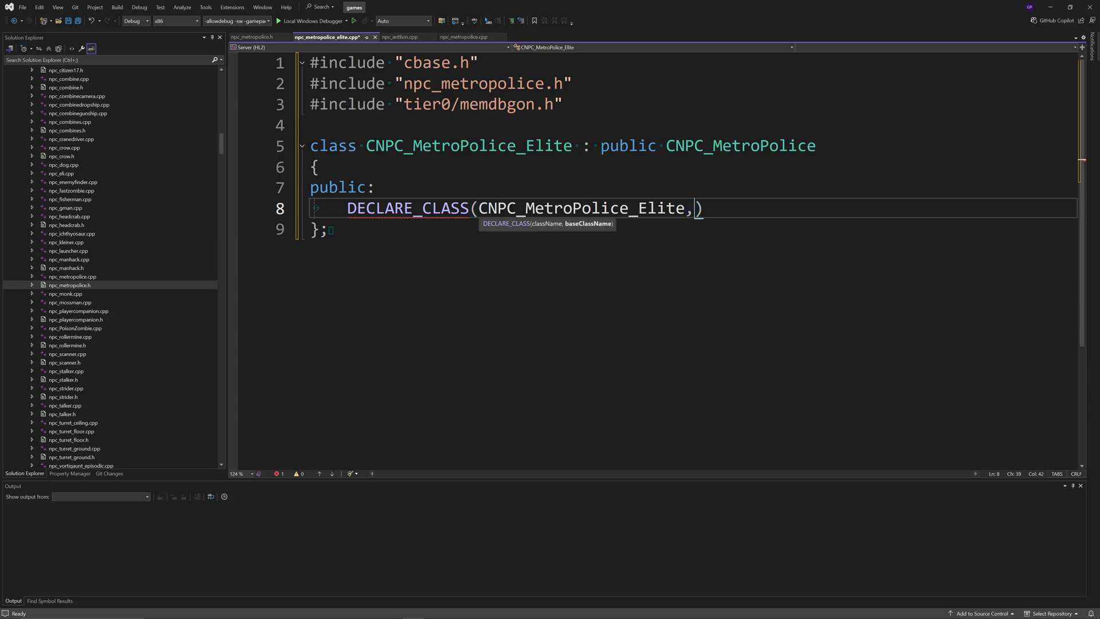
type("CNPC_MetroPolice")
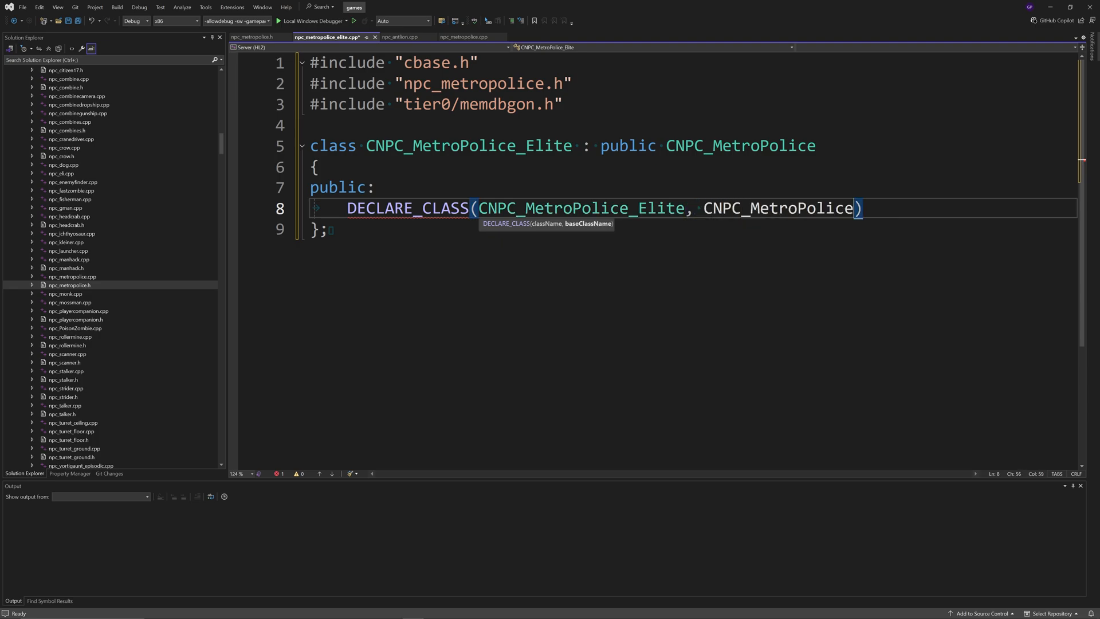
type("vo")
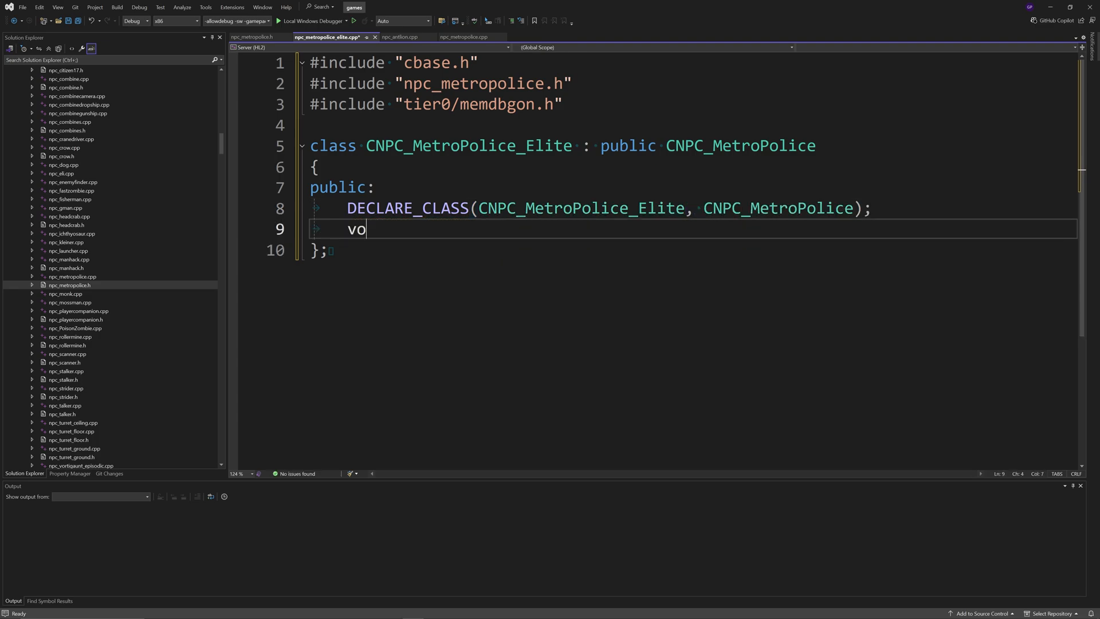
type("id Precache();")
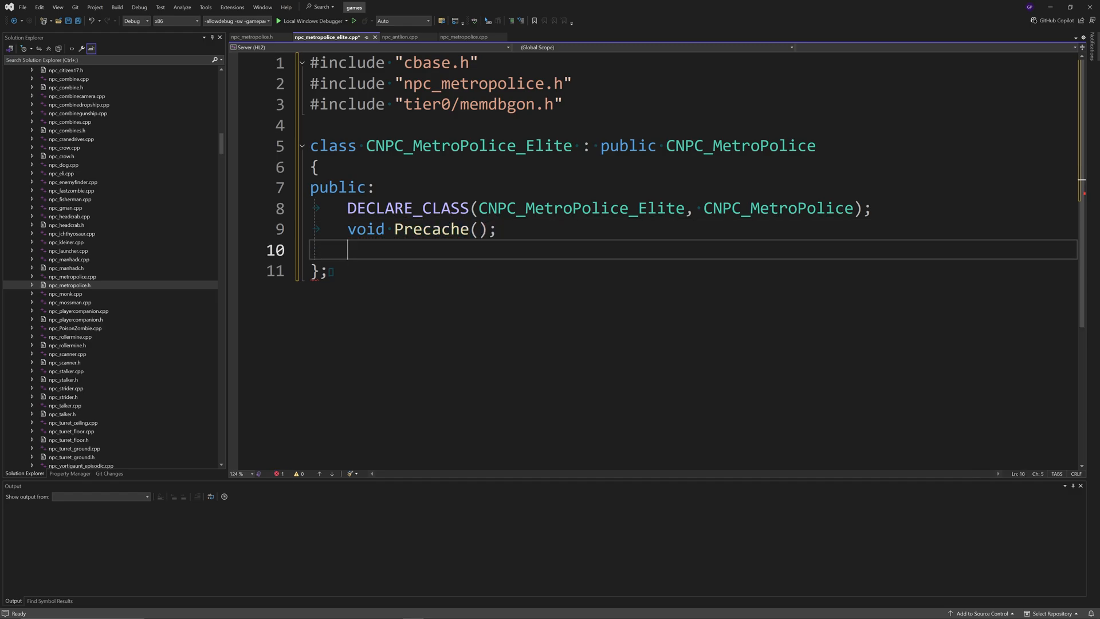
type("void Spaw")
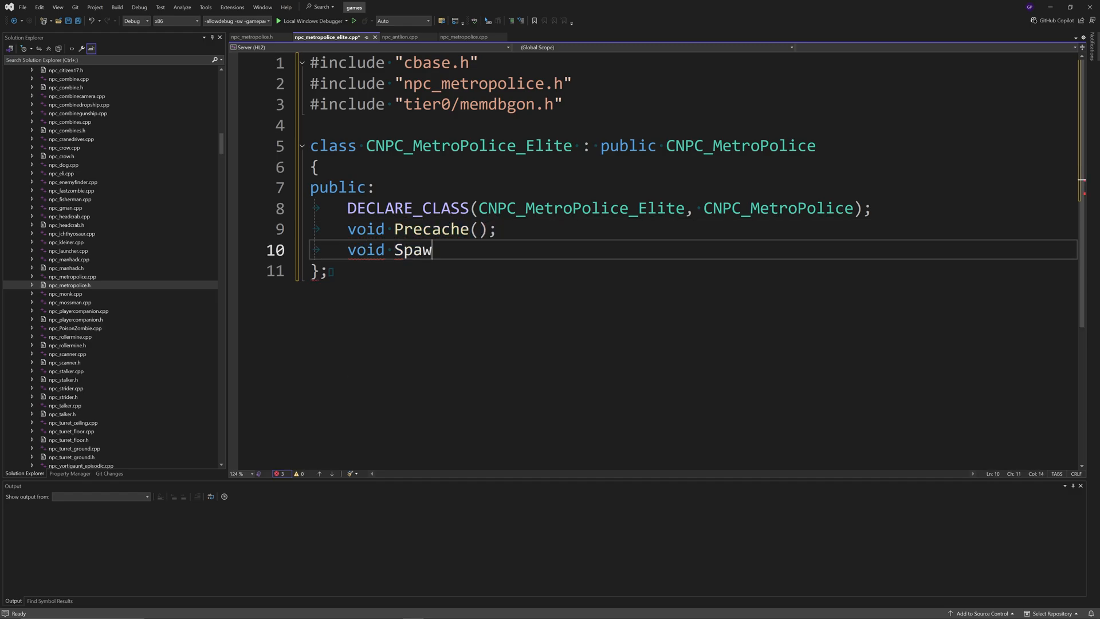
type("n();")
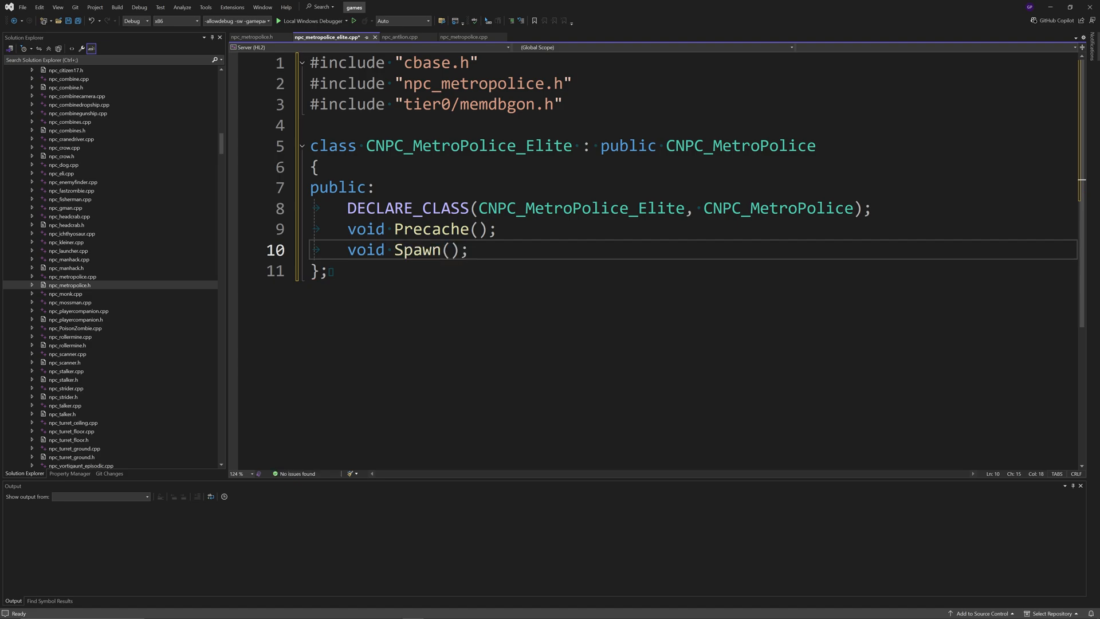
key("Enter")
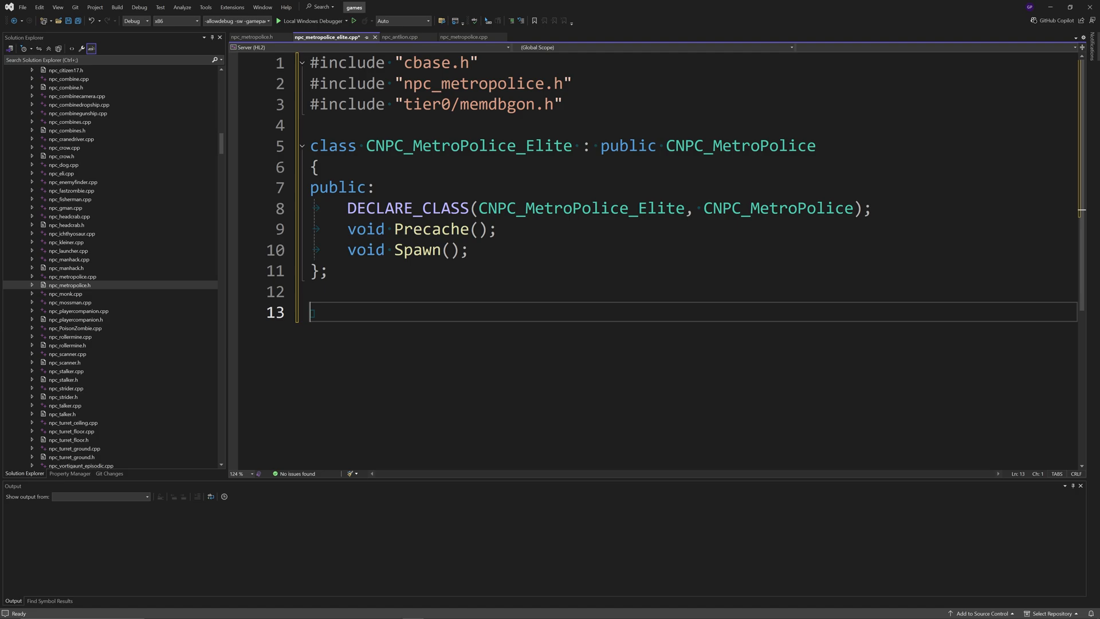
type("LINK_ENTITY_TO_CLASS(")
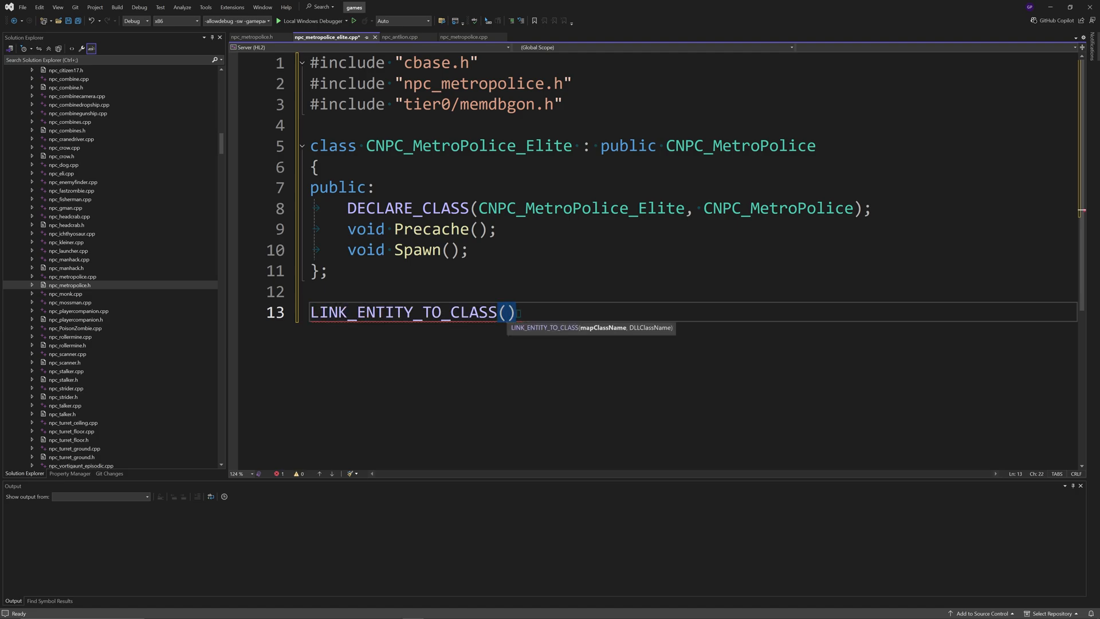
Step: Finish the LINK_ENTITY_TO_CLASS line mapping npc_metropolice_elite to CNPC_MetroPolice_Elite
type("npc_metropo")
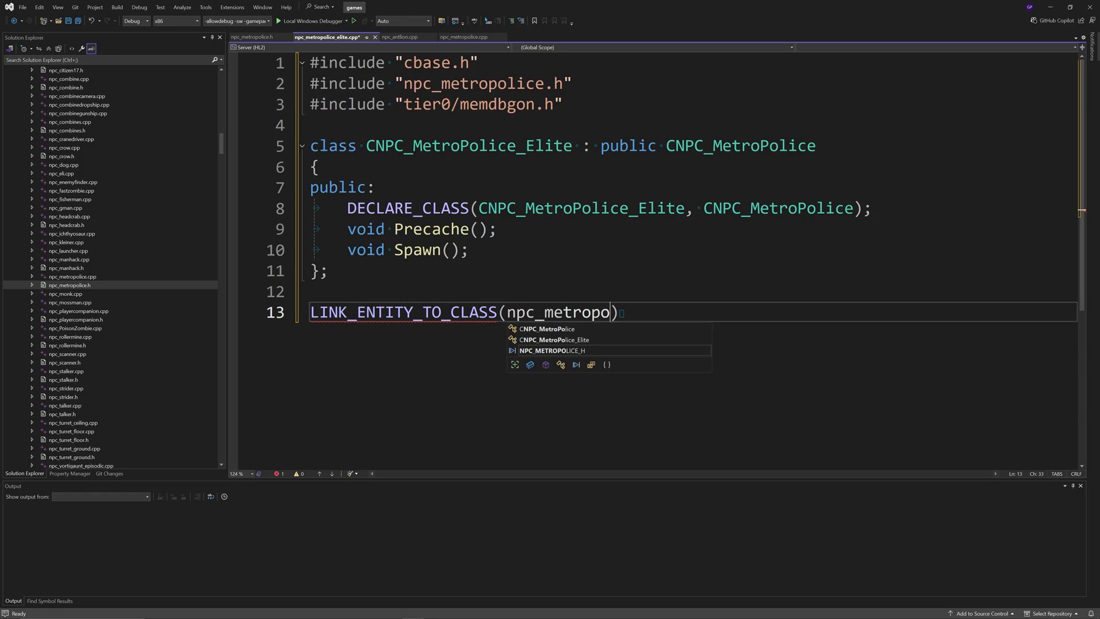
type("lice_elite,")
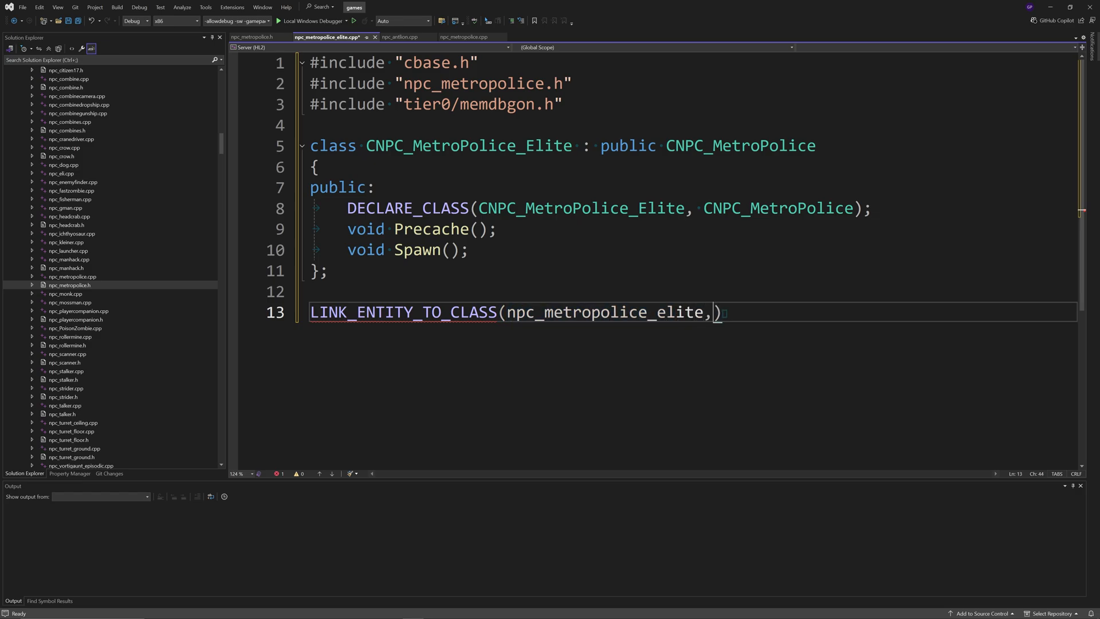
type("CNPC_MetroPolice_Elite")
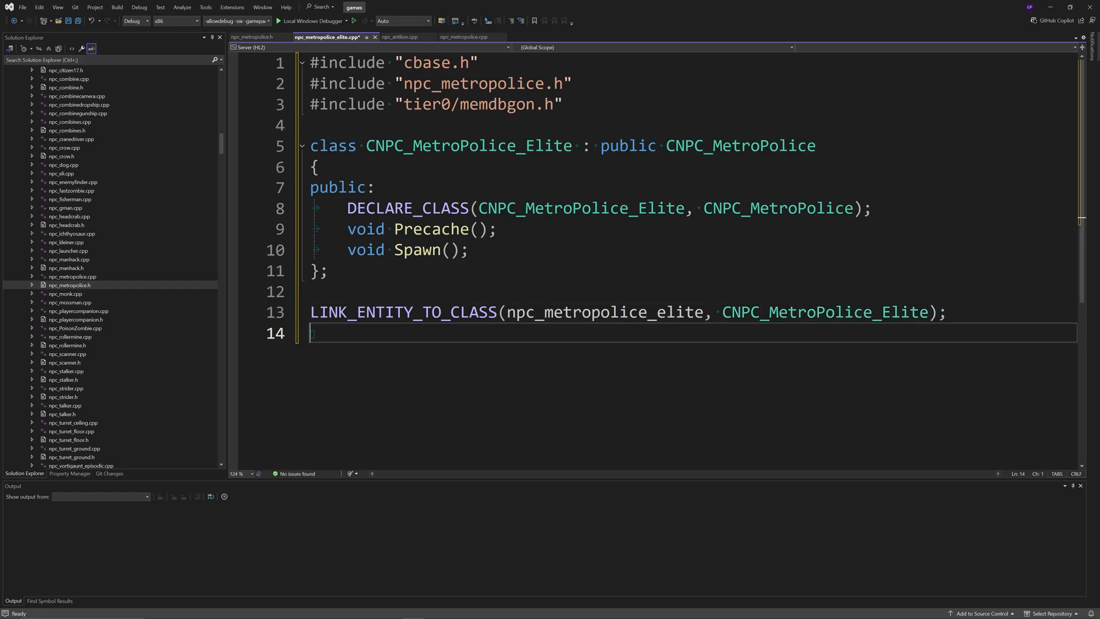
Step: Copy the class name and start a void CNPC_MetroPolice_Elite:: definition on line 15
double_click(468, 146)
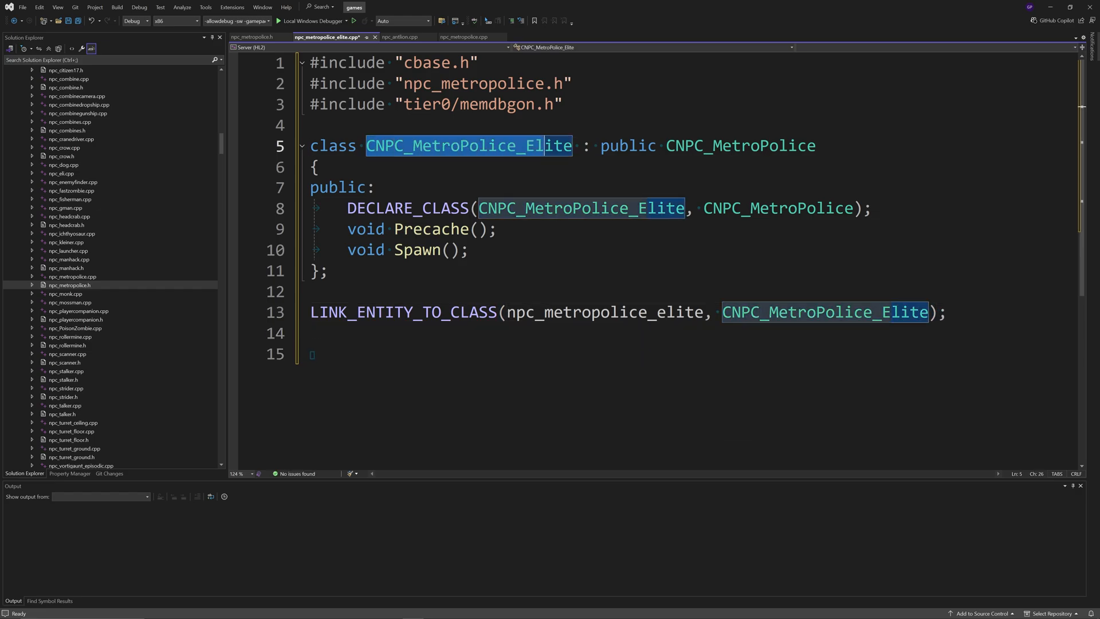
left_click(312, 354)
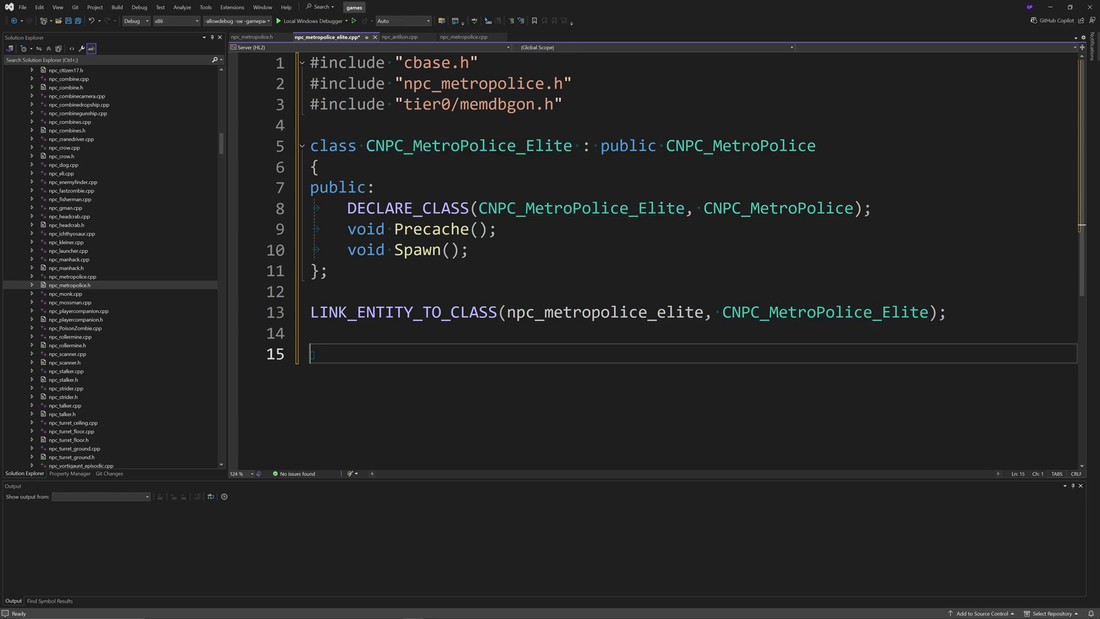
type("void CNPC_MetroPolice_Elite::")
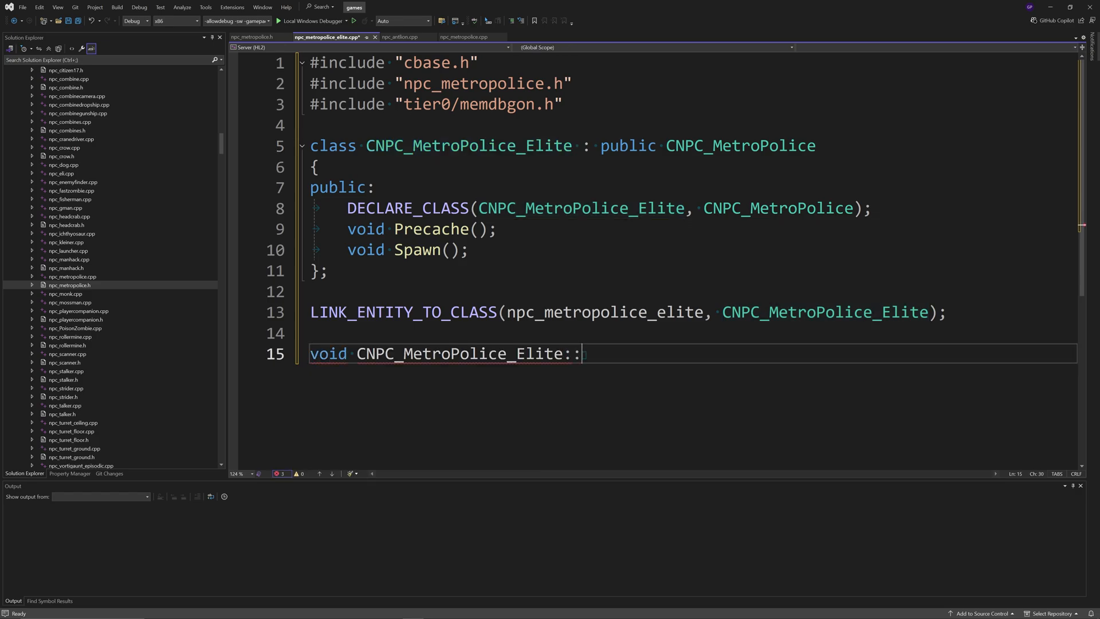
Step: Write the Precache() definition opening with a BaseClass::Precache() call
type("Precache()")
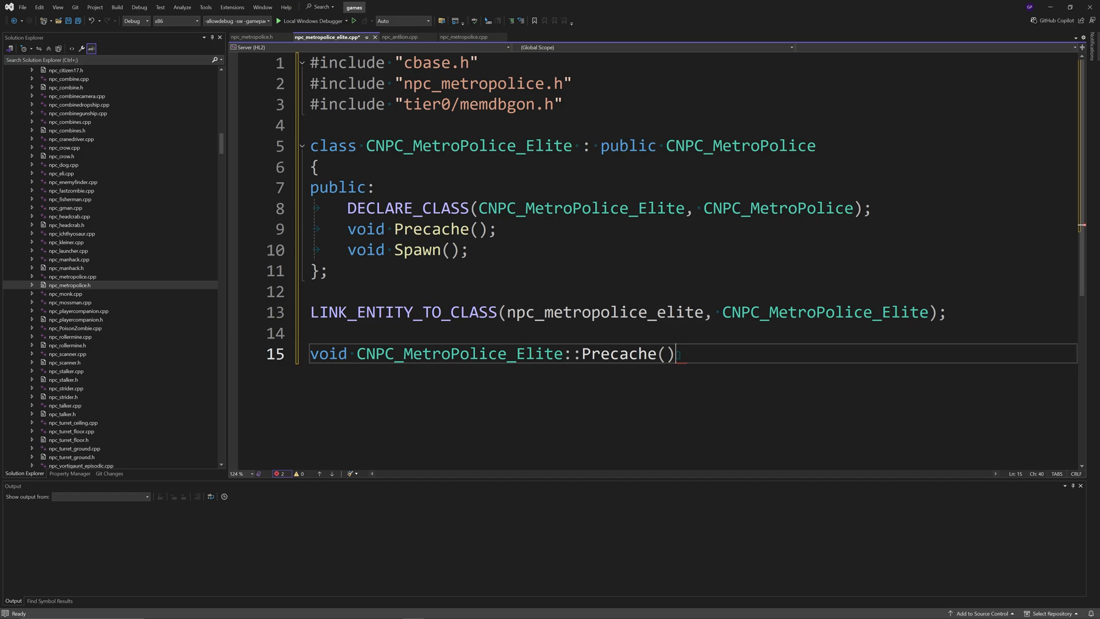
type("{")
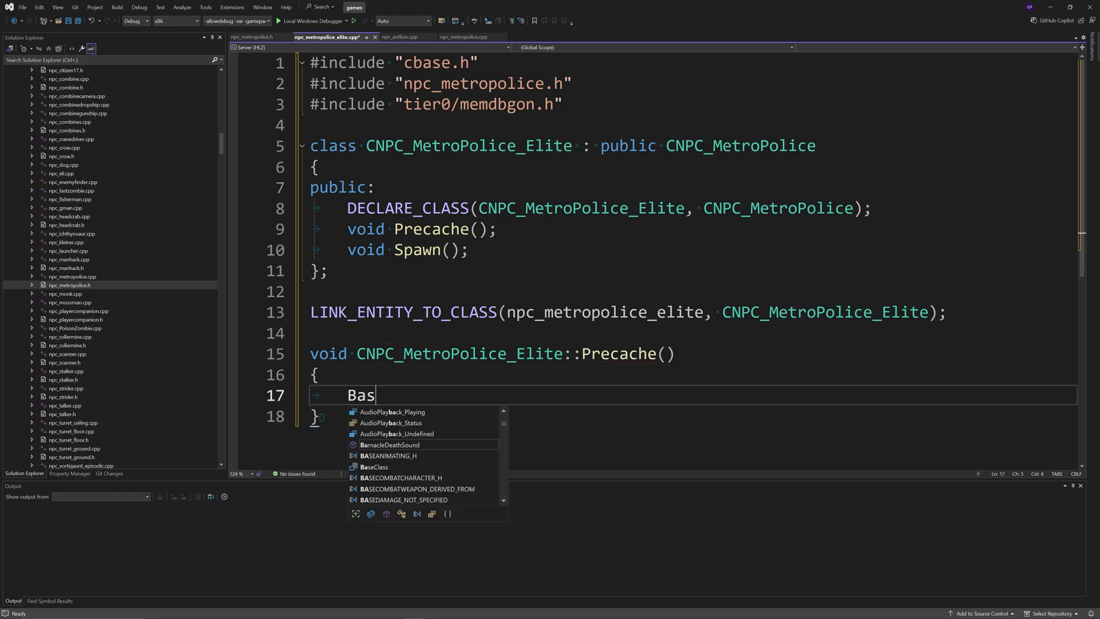
type("eClass::P")
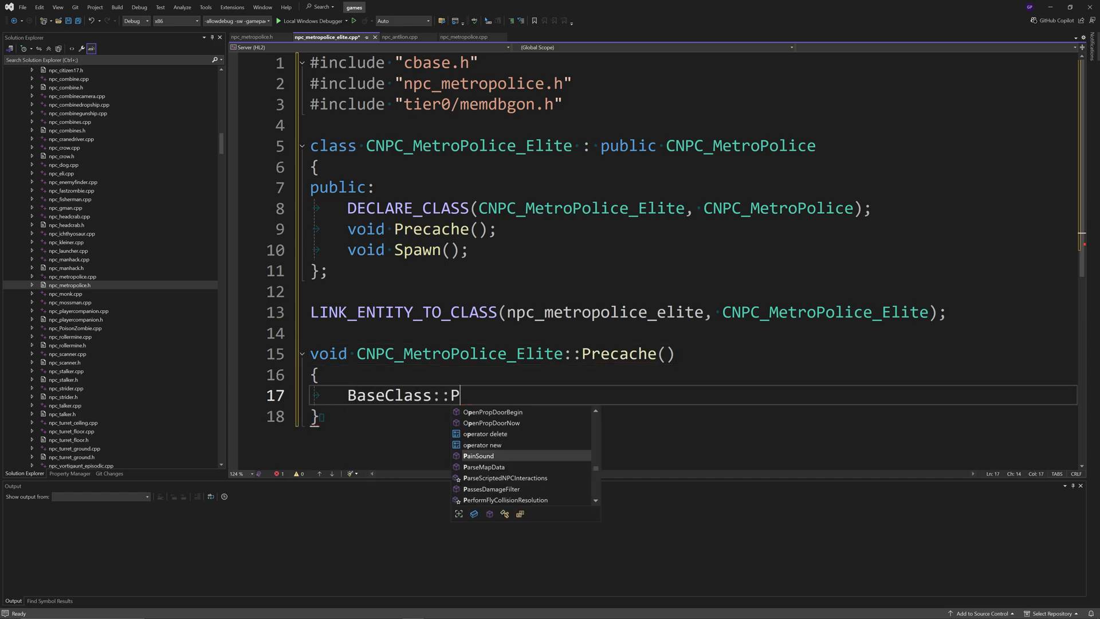
type("recache();")
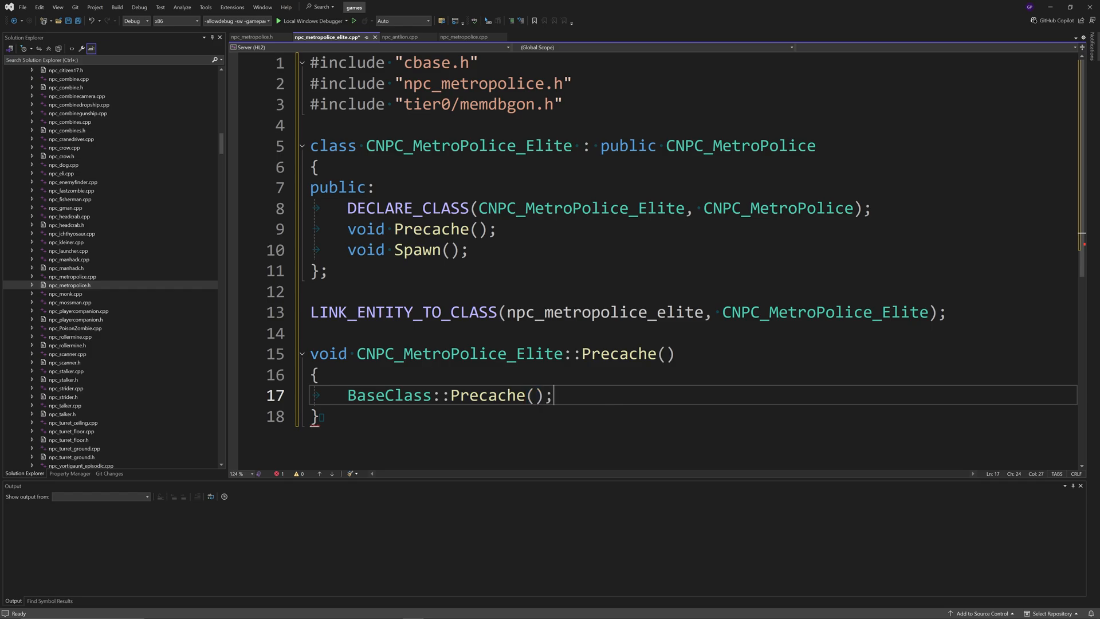
key("Return")
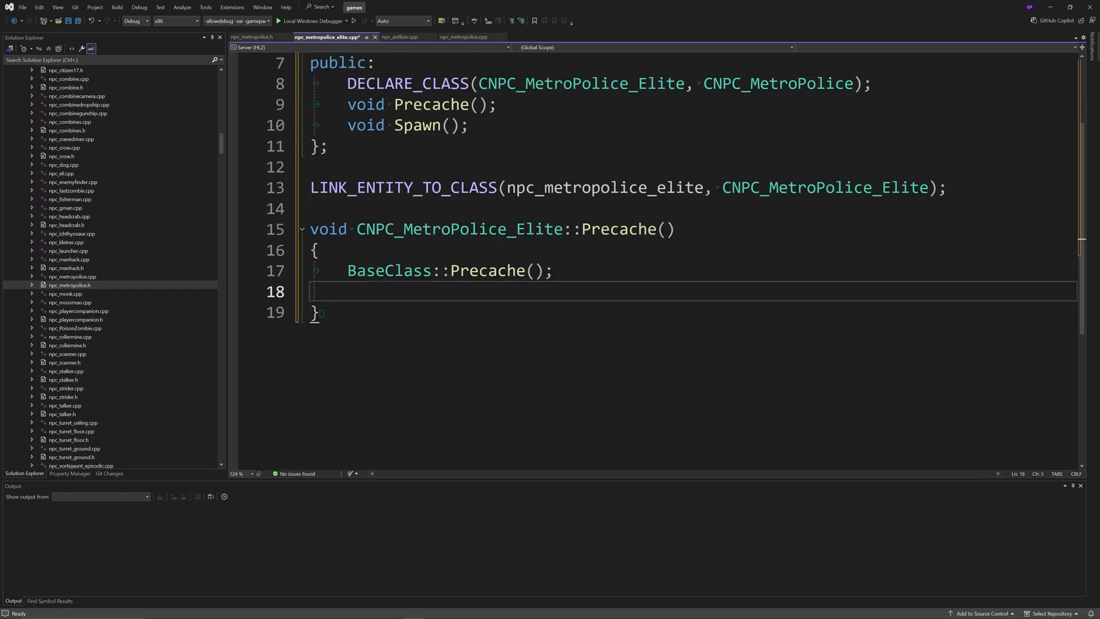
Step: Add PrecacheModel("modelname") and UTIL_PrecacheOther("grenade_molotov") to the Precache body
type("PrecacheModel(\"")
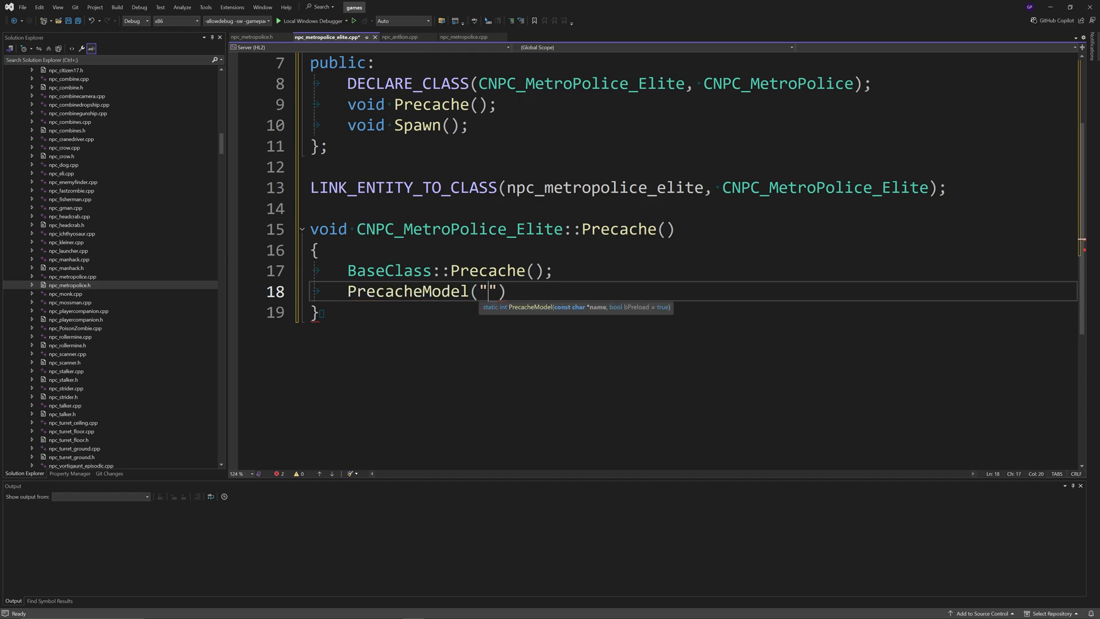
type("modelbname")
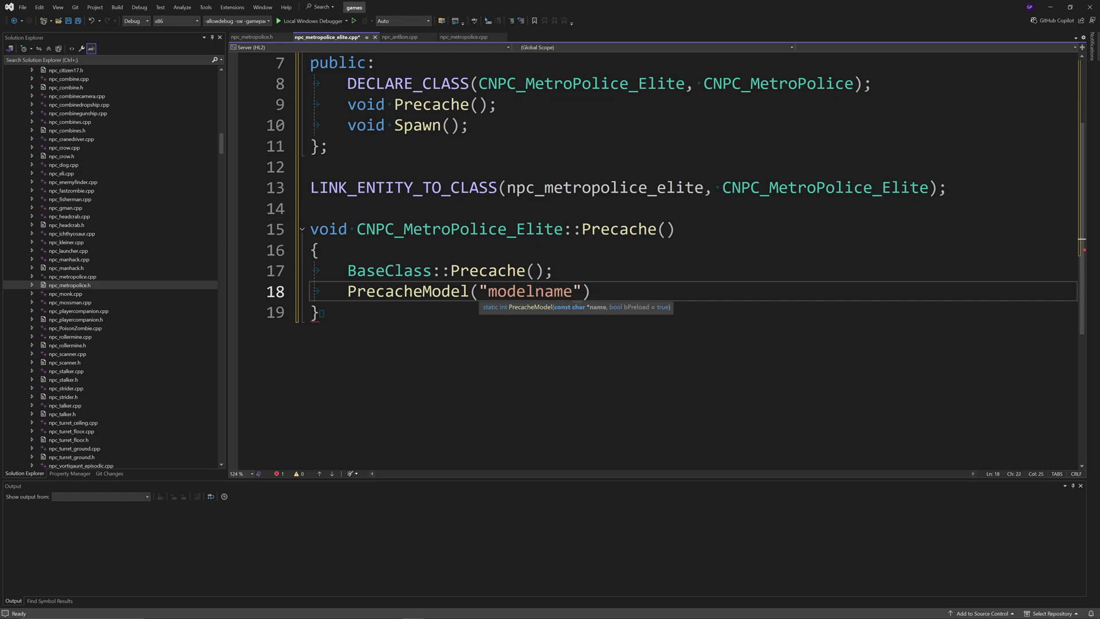
type(";")
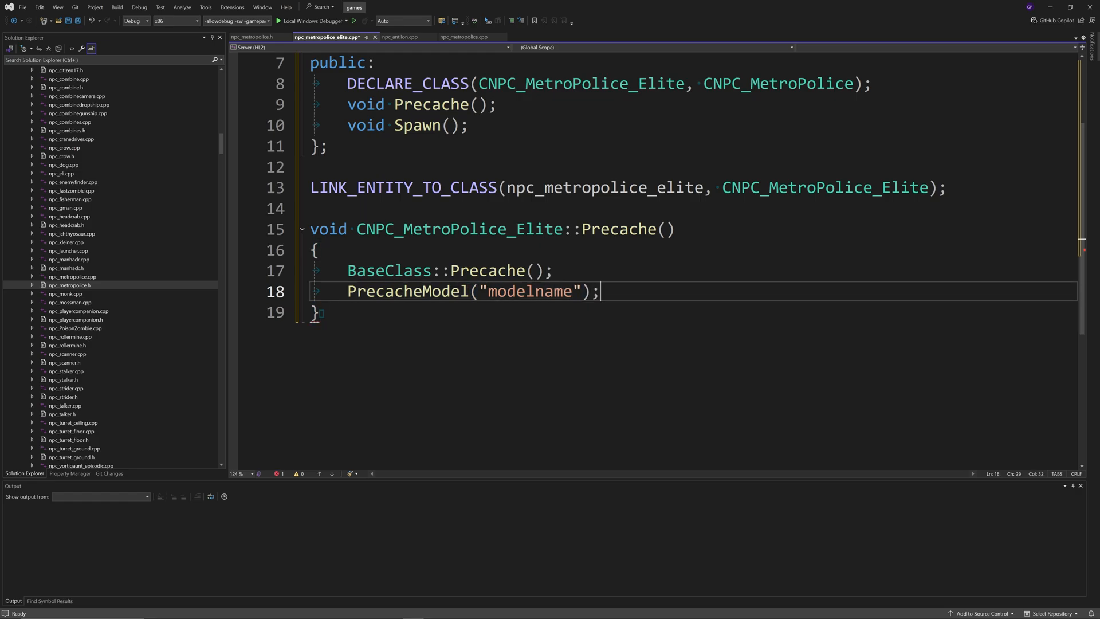
type("UTIL_P")
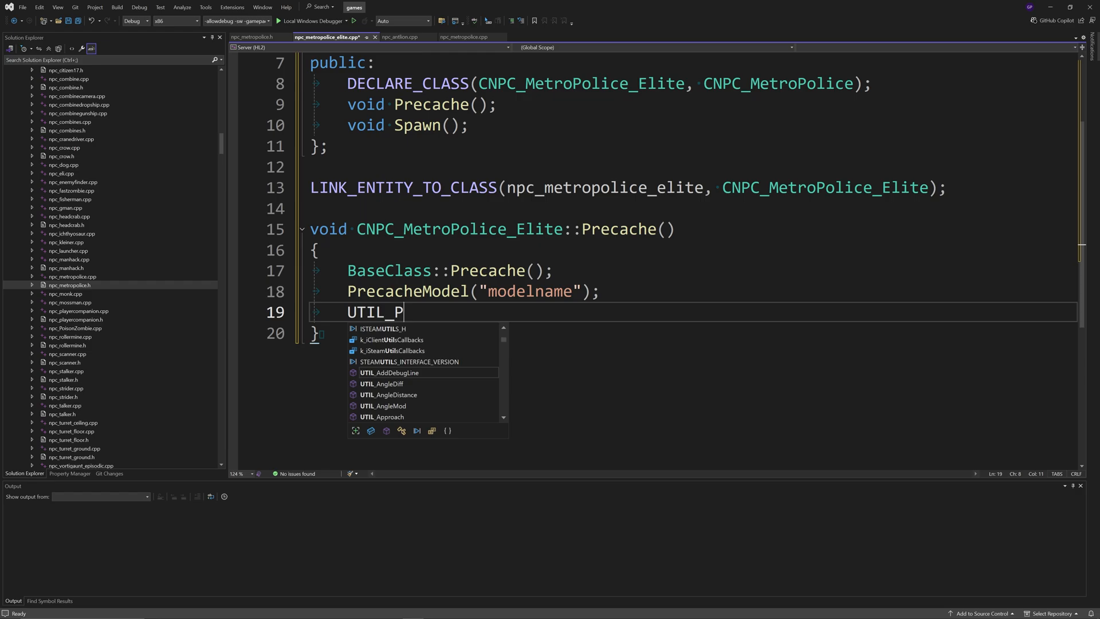
type("recacheOther")
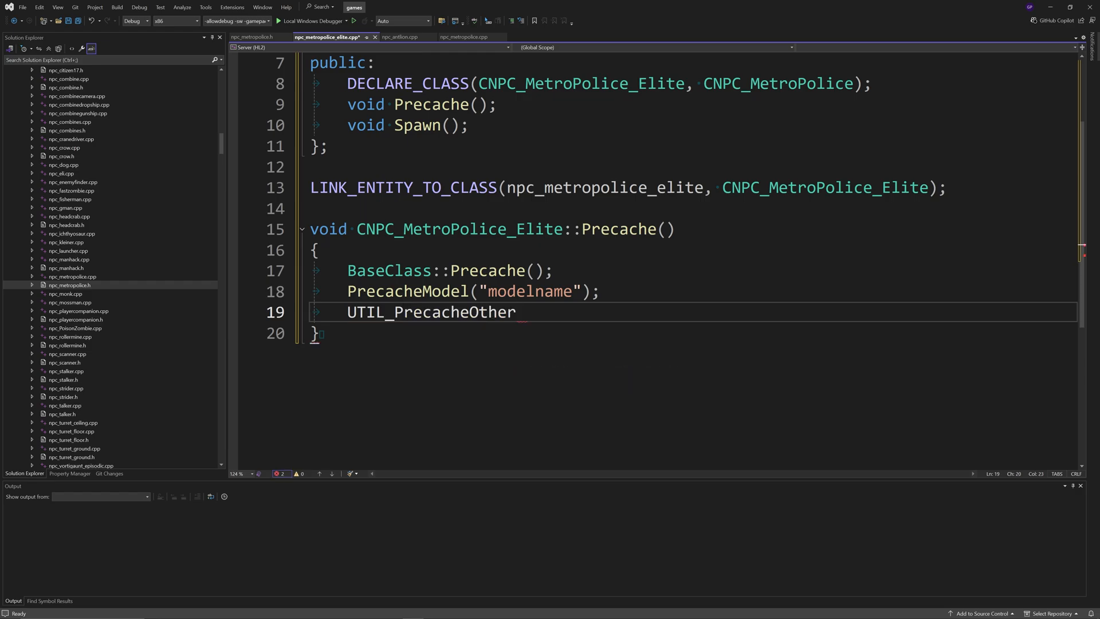
type("(\"grenad\"")
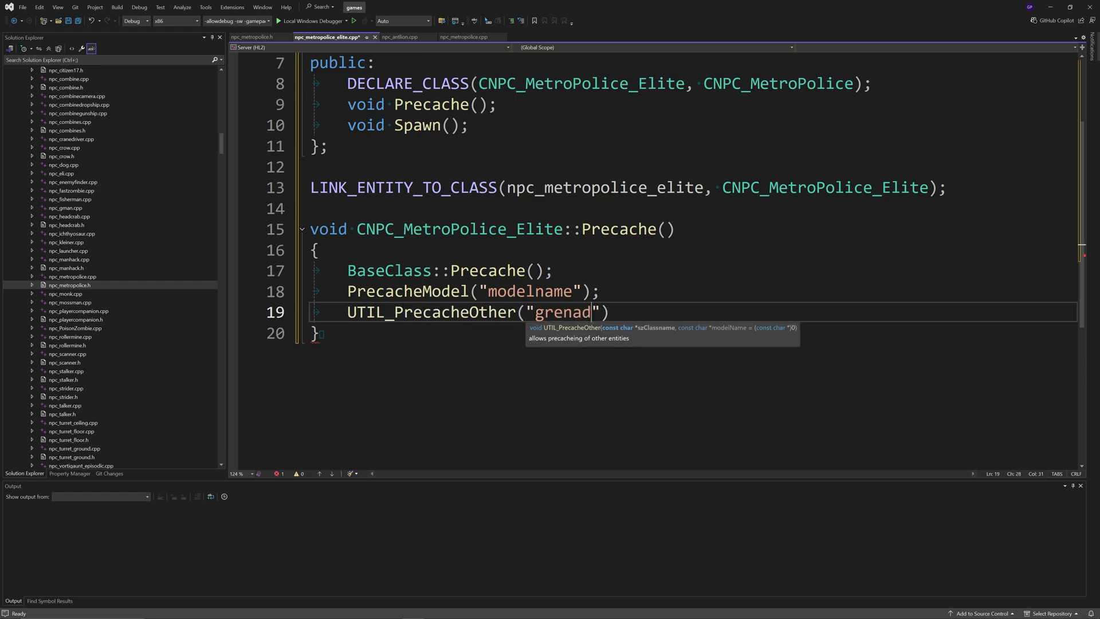
type("e_")
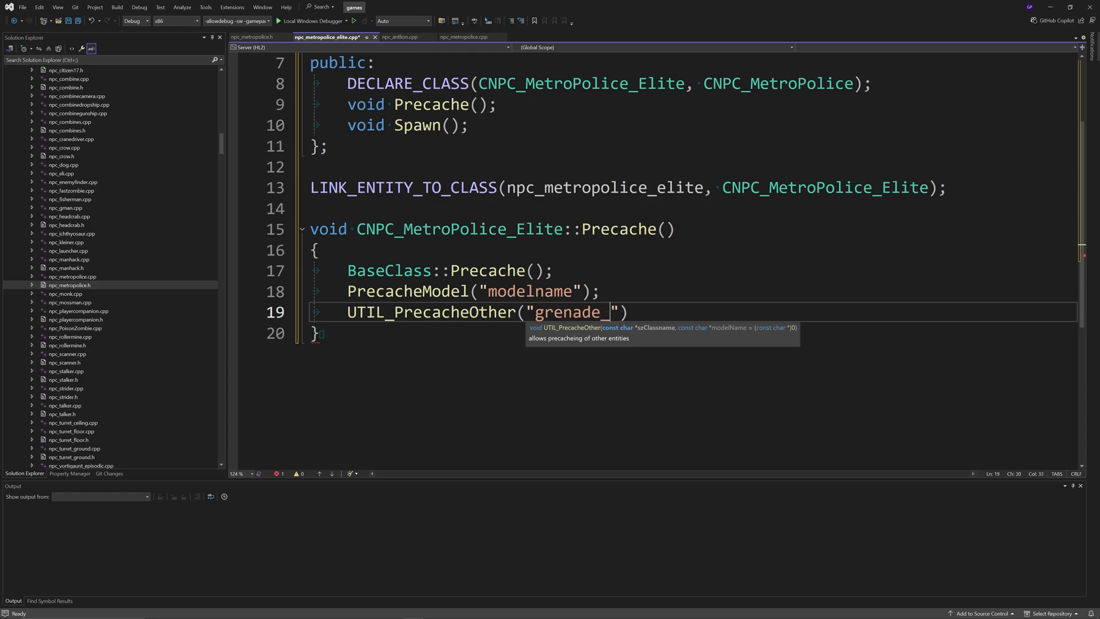
type("moltovb")
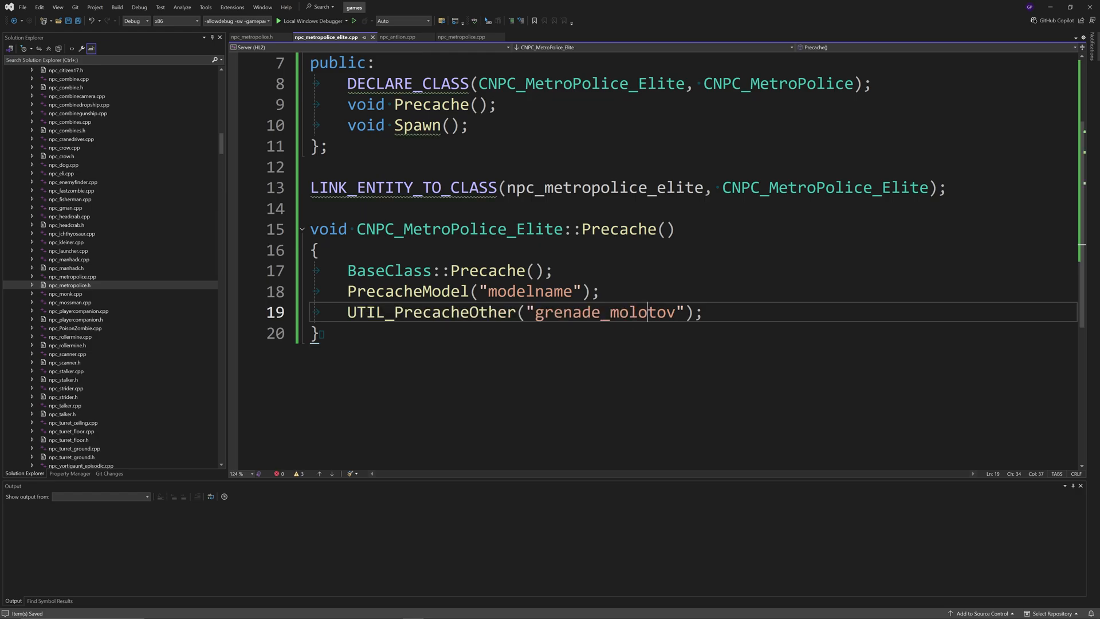
Step: Review the UTIL_PrecacheOther call and Precache name, then begin a new definition on line 22
double_click(429, 312)
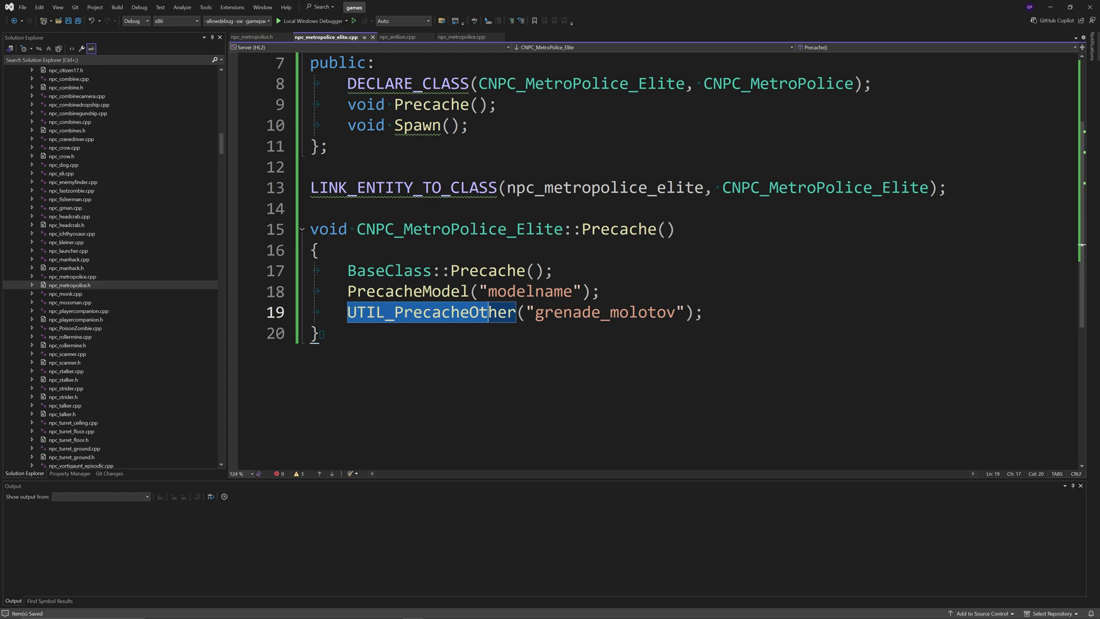
double_click(459, 229)
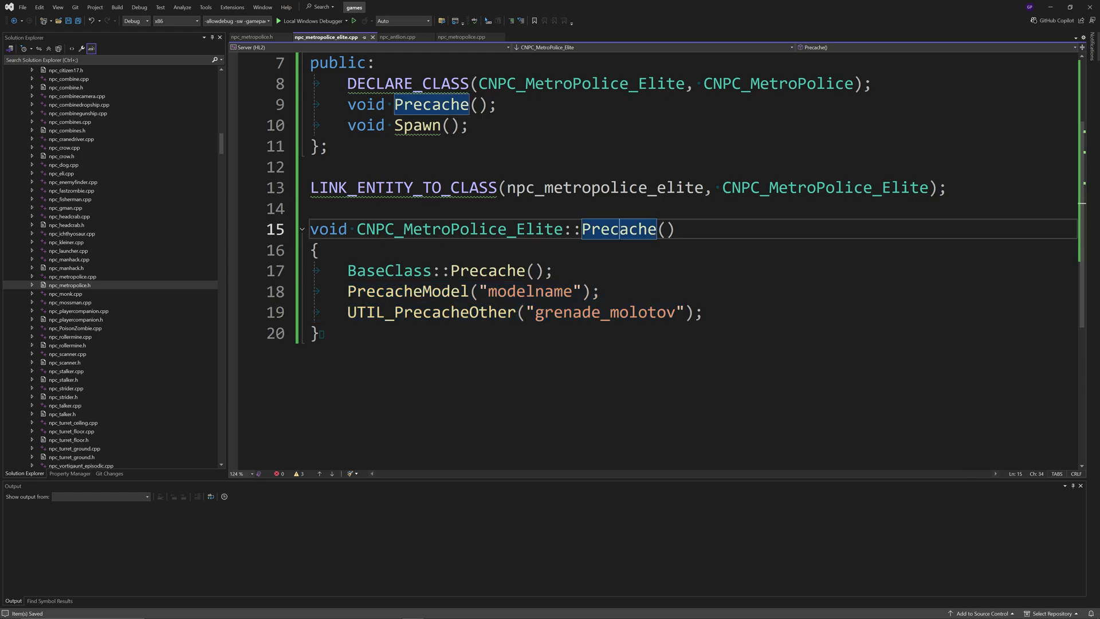
type("v")
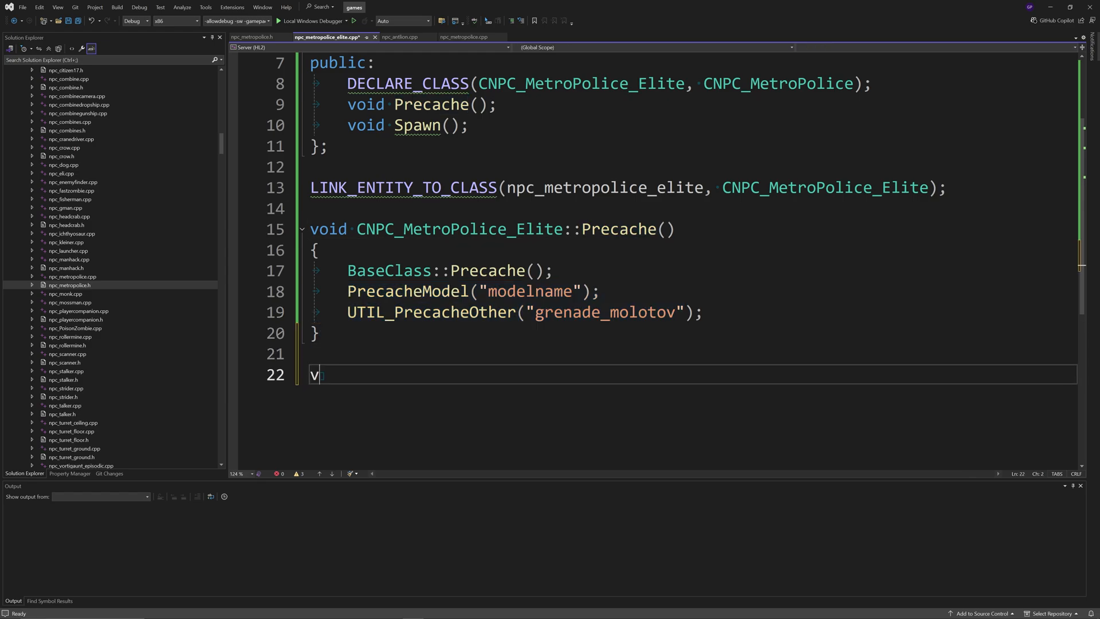
Step: Define CNPC_MetroPolice_Elite::Spawn() calling BaseClass::Spawn(), with m_iHealth = 250 and m_nSkin = 3
type("oid CNPC_MetroPolice_Elite::")
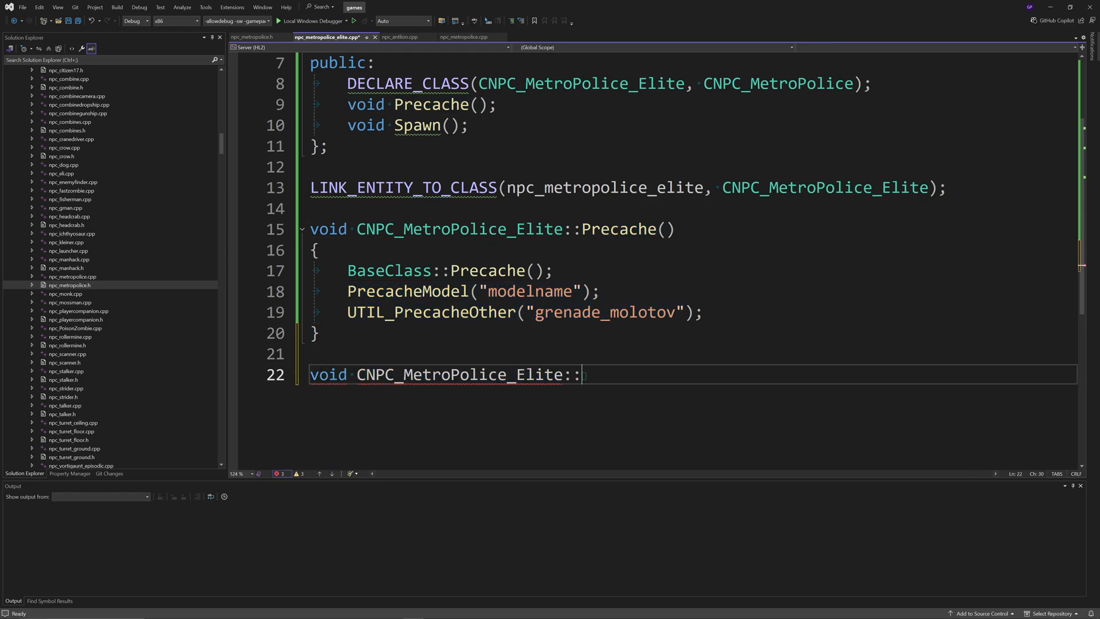
type("Spawn()")
type("{")
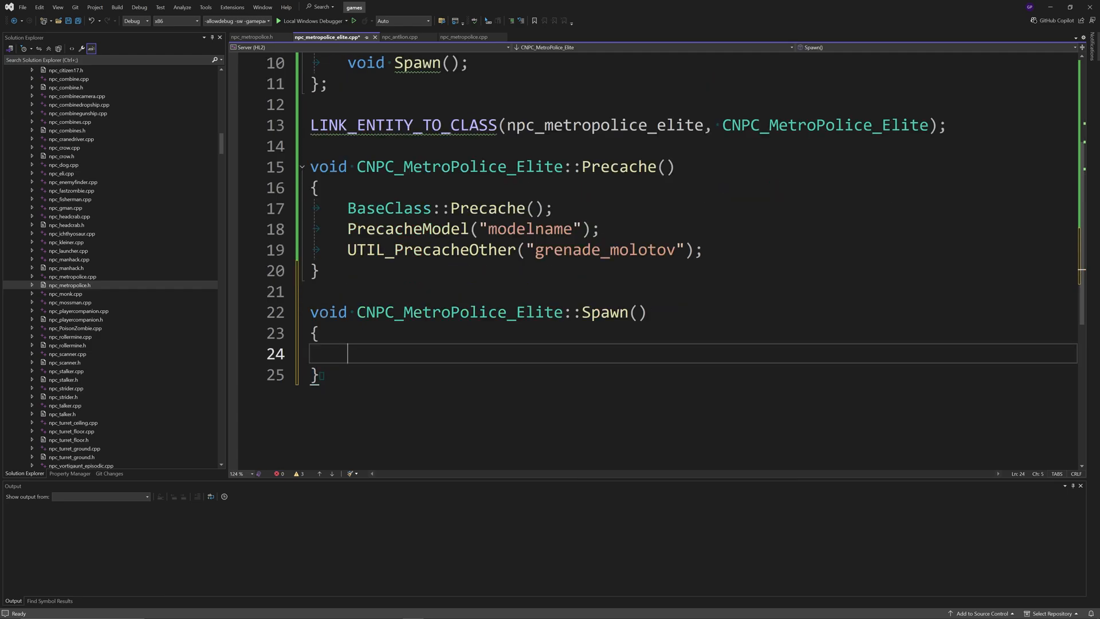
type("BaseClass::")
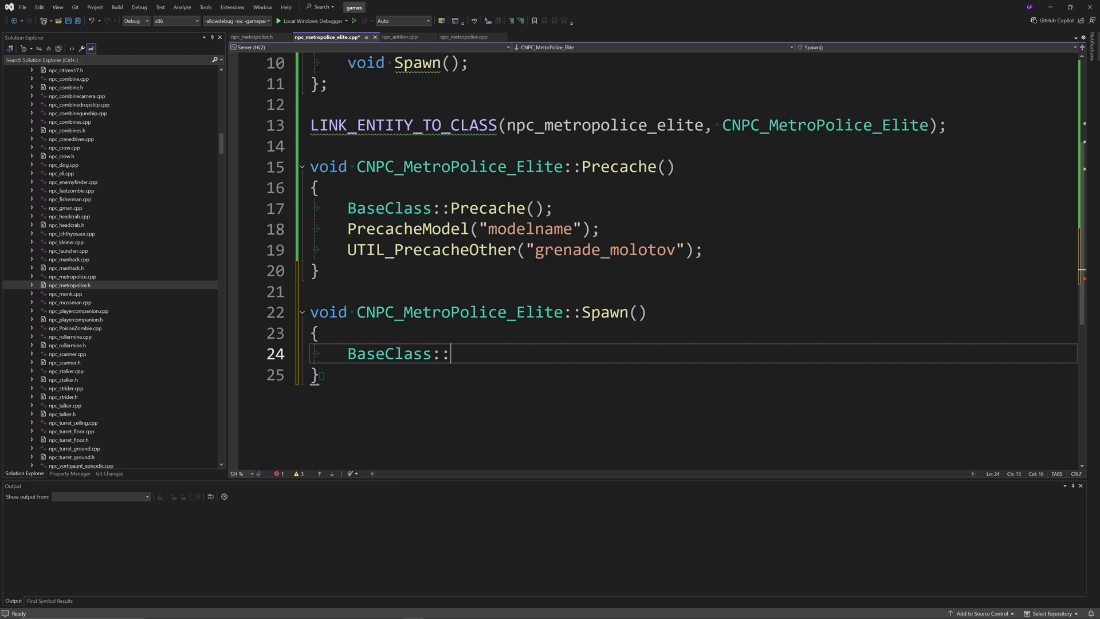
type("Spawn")
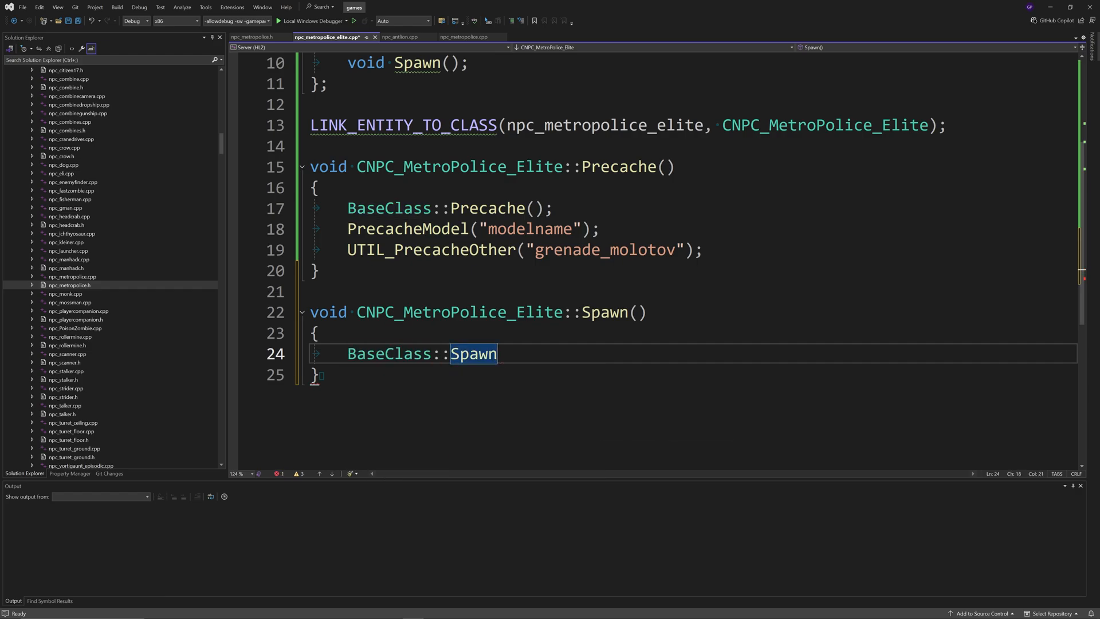
type("();")
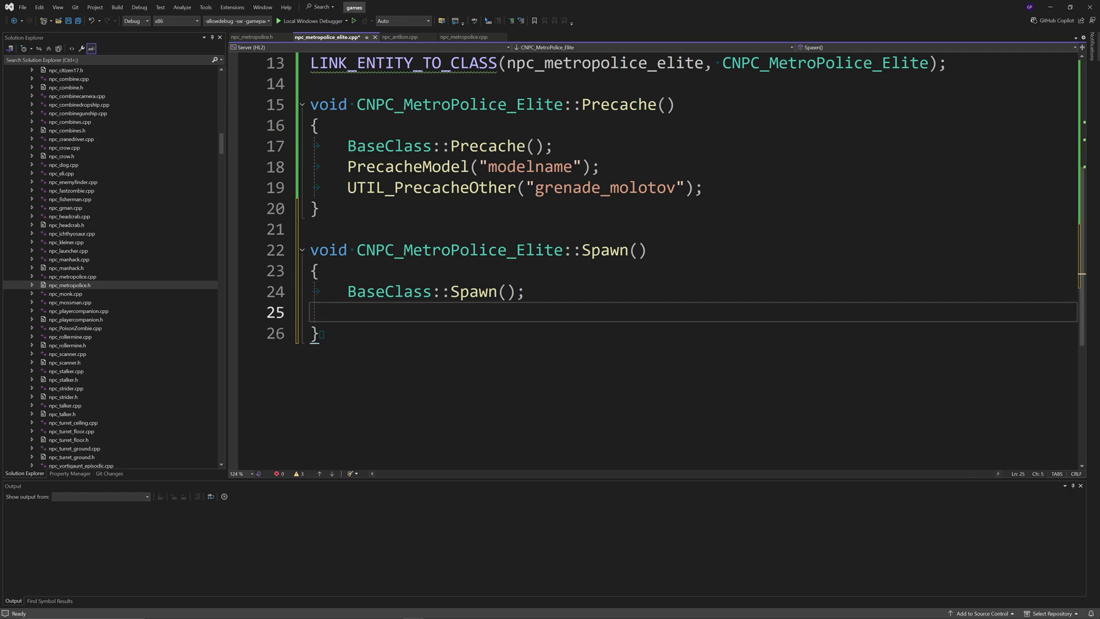
type("m_iH")
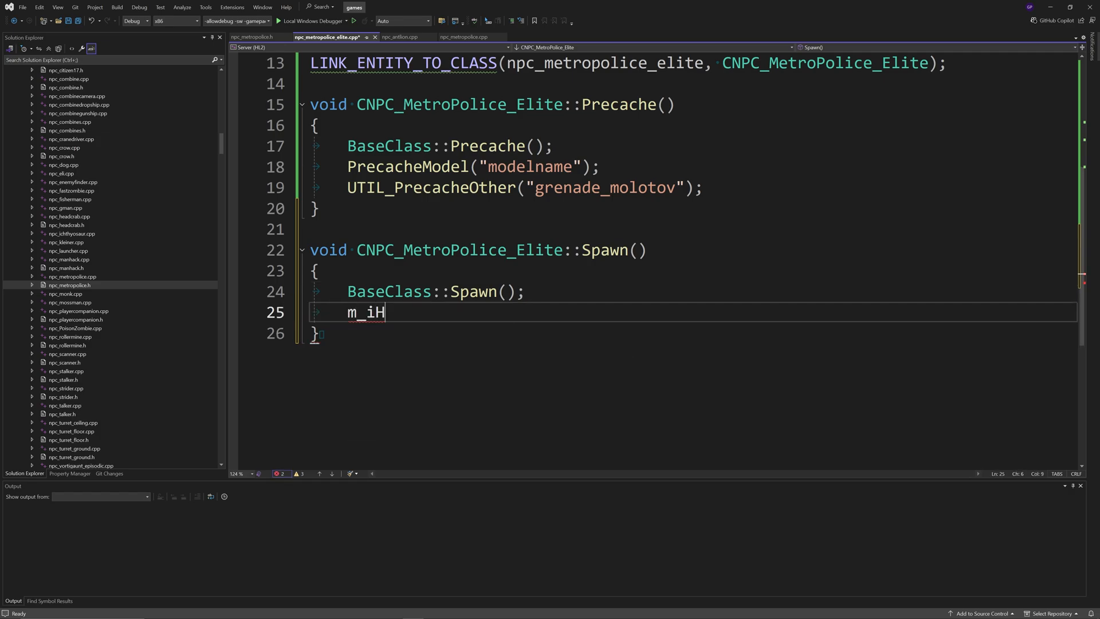
type("ealth =")
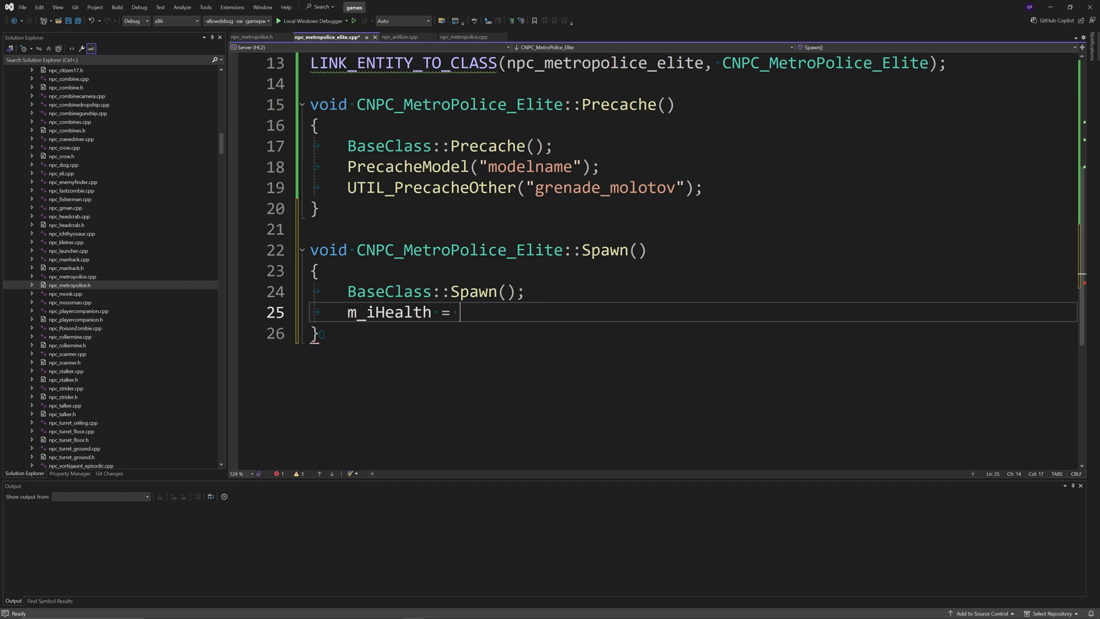
type("250;")
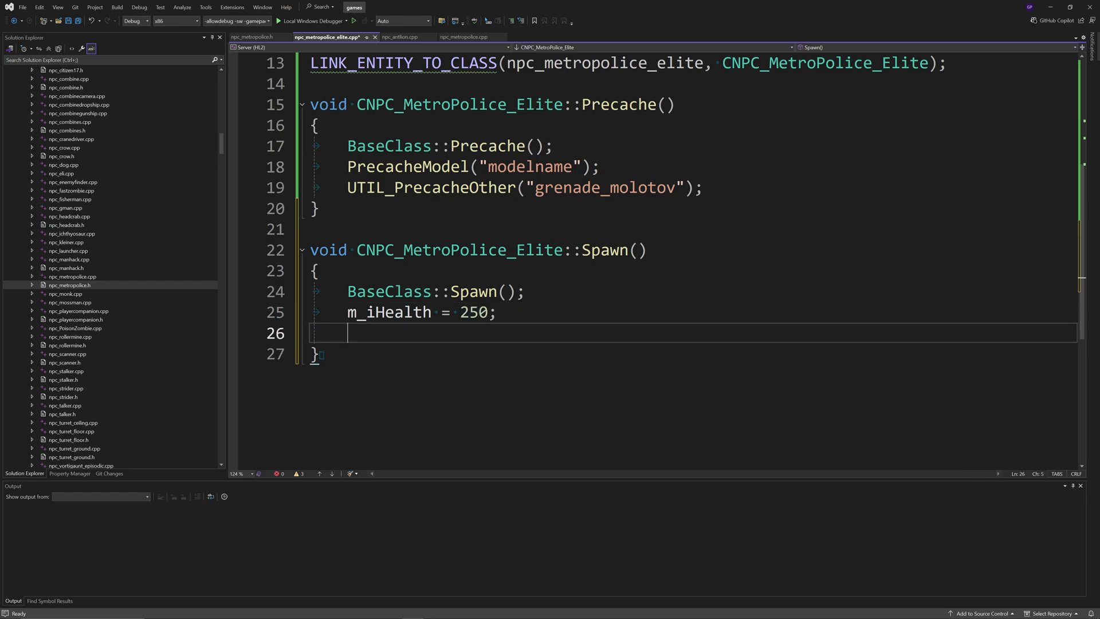
type("m_ns")
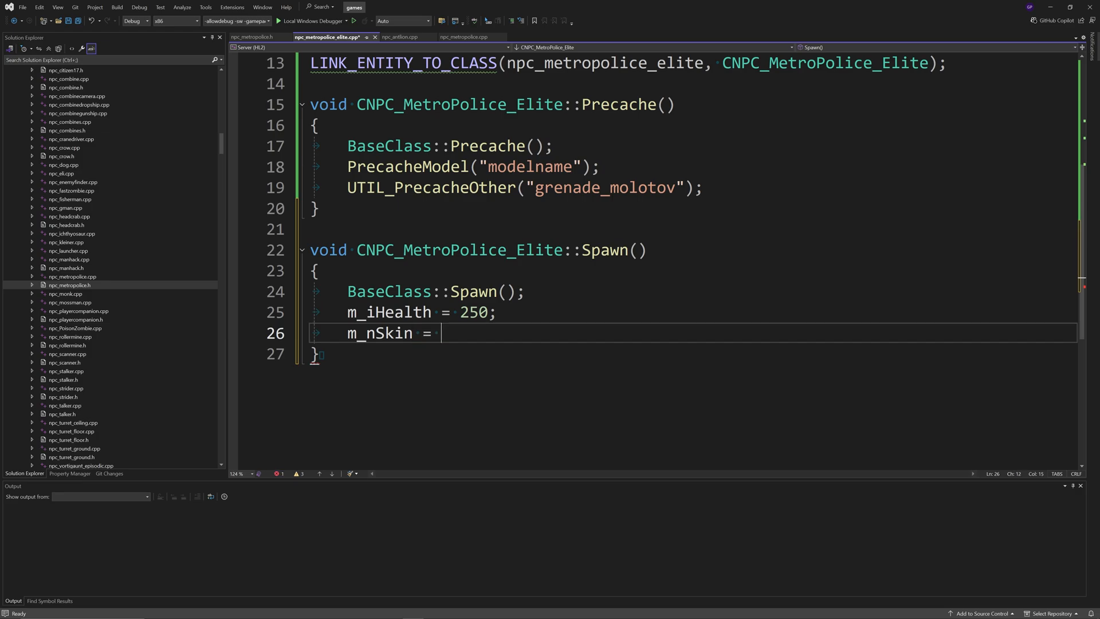
type("3")
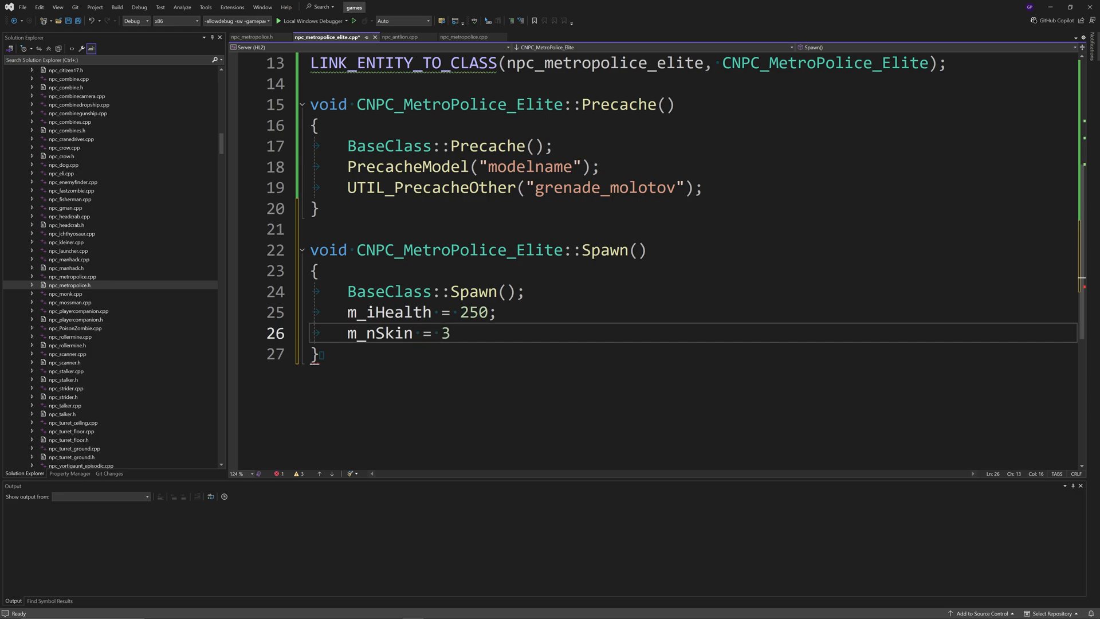
type(";")
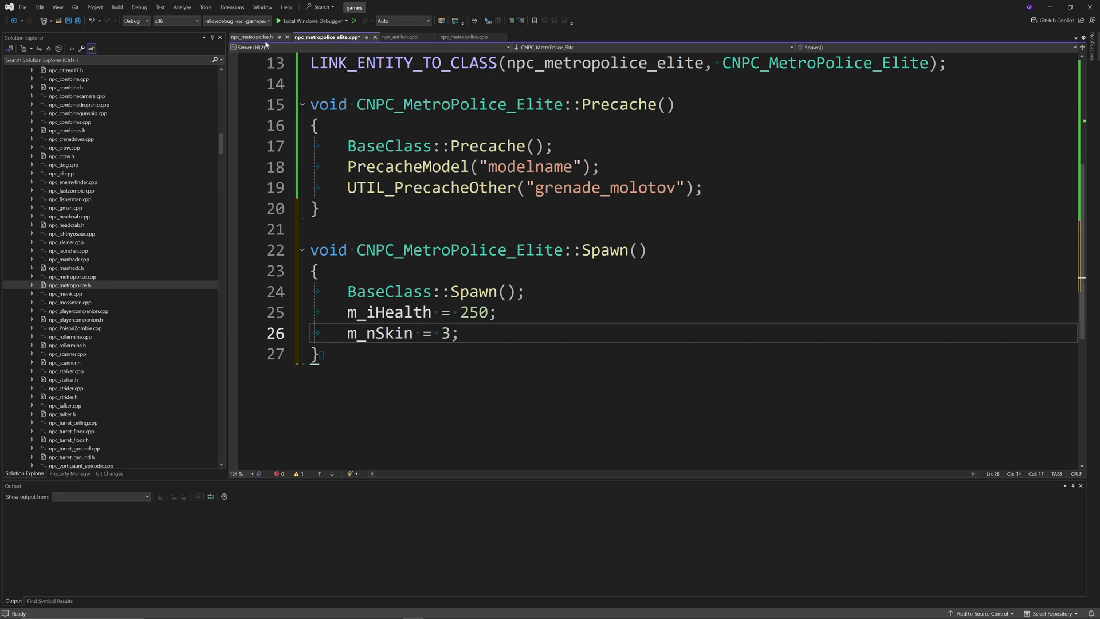
Step: Borrow the antlion skin code to set skin to random->RandomInt(0, 3), then build
left_click(398, 37)
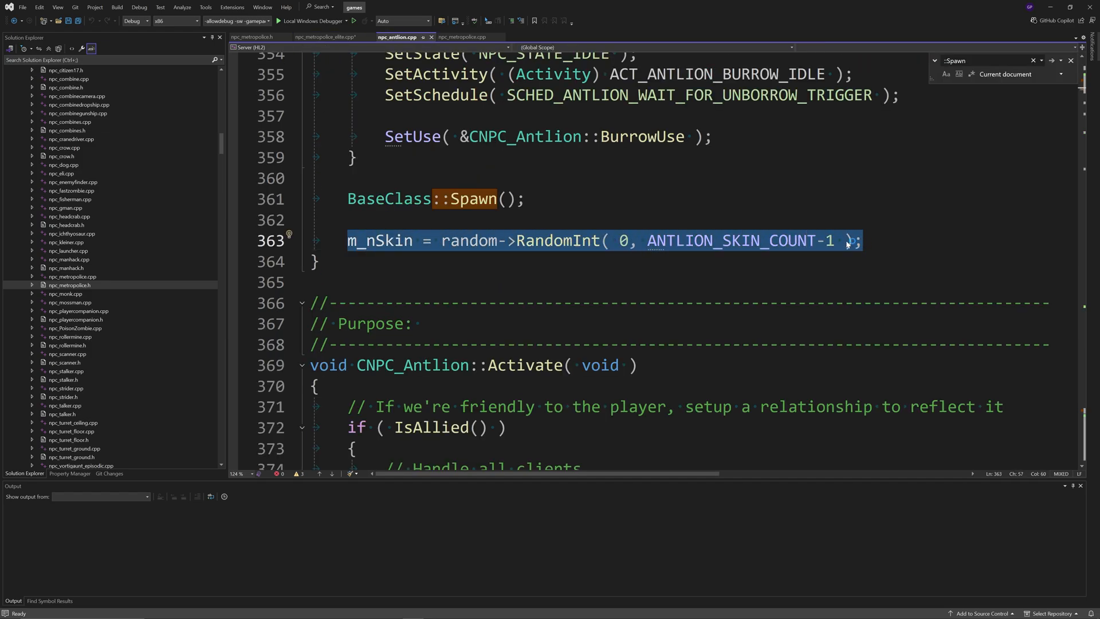
left_click(326, 37)
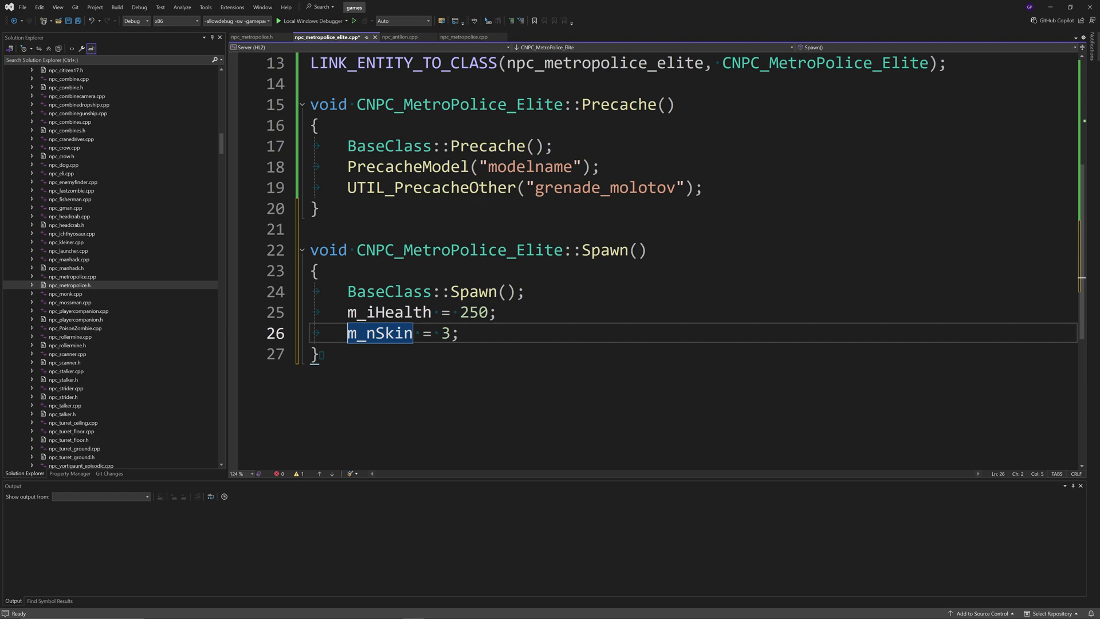
type("random->RandomInt(0, ANTLION_SKIN_COUNT - 1)")
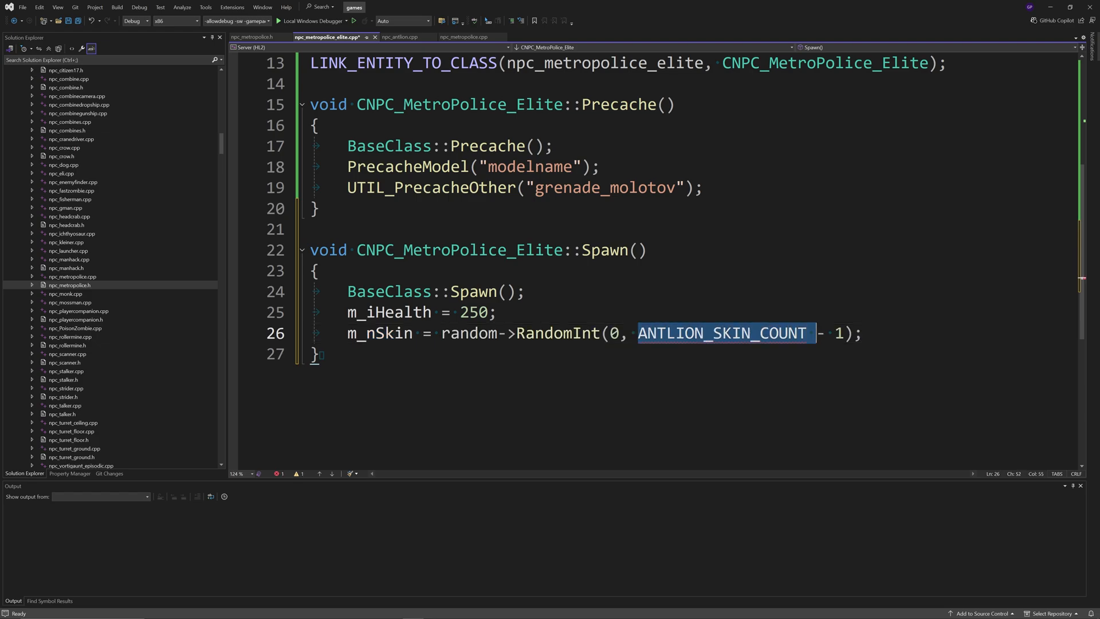
type("4")
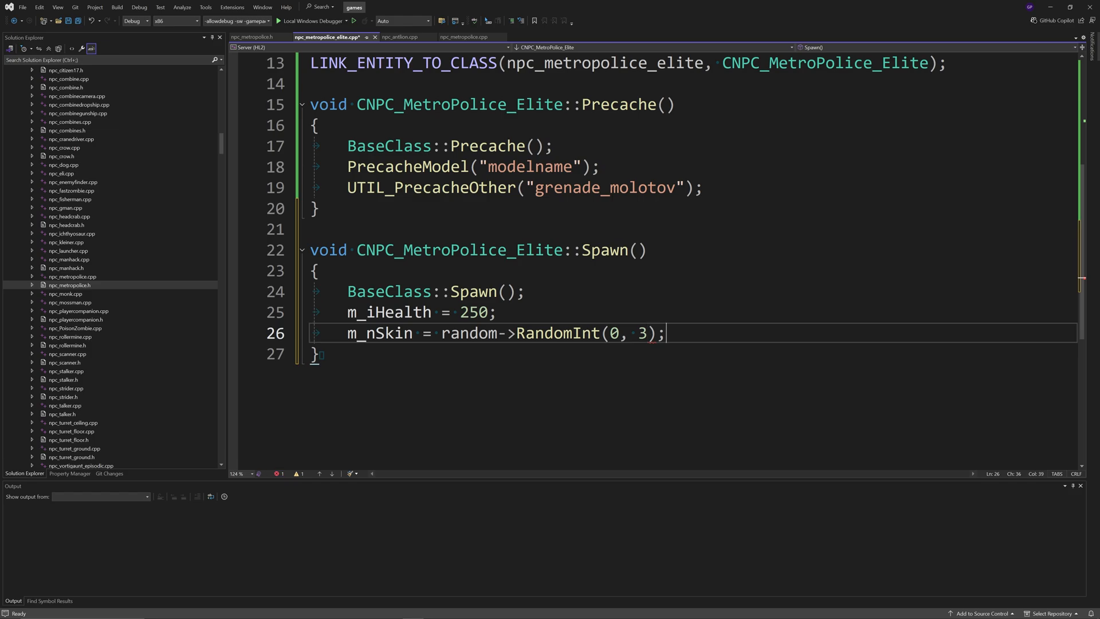
key("ctrl+s")
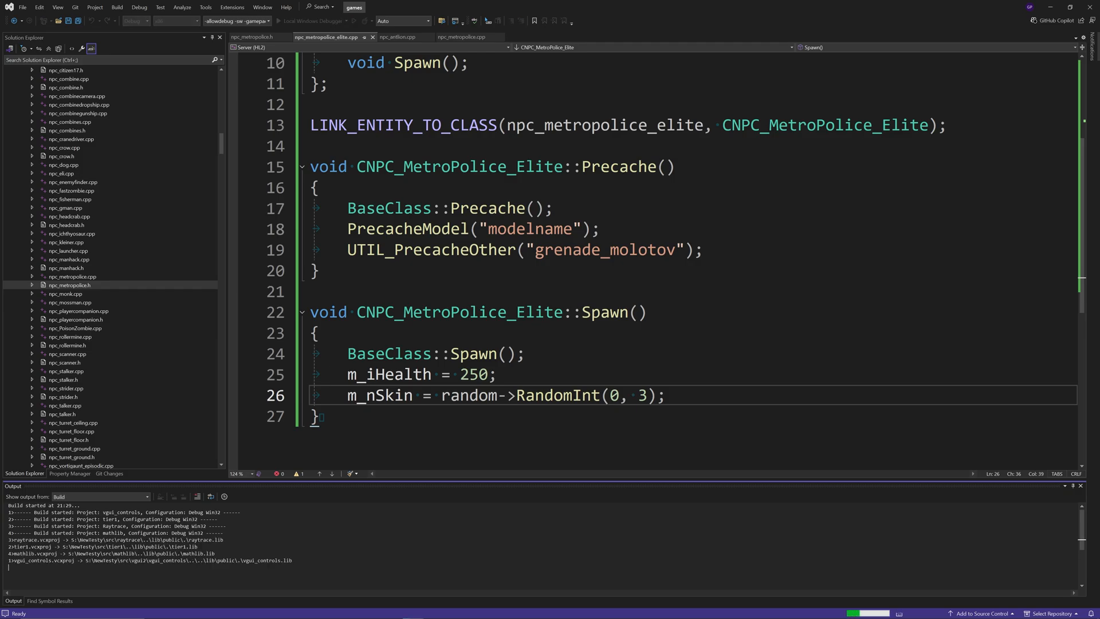
scroll("up", 3)
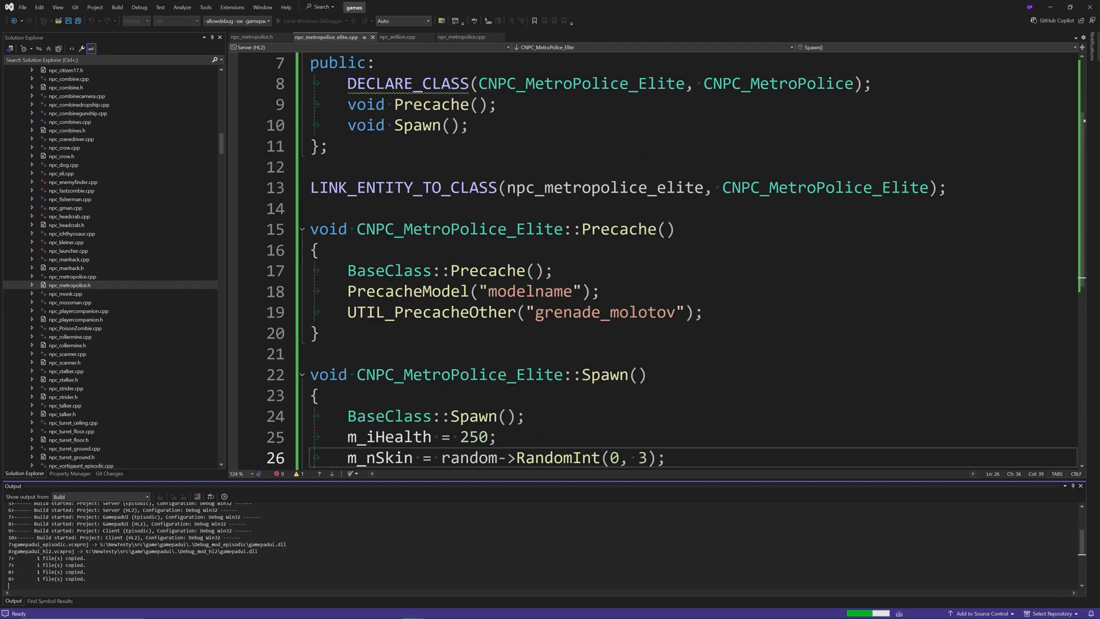
scroll("down", 3)
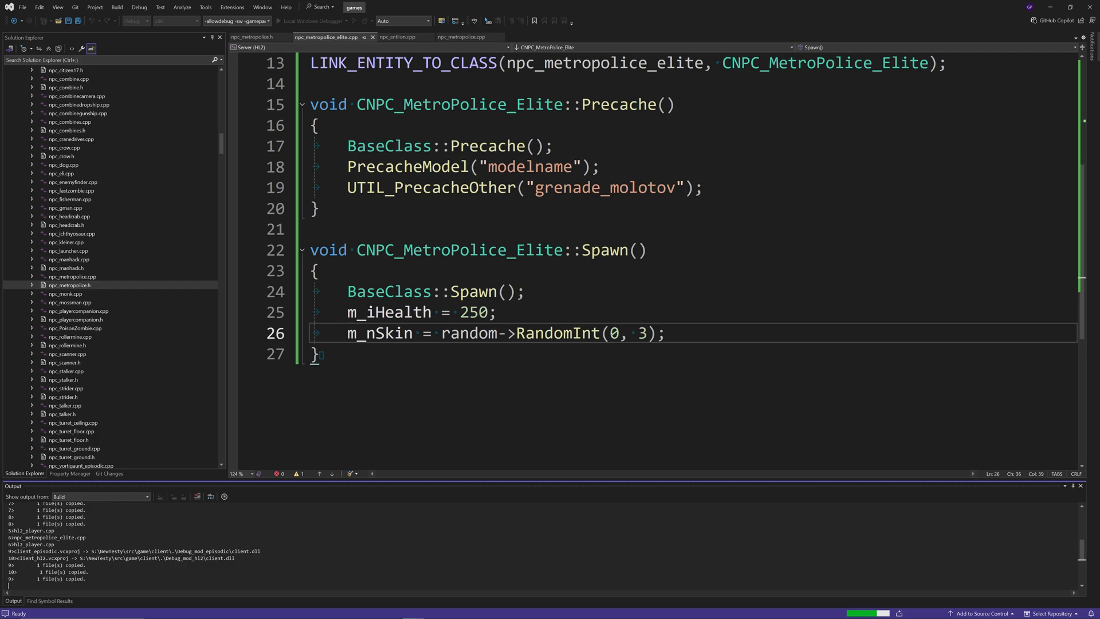
scroll("up", 3)
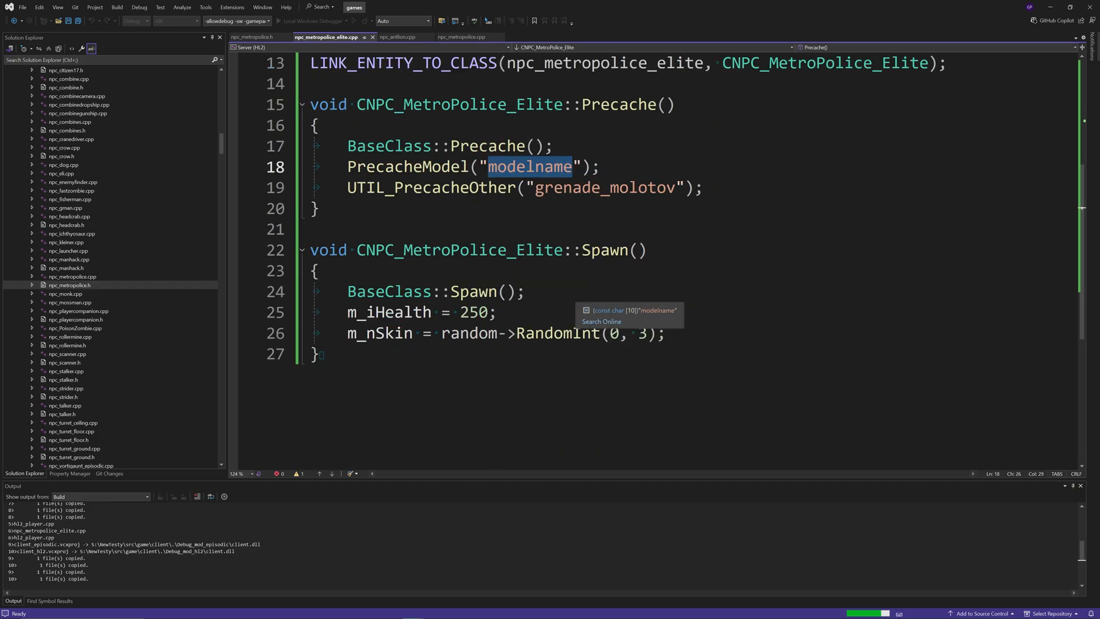
Step: Add SetModel("modelname") after BaseClass::Spawn() while the build completes
left_click(435, 291)
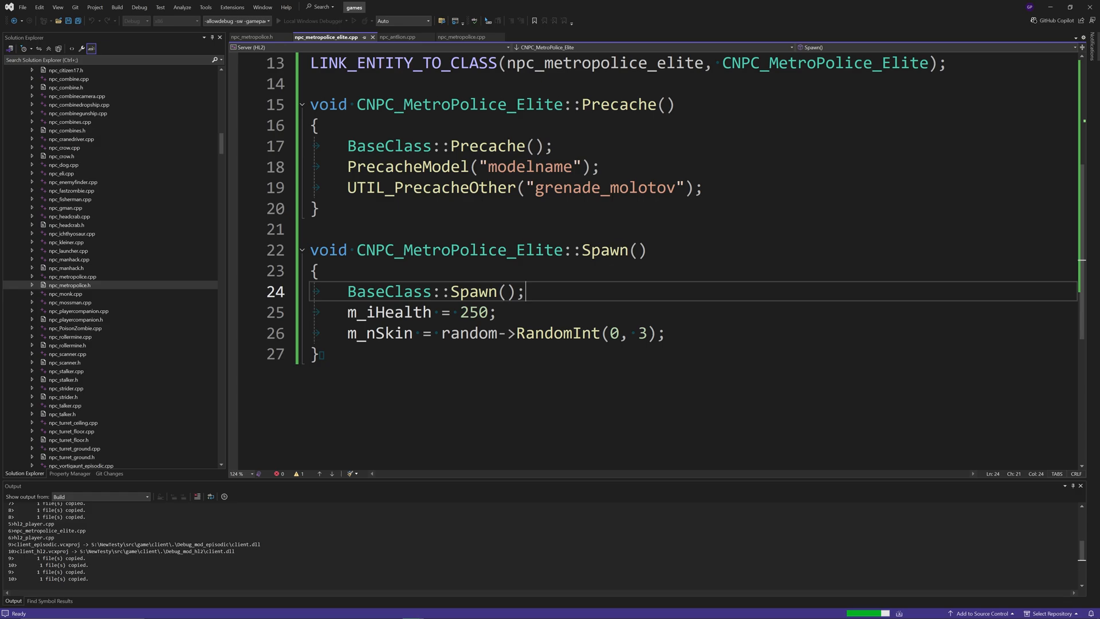
type("SetModel(\"mod")
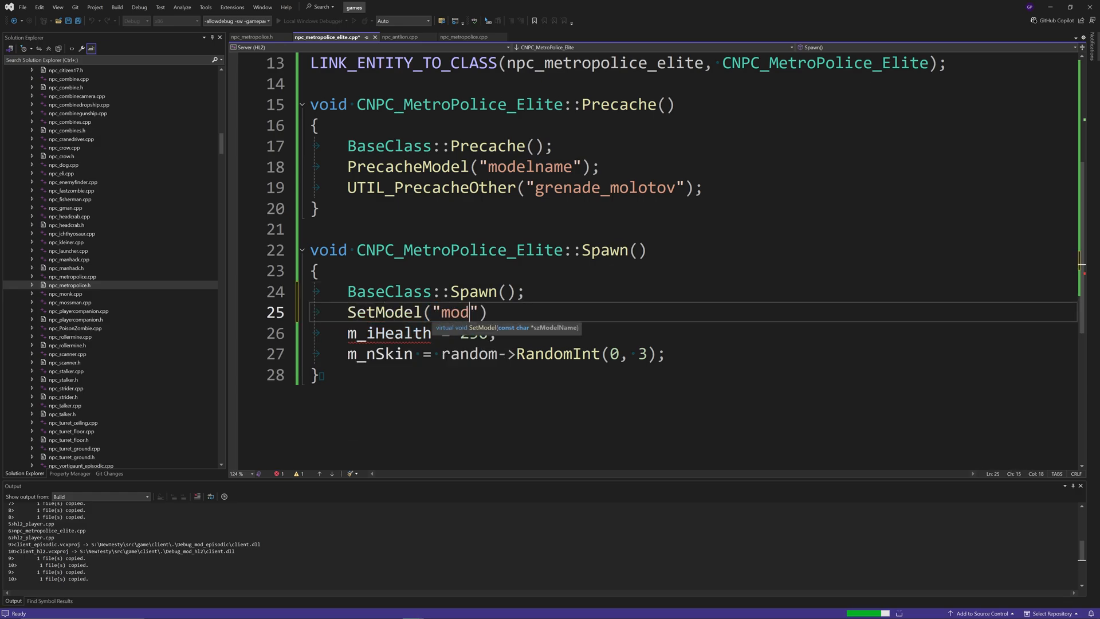
type("elname")
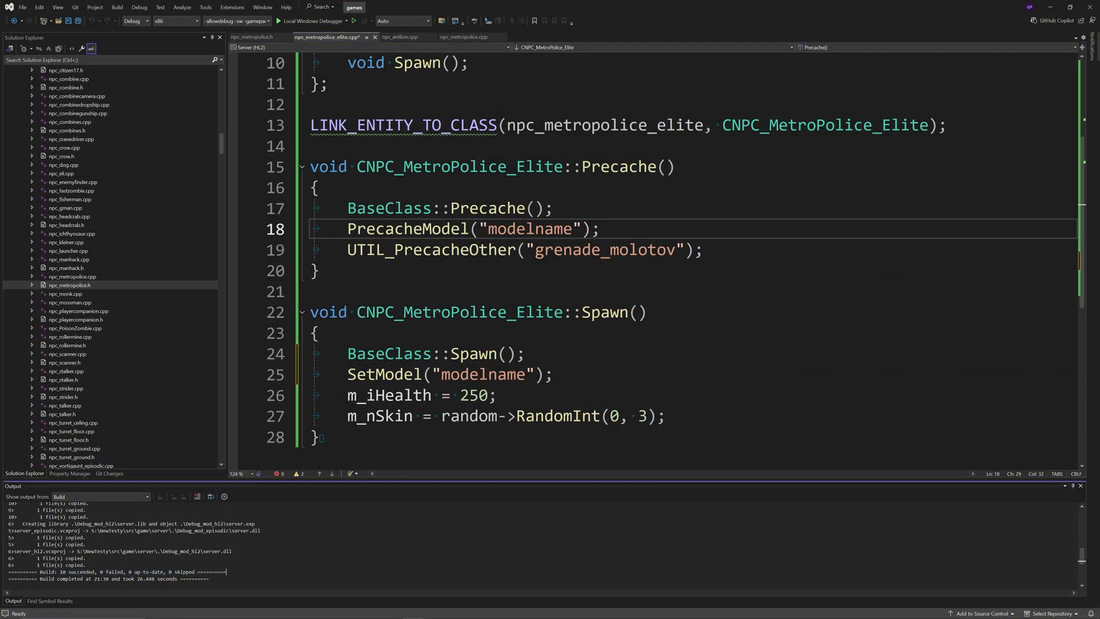
Step: Compare against npc_metropolice.cpp, inspect the elite's Spawn declaration, and save the file
scroll("up", 3)
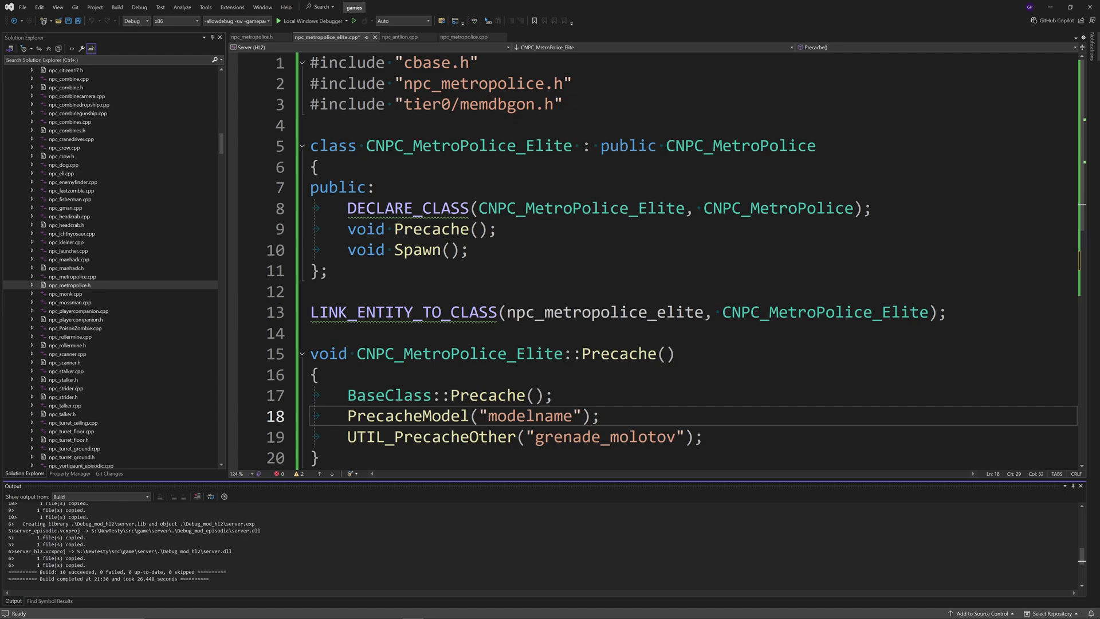
left_click(459, 36)
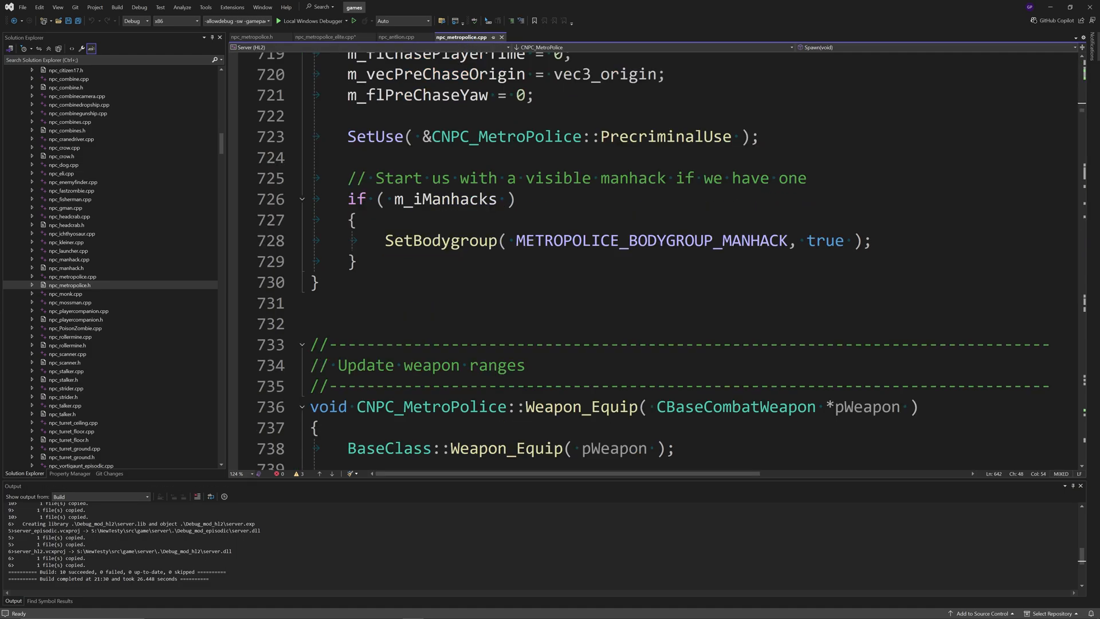
left_click(324, 37)
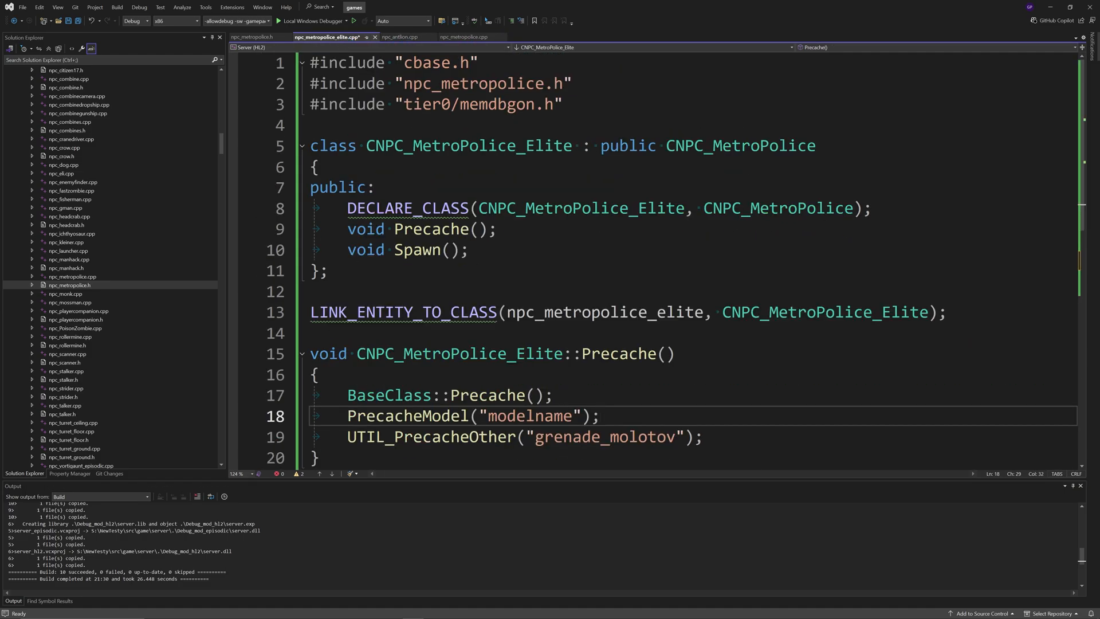
double_click(468, 145)
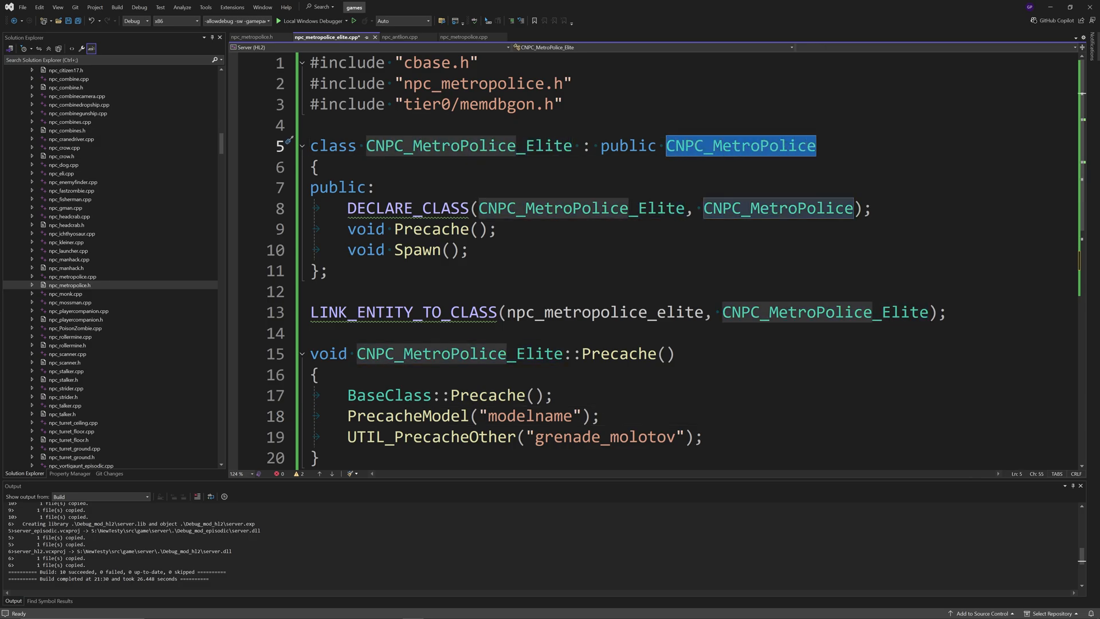
left_click(417, 249)
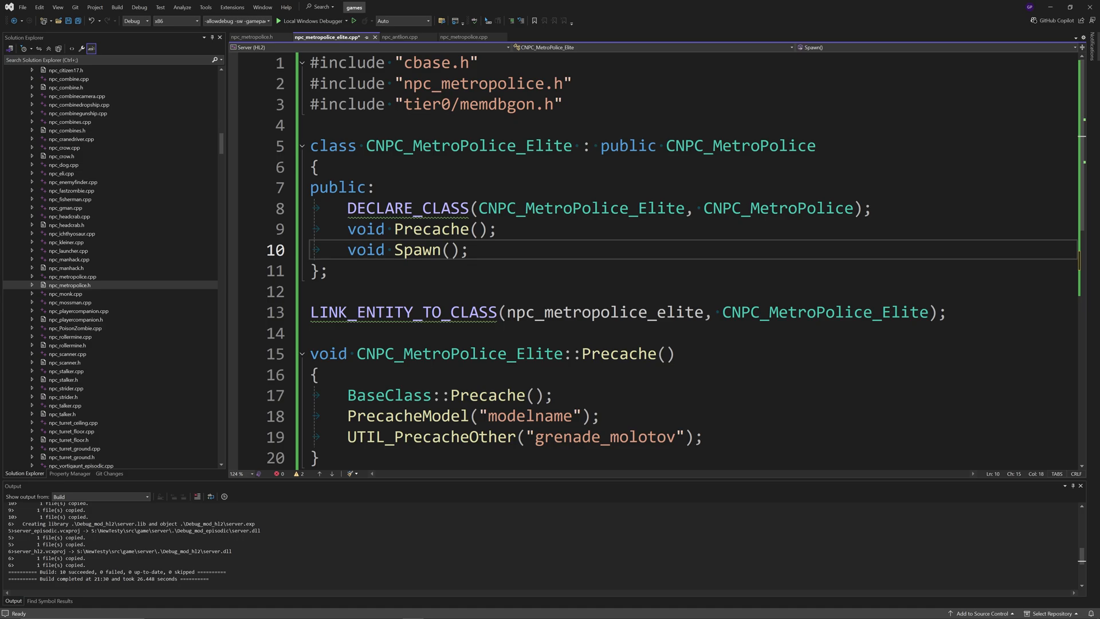
left_click(468, 250)
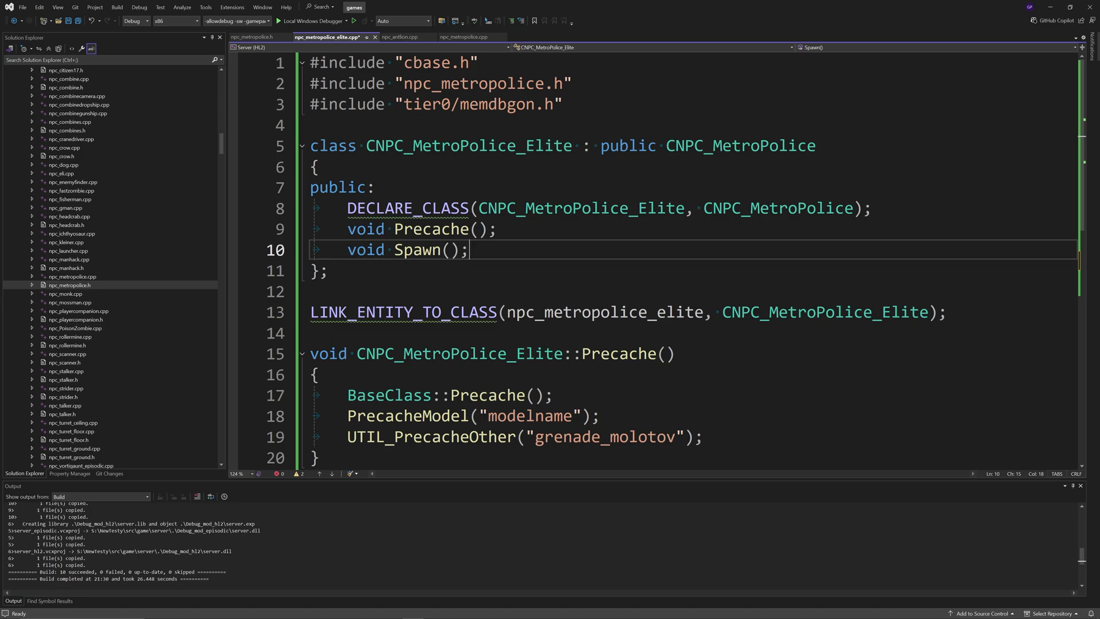
scroll("down", 3)
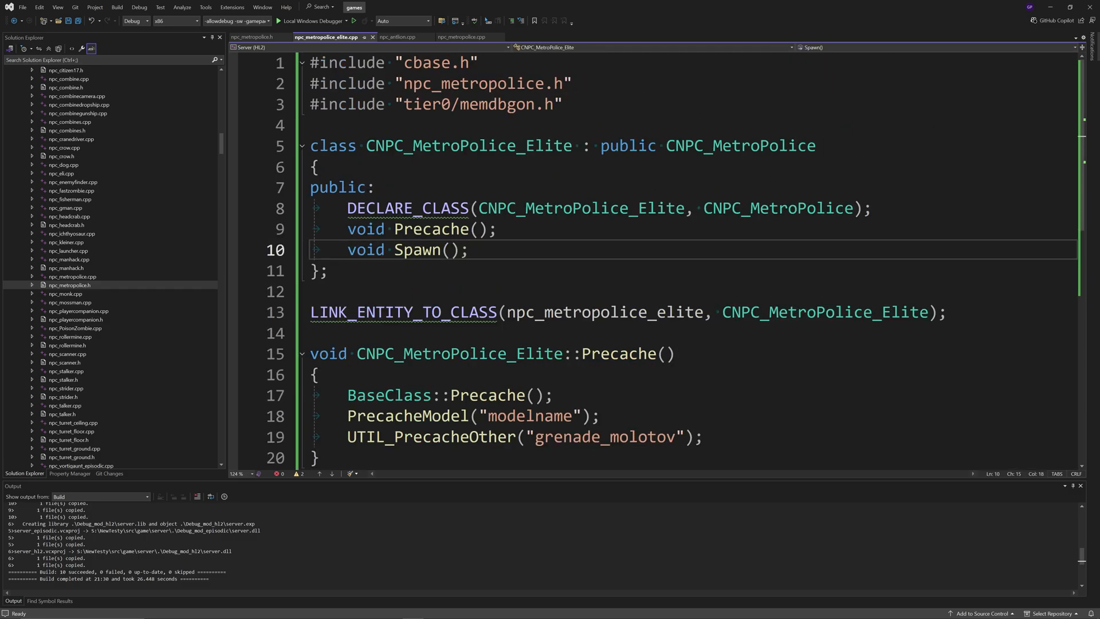
left_click(470, 249)
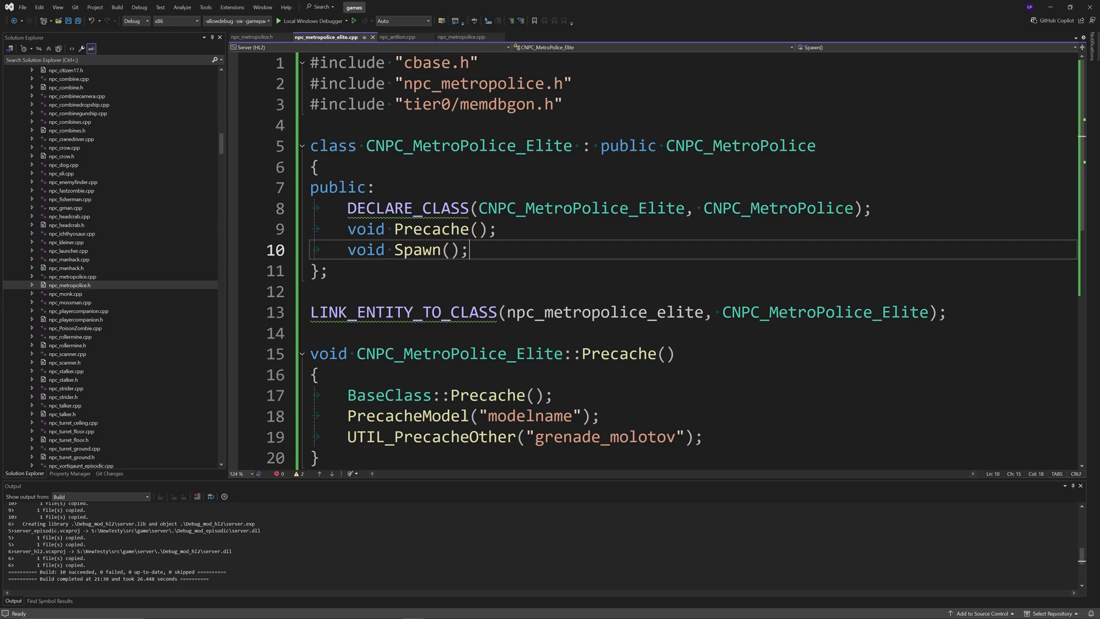
mouse_move(610, 312)
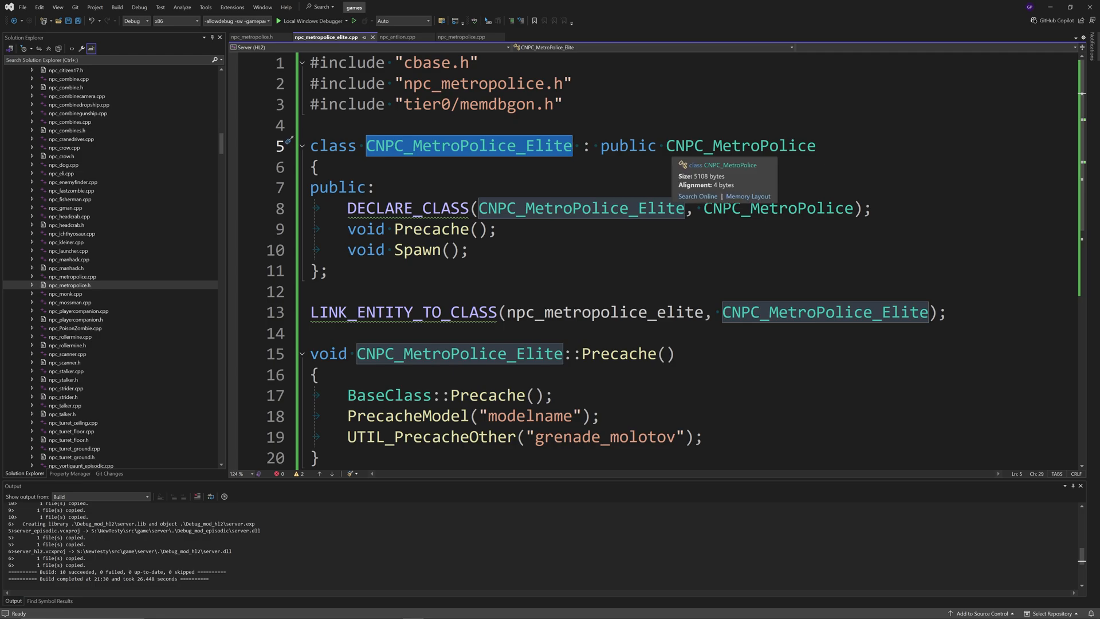
left_click(338, 187)
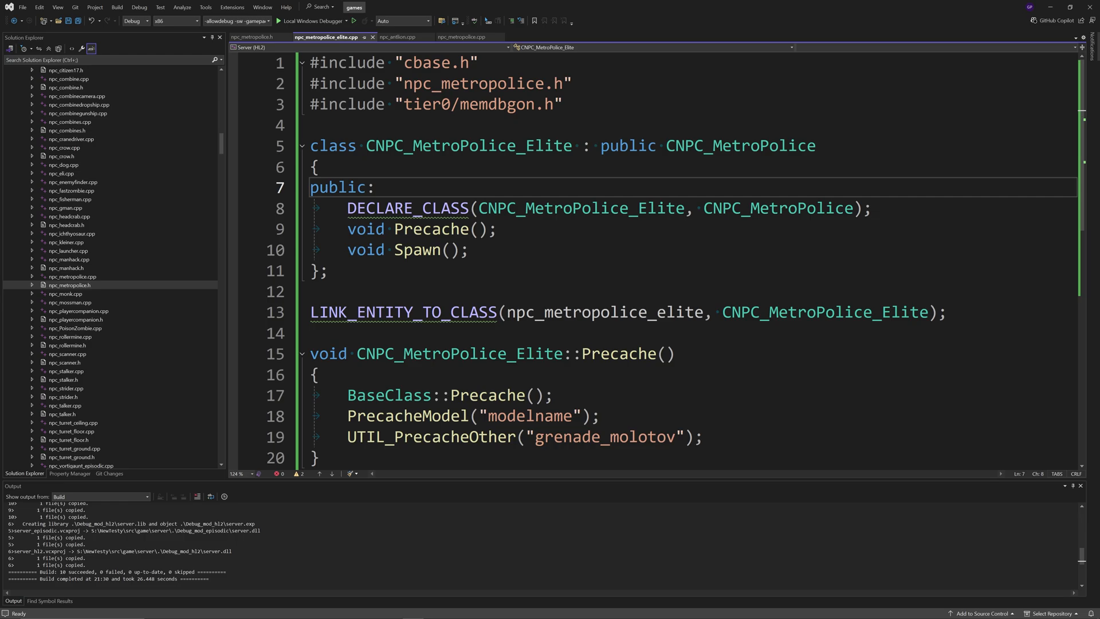
mouse_move(299, 223)
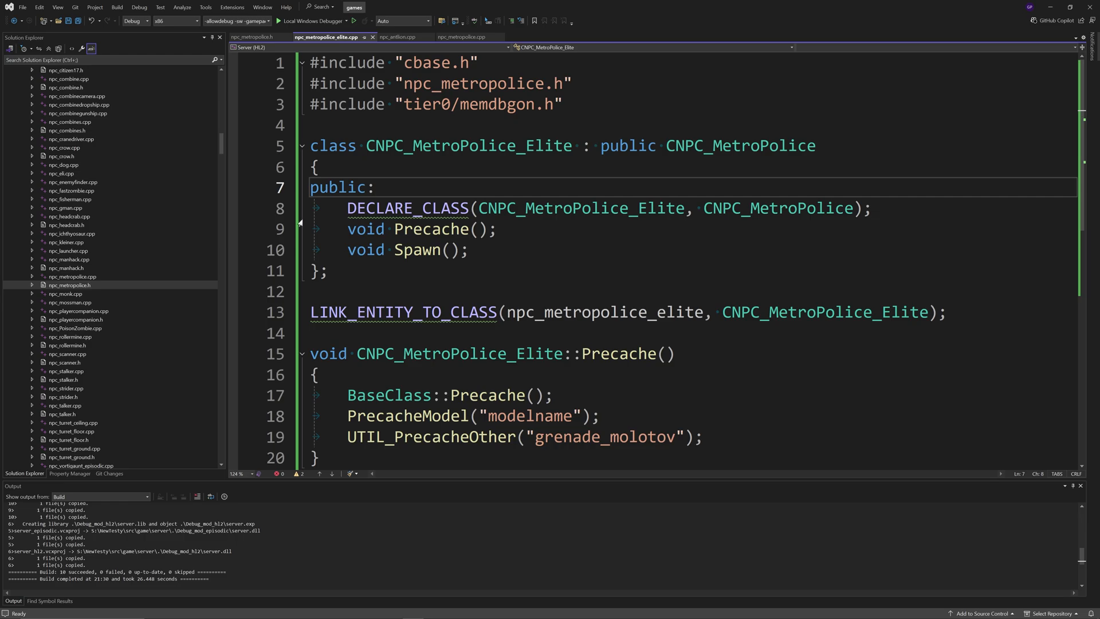
scroll("up", 3)
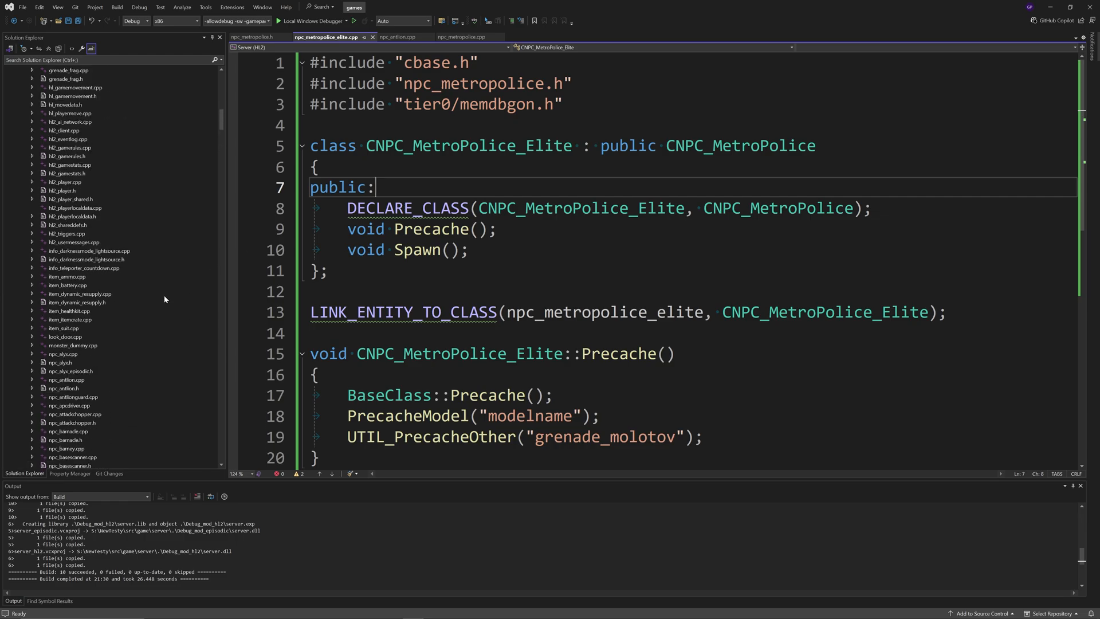
scroll("down", 3)
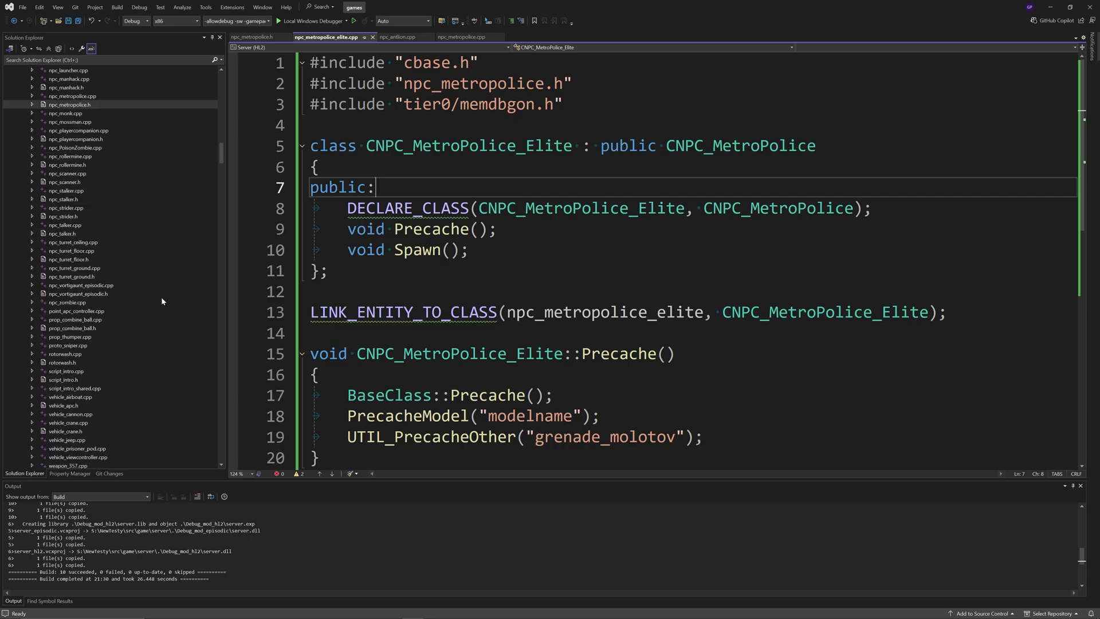
scroll("down", 3)
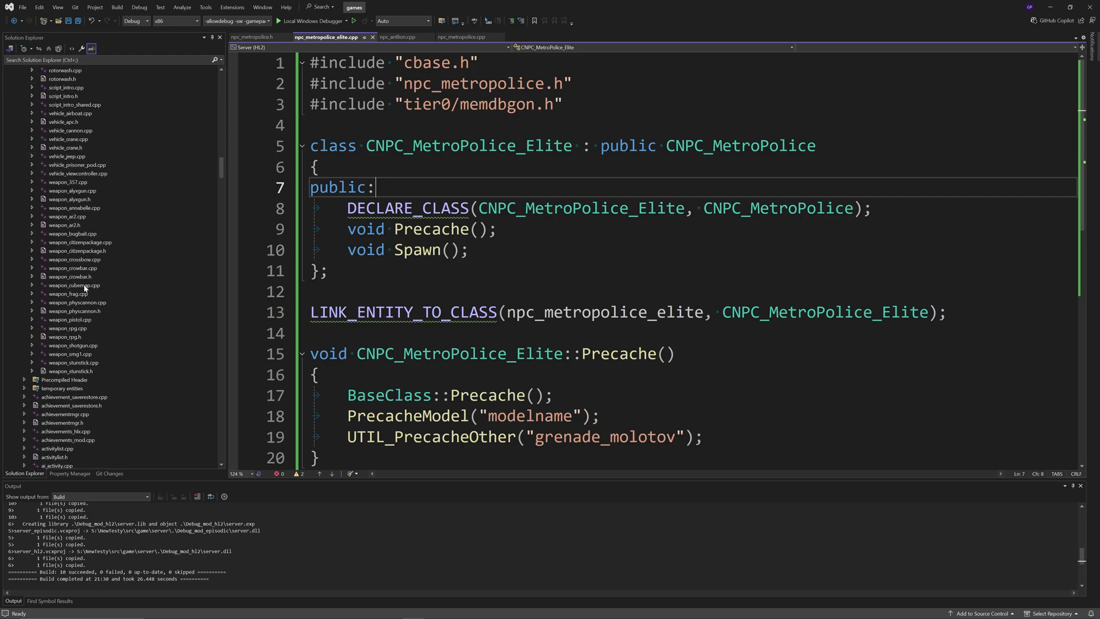
mouse_move(151, 287)
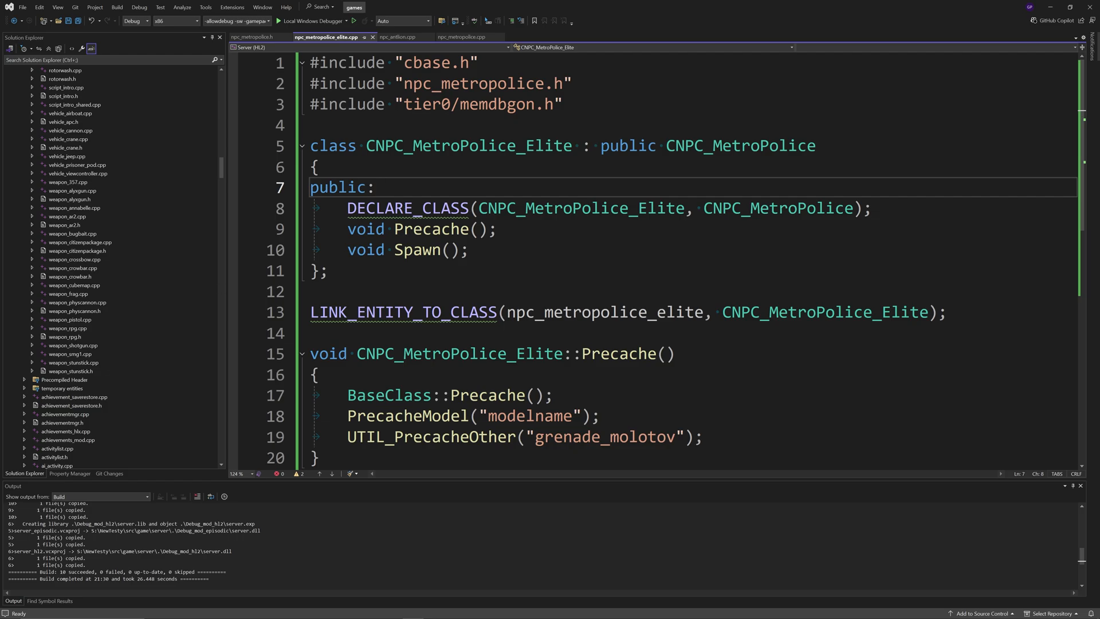
scroll("down", 3)
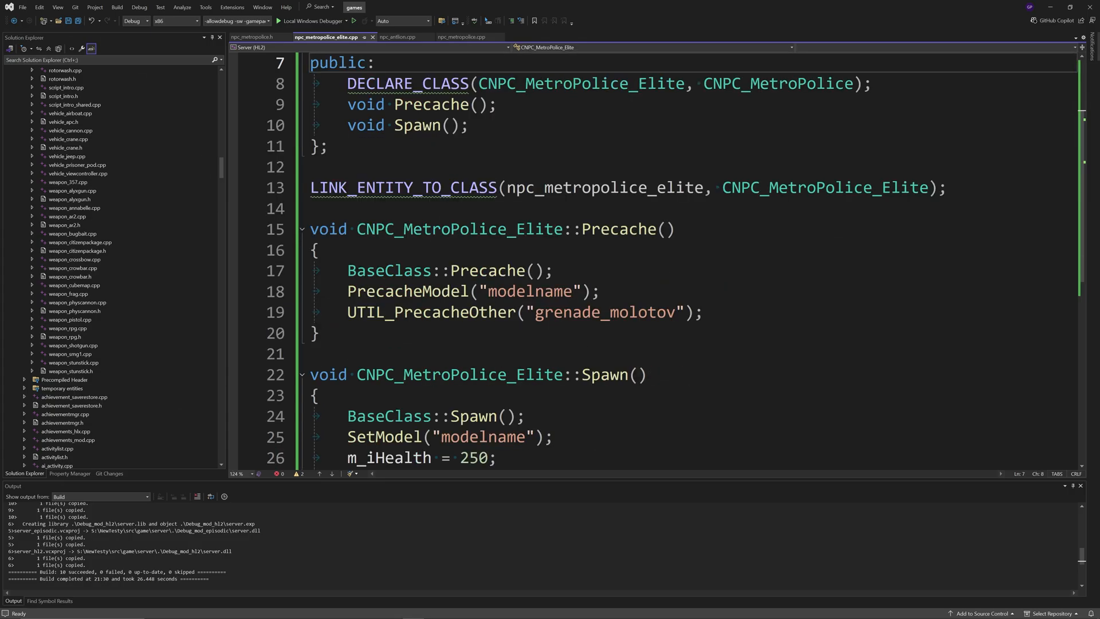